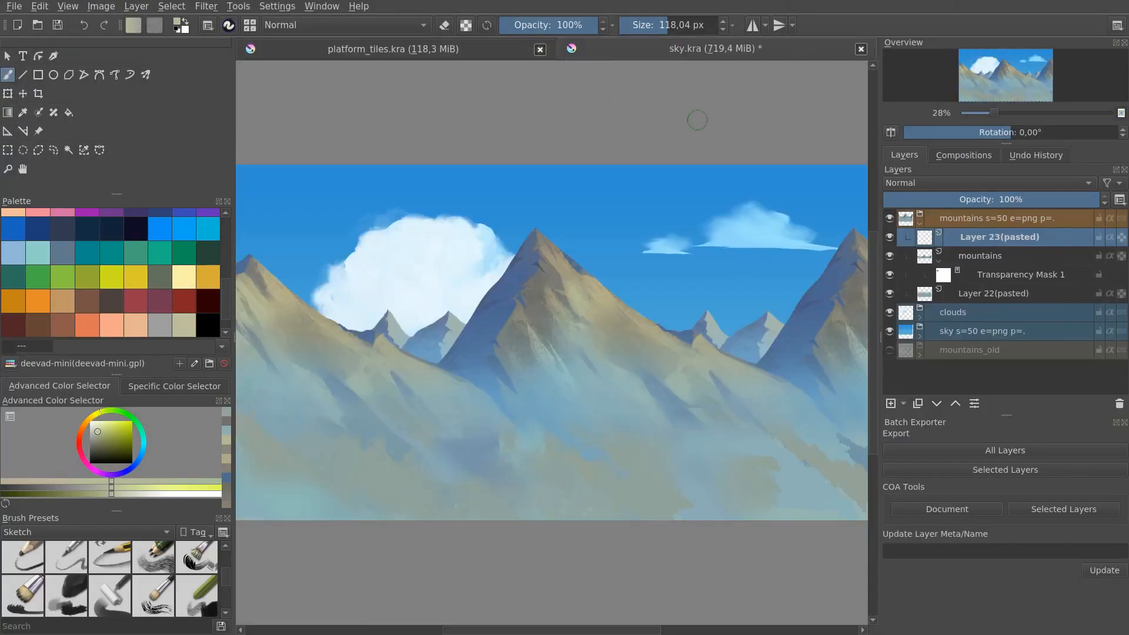
mouse_move(798, 179)
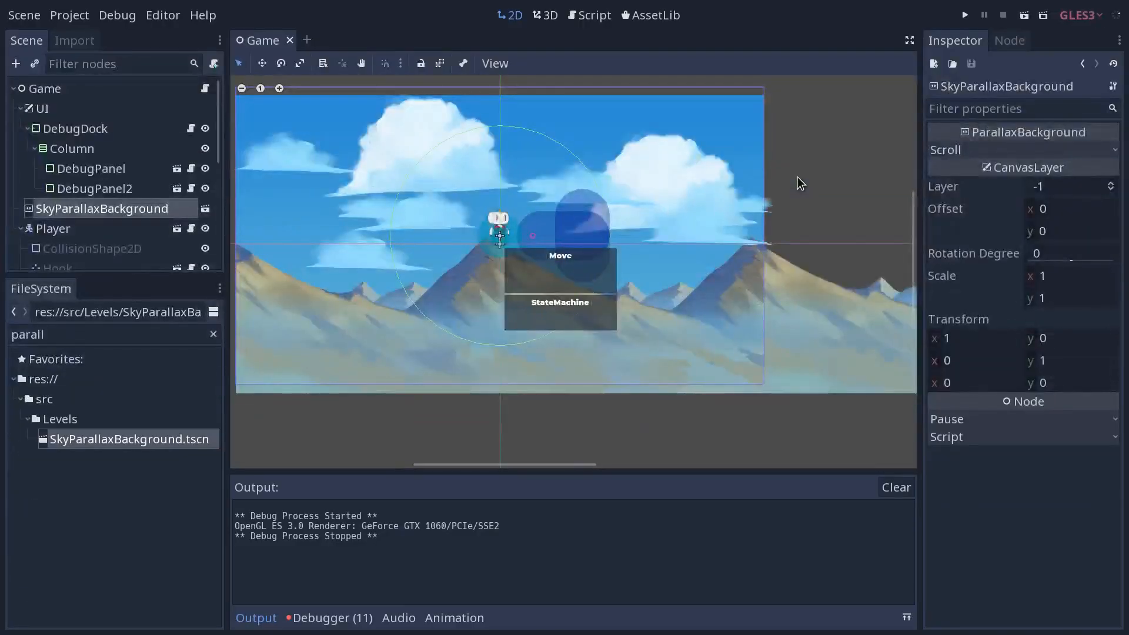
Run the project so the level appears over the painted sky and mountains
left_click(966, 15)
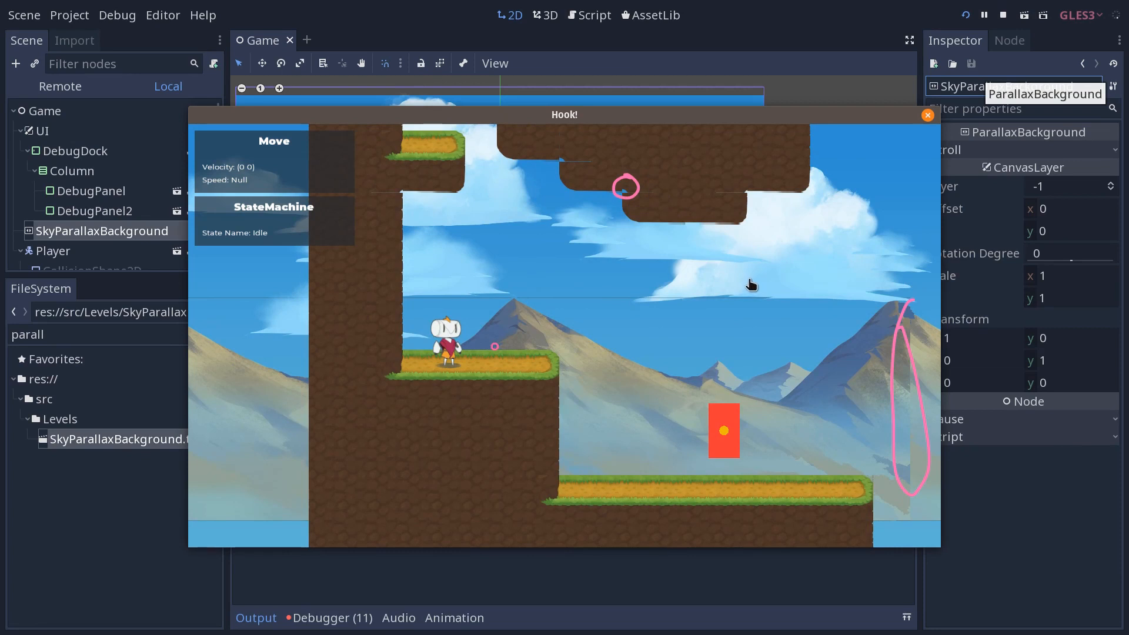
mouse_move(775, 193)
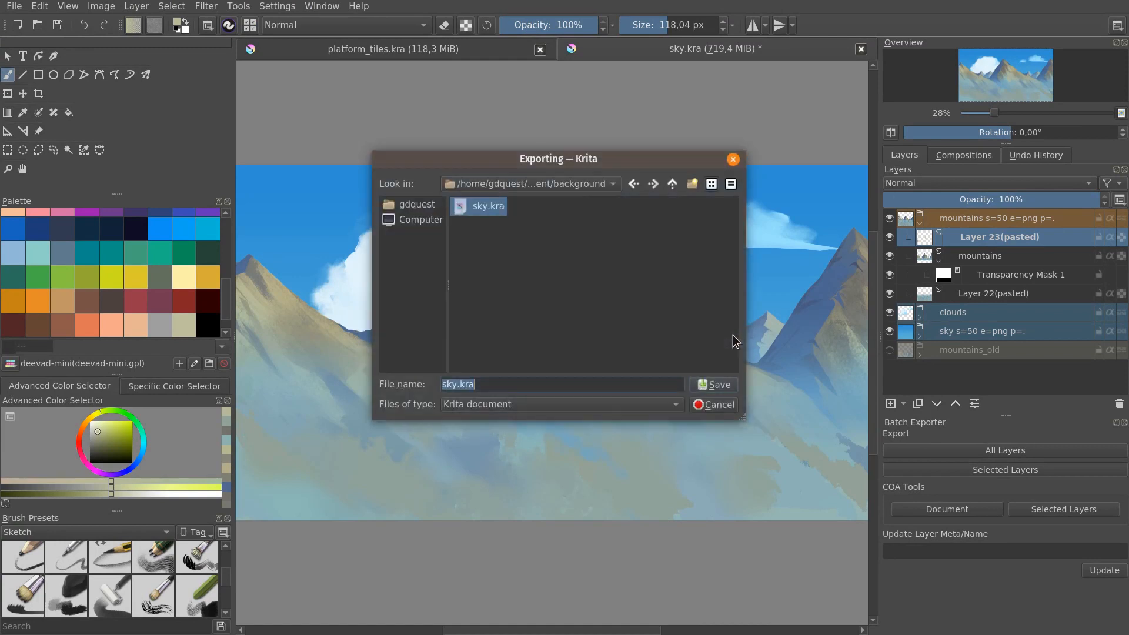
mouse_move(719, 322)
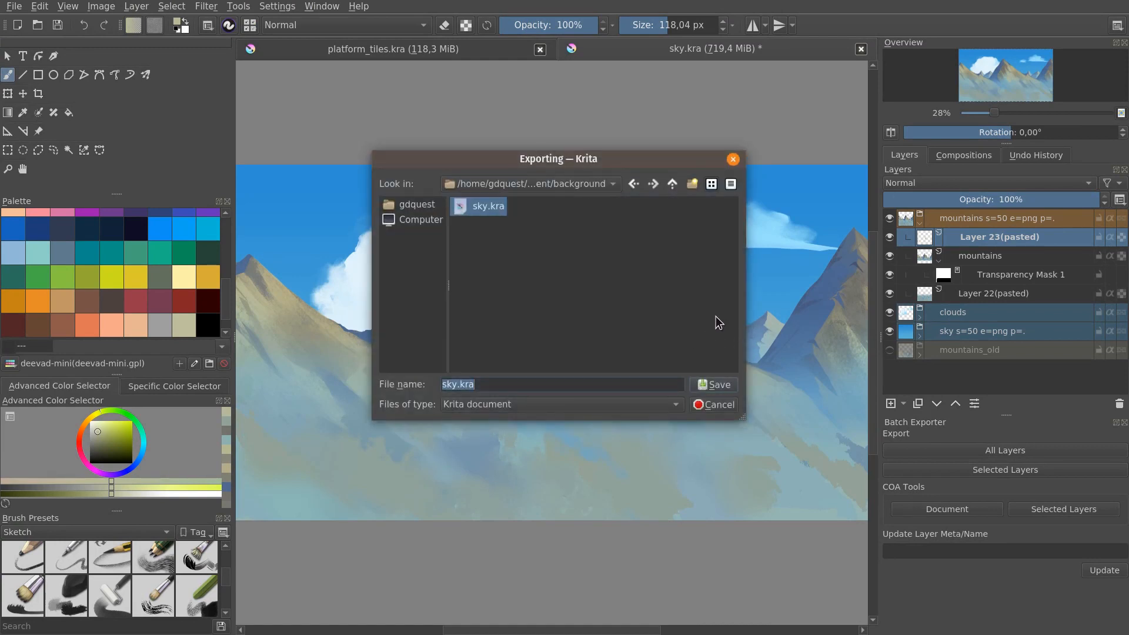
left_click(714, 405)
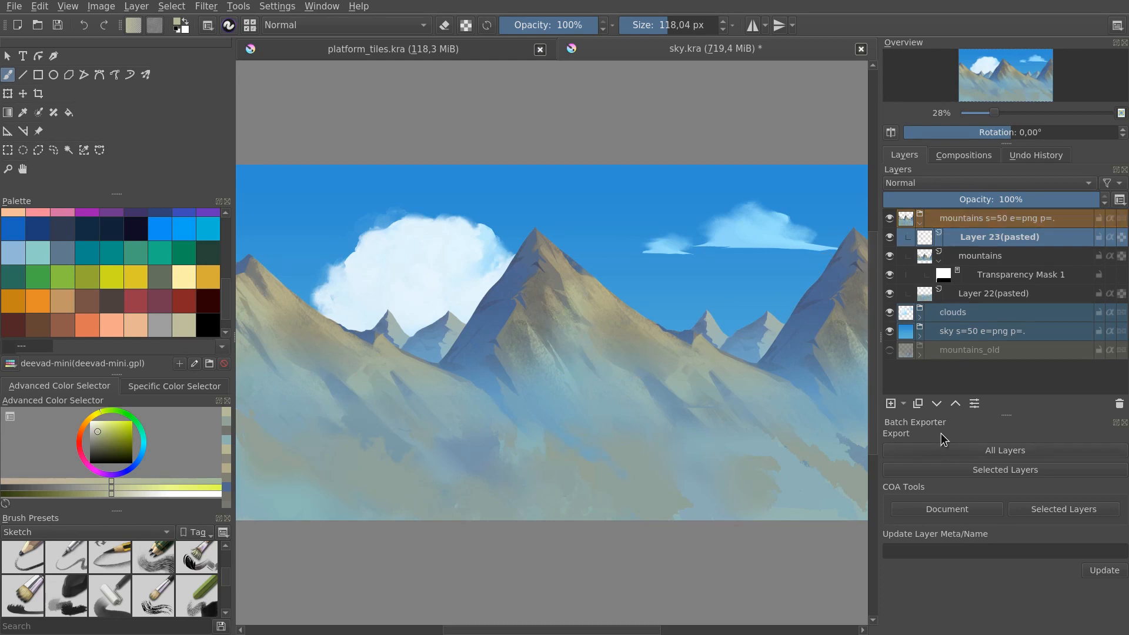
mouse_move(951, 430)
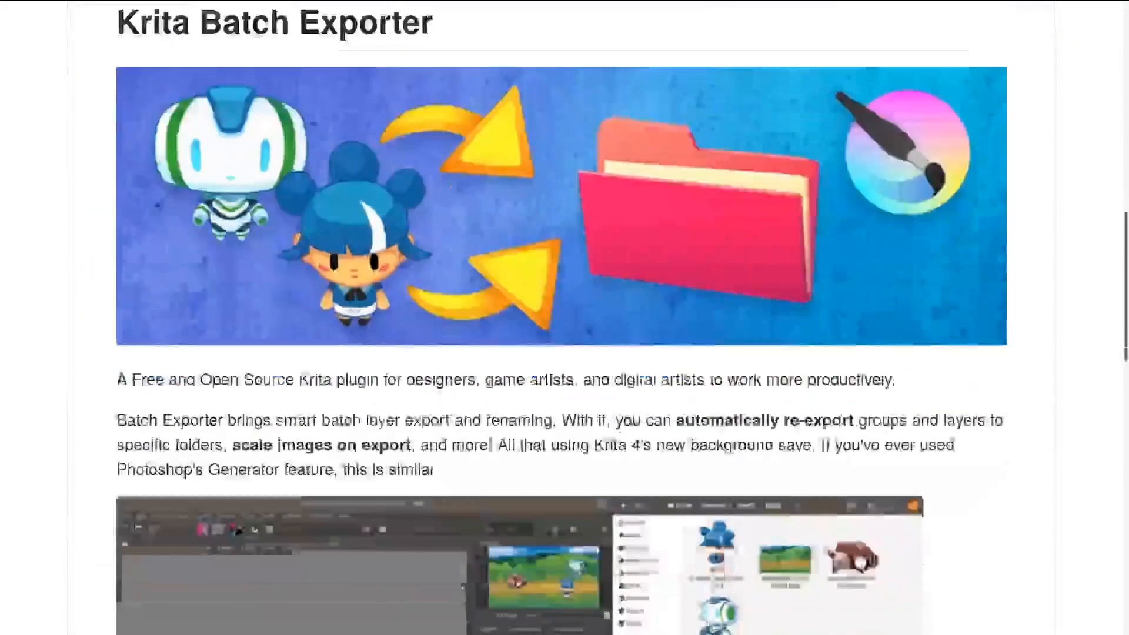
Scroll through the Krita Batch Exporter README on its repository page
scroll("down", 3)
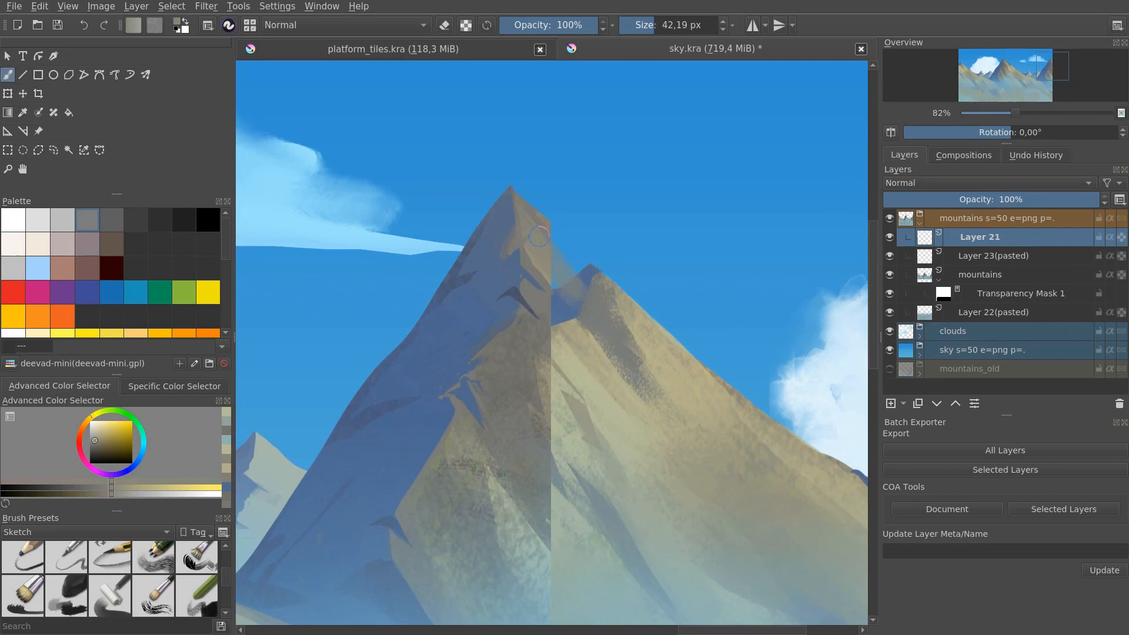
Zoom in and brush over the central mountain's slope on the new layer
scroll("down", 3)
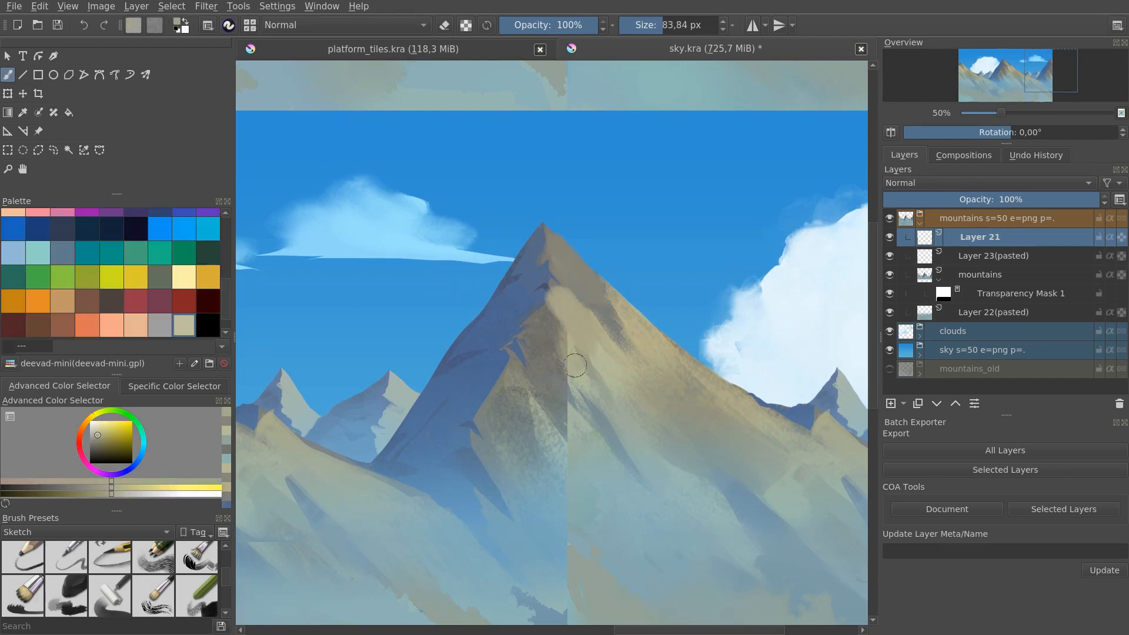
left_click_drag(576, 364, 569, 371)
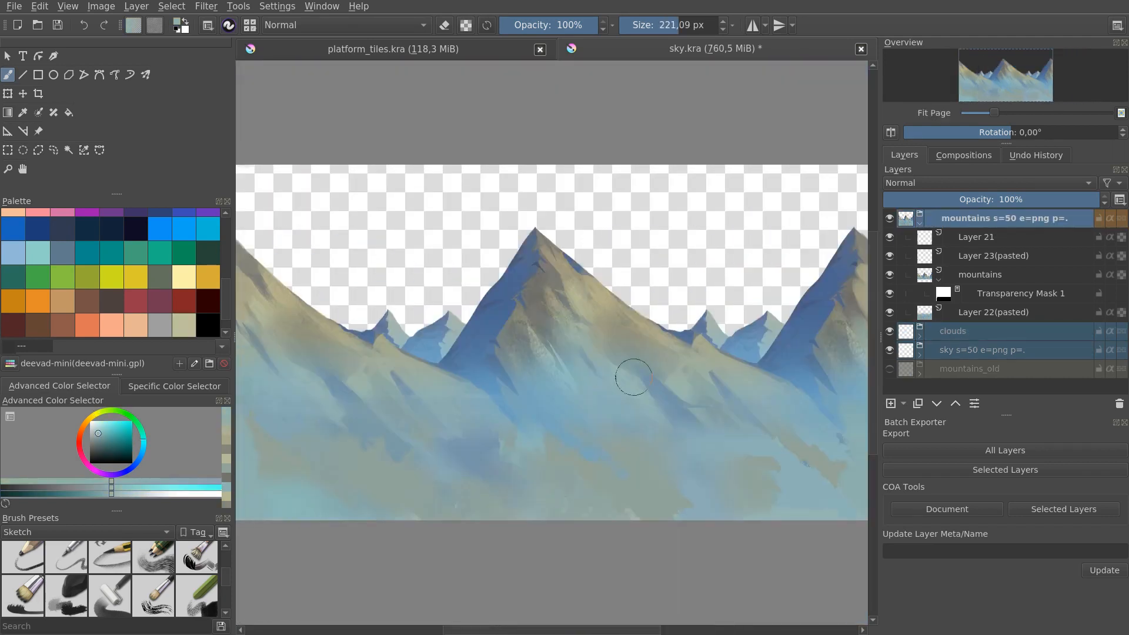
left_click(172, 6)
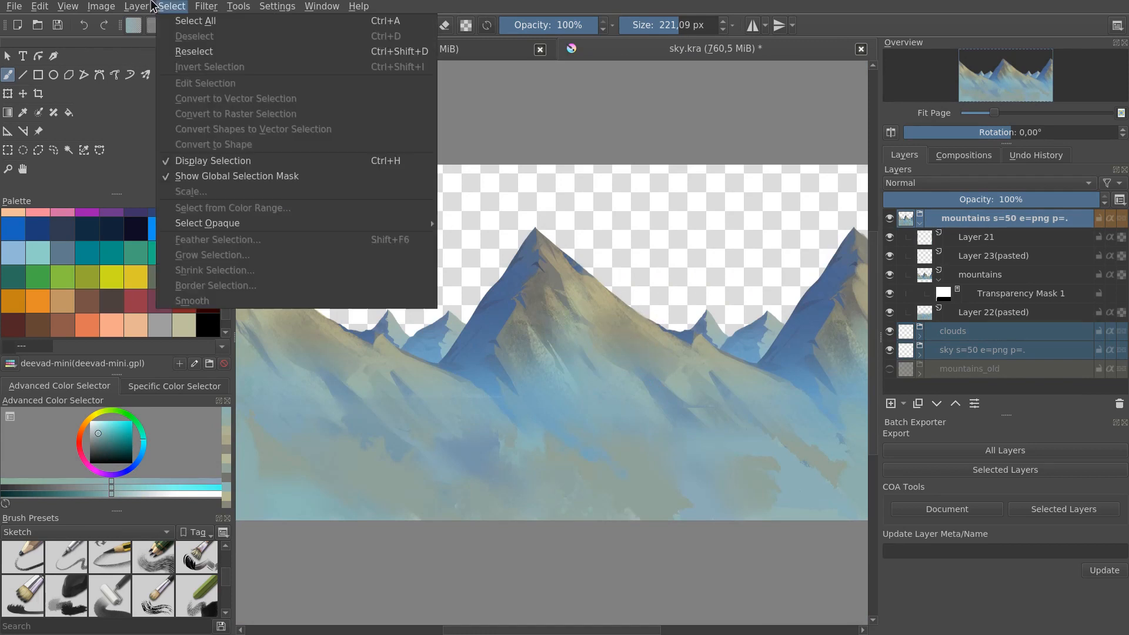
left_click(102, 6)
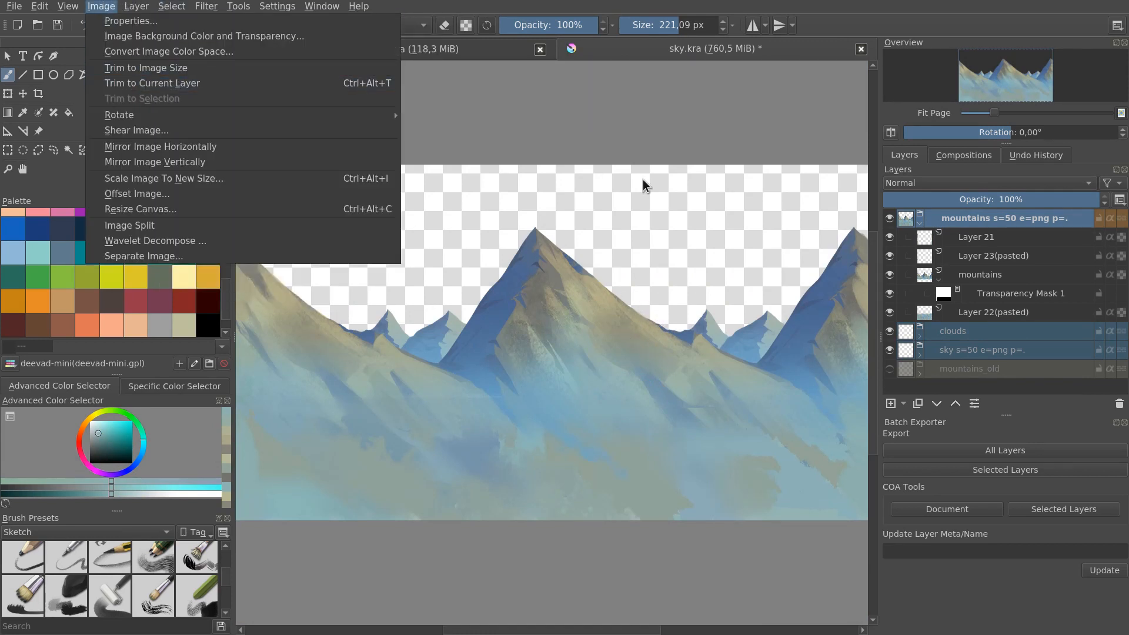
key("Escape")
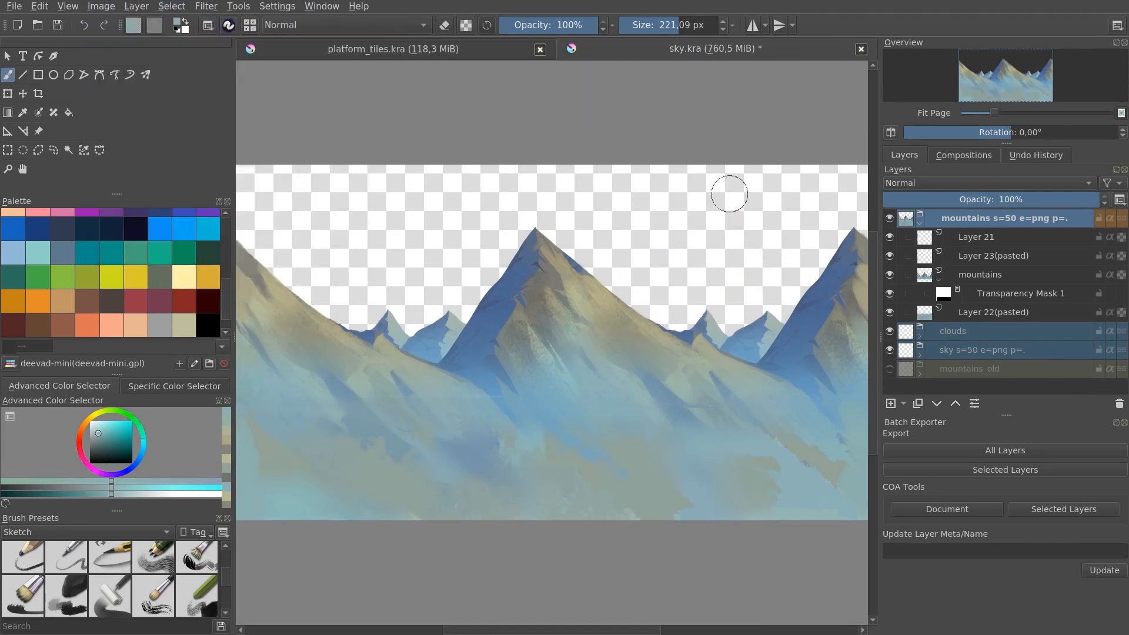
mouse_move(1009, 432)
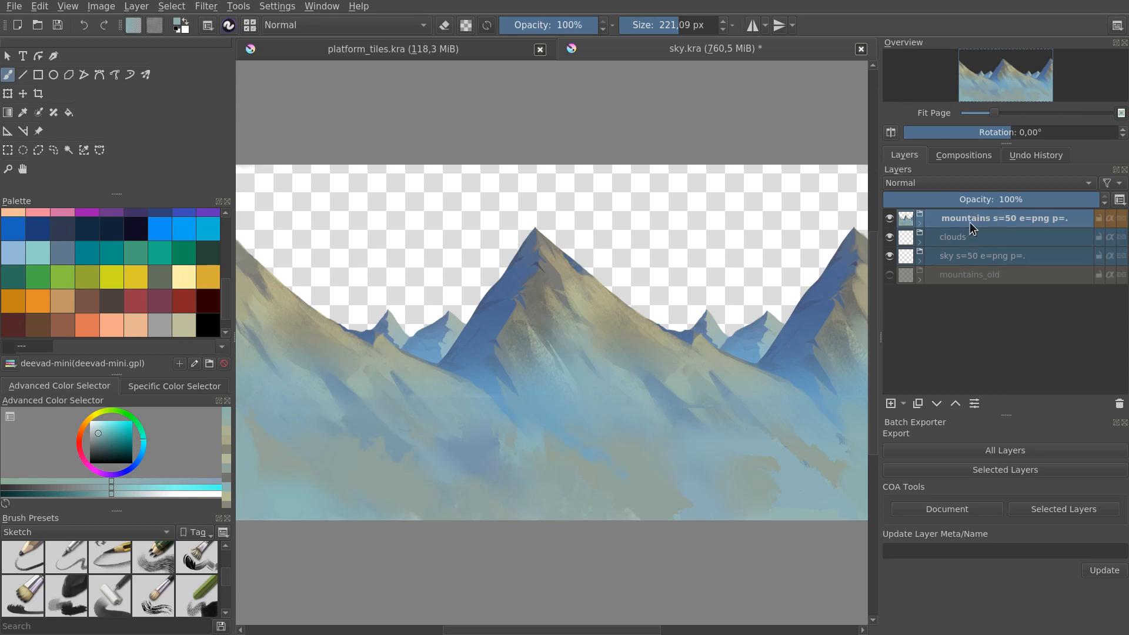
mouse_move(968, 224)
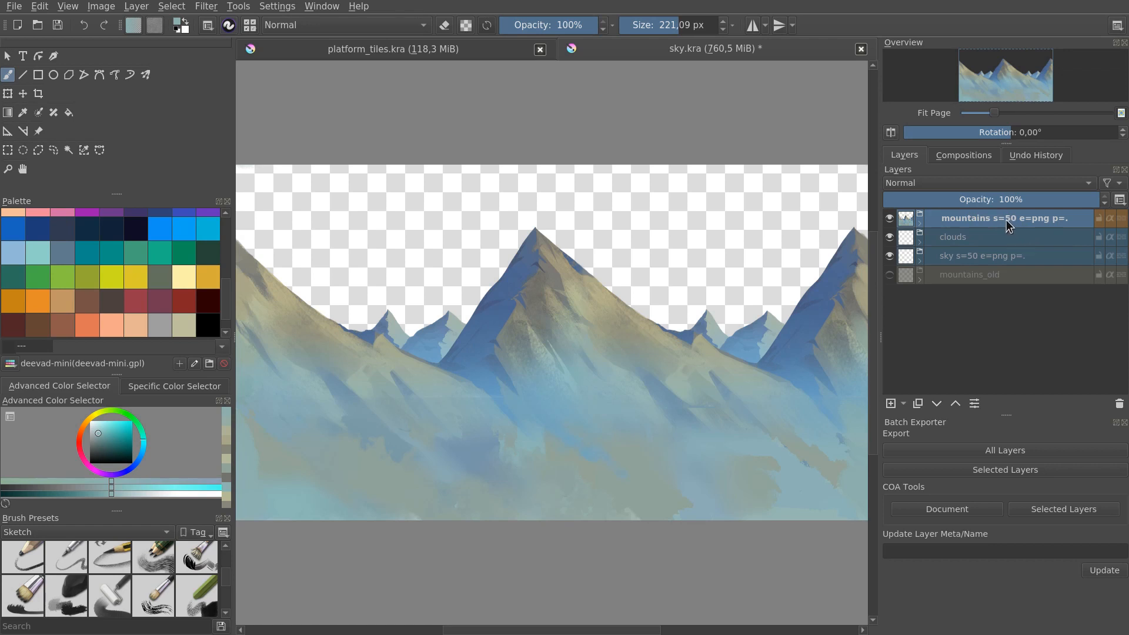
mouse_move(1002, 238)
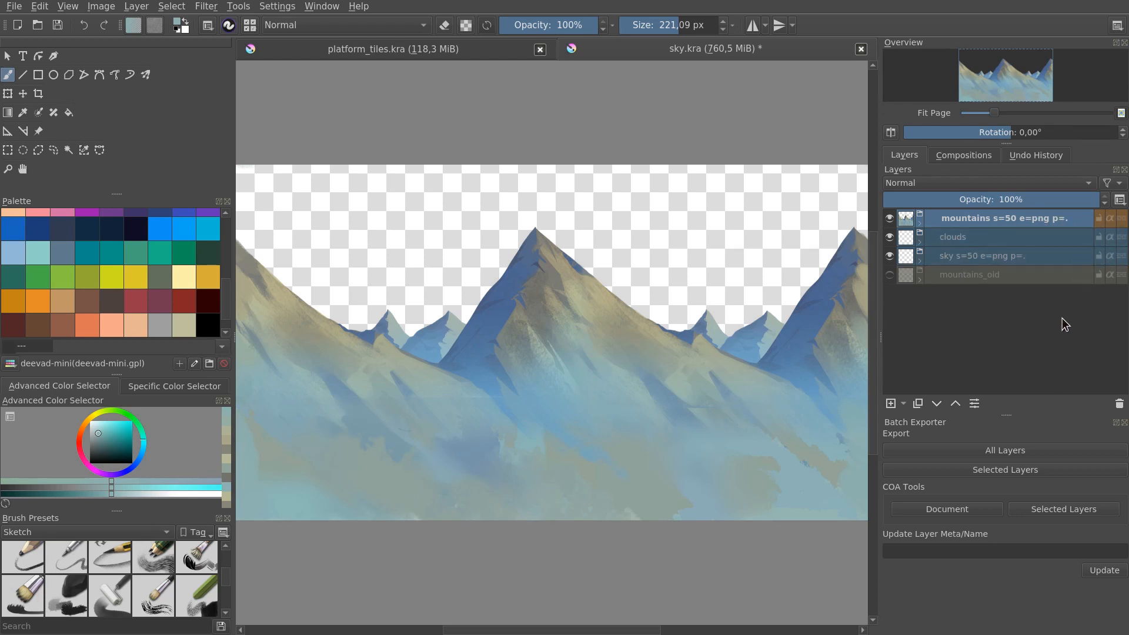
mouse_move(957, 224)
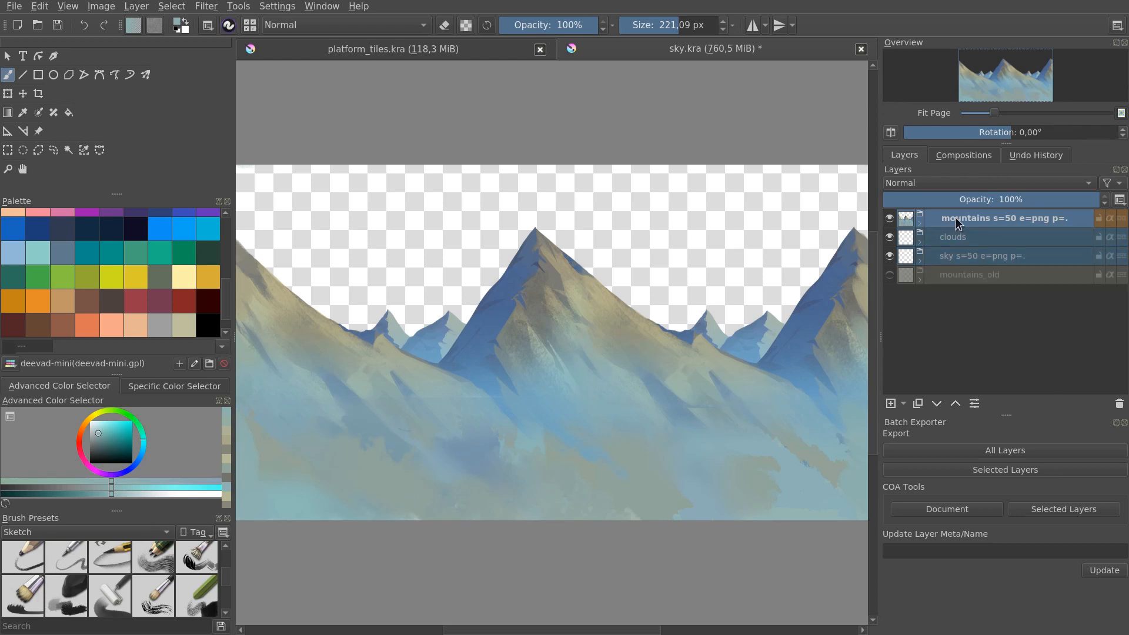
mouse_move(1008, 227)
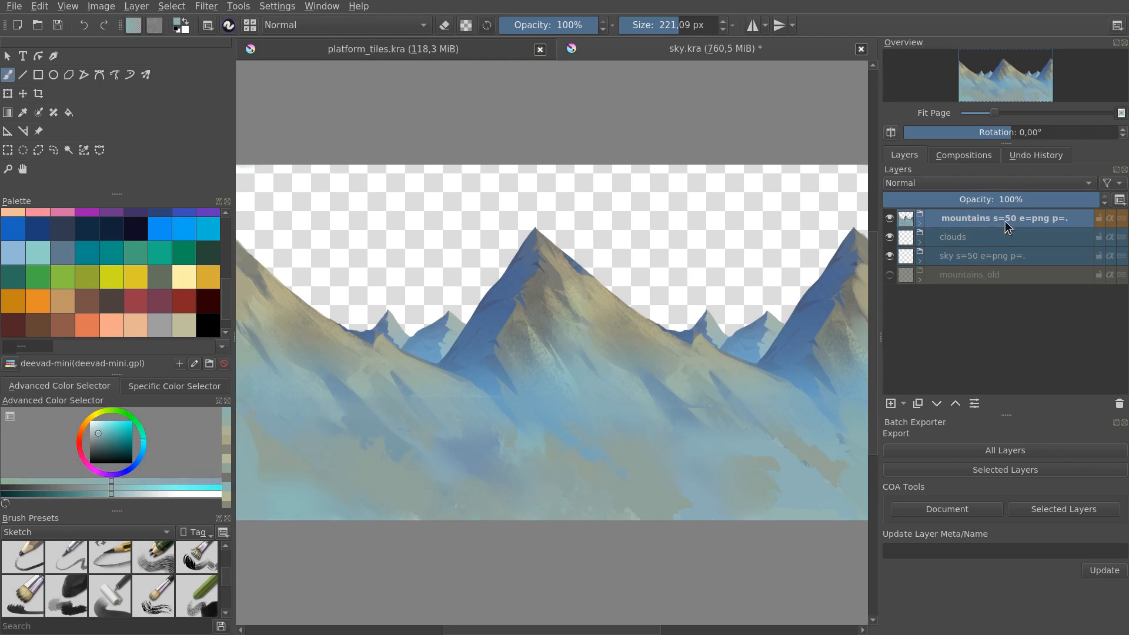
mouse_move(1019, 231)
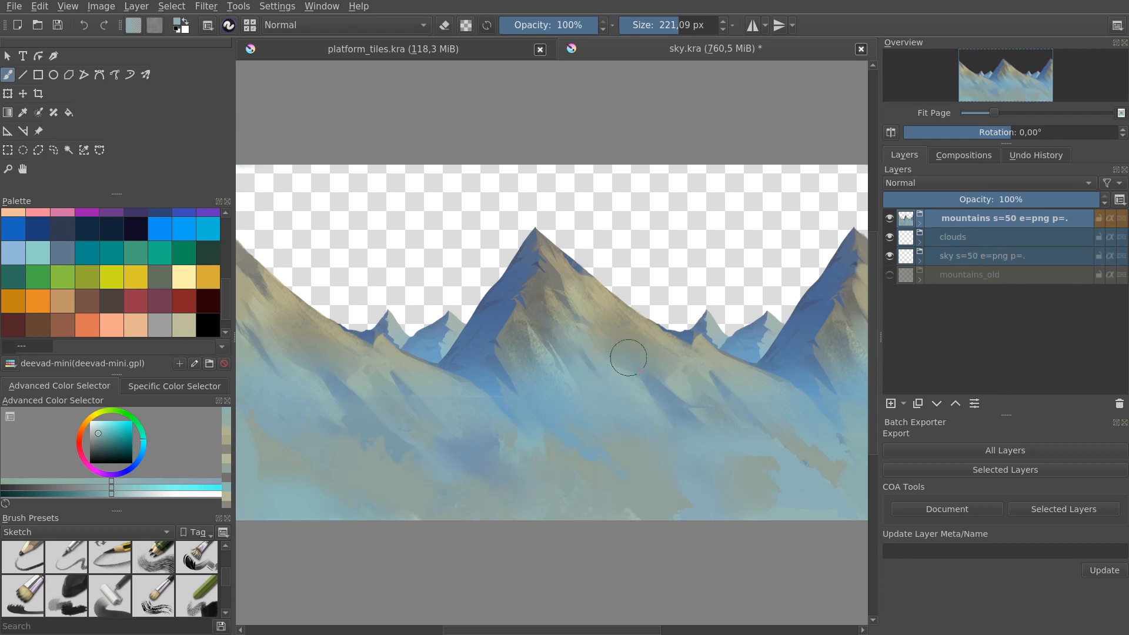
mouse_move(574, 318)
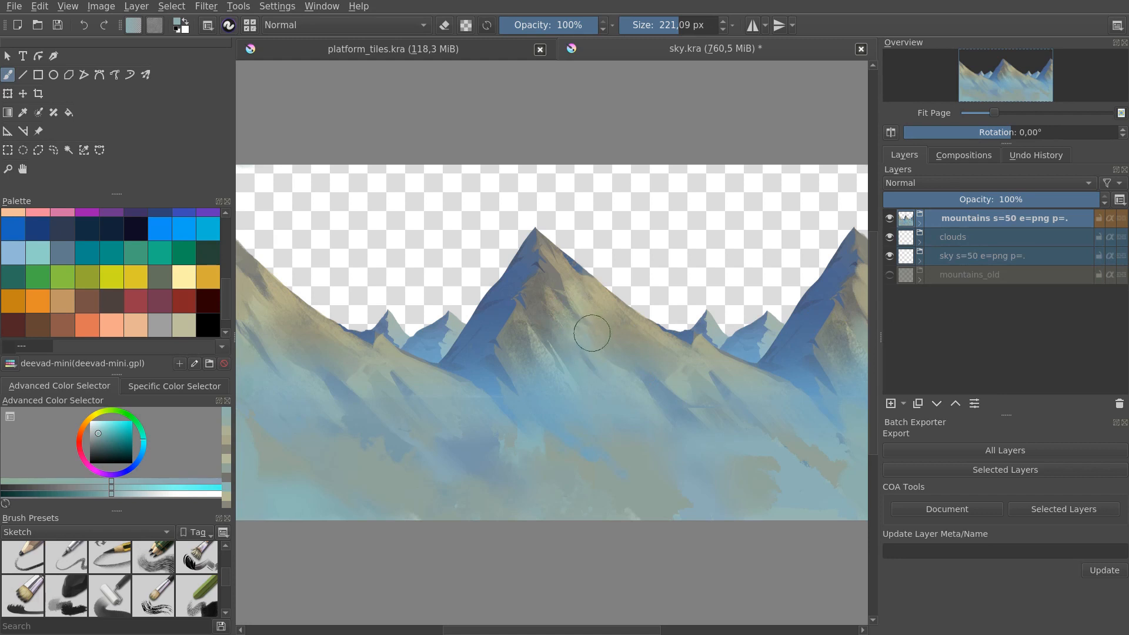
mouse_move(602, 361)
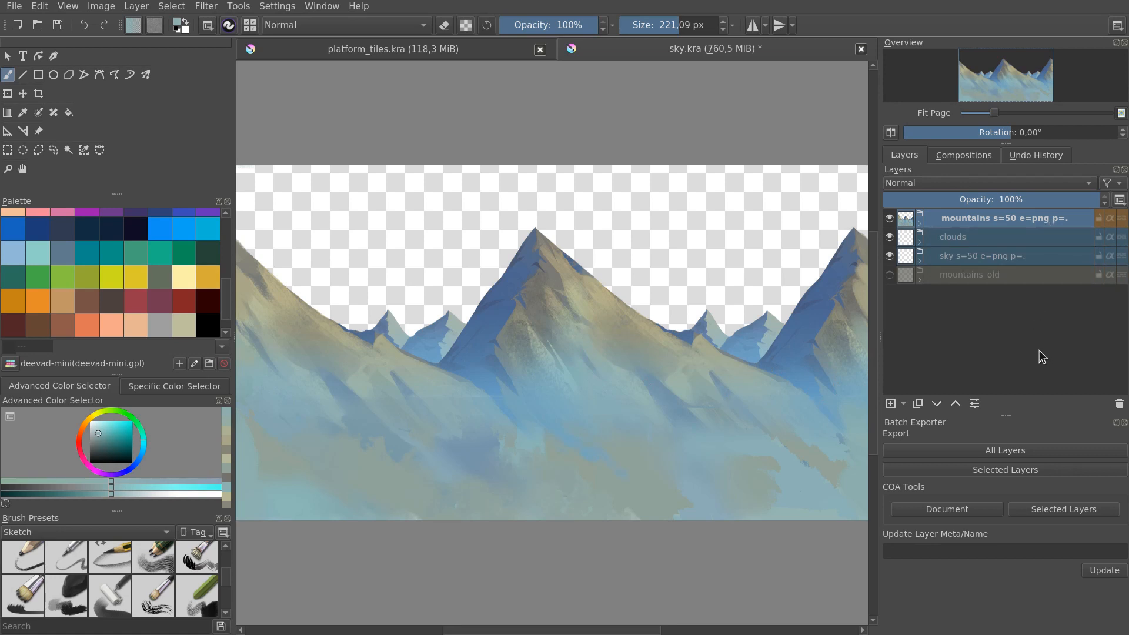
mouse_move(1041, 340)
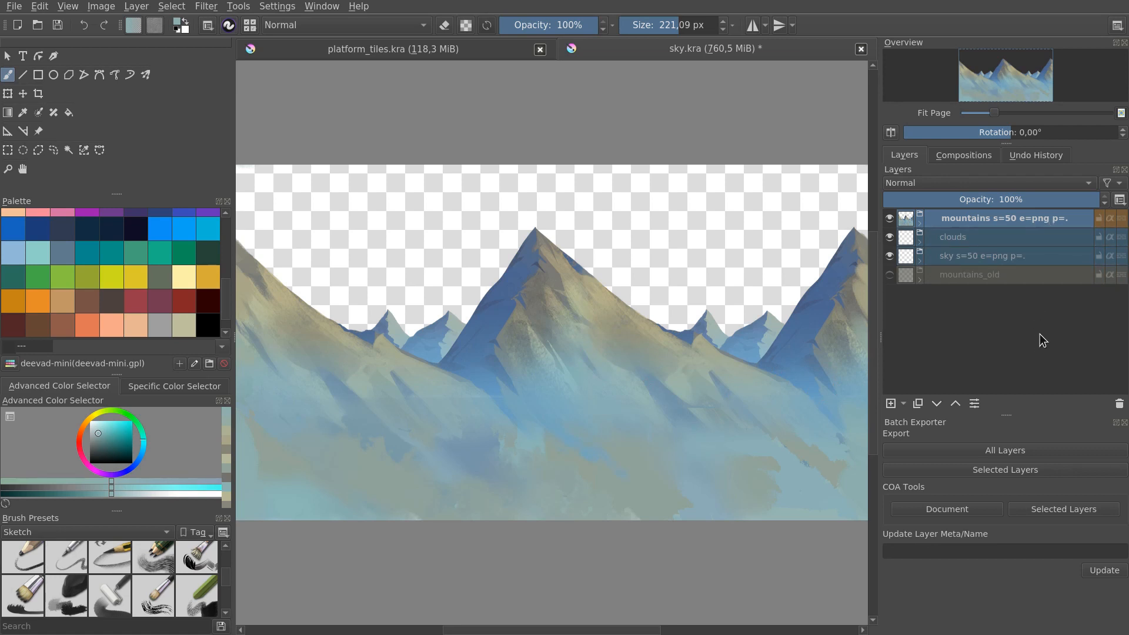
mouse_move(1067, 224)
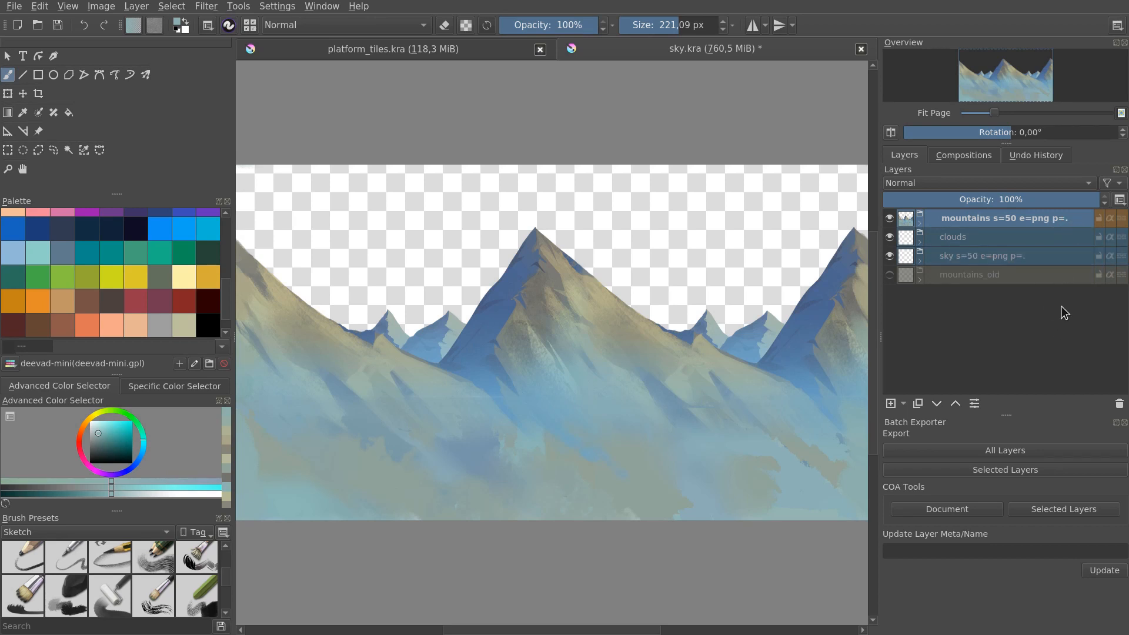
Tag the mountains layer with scale s=100 and apply it
left_click(1024, 550)
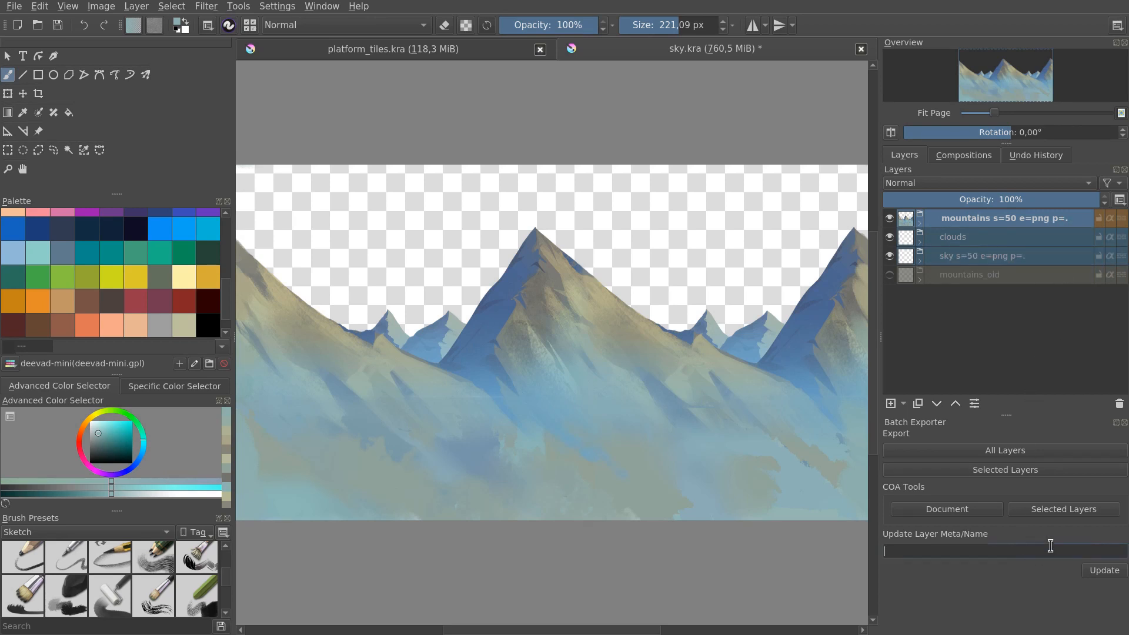
mouse_move(1016, 313)
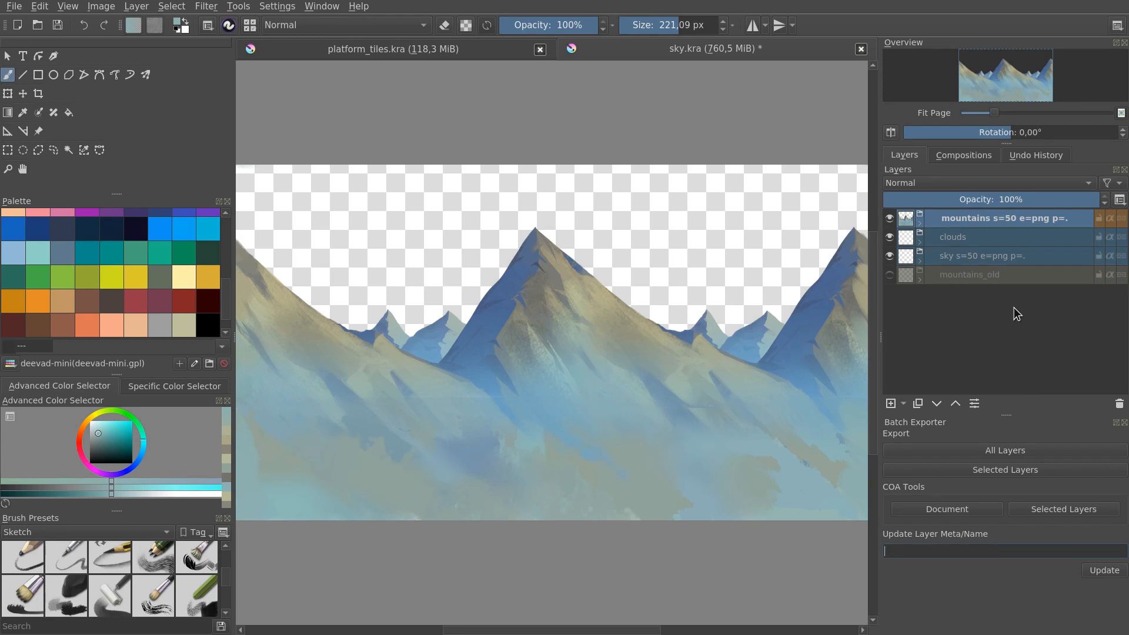
left_click(952, 237)
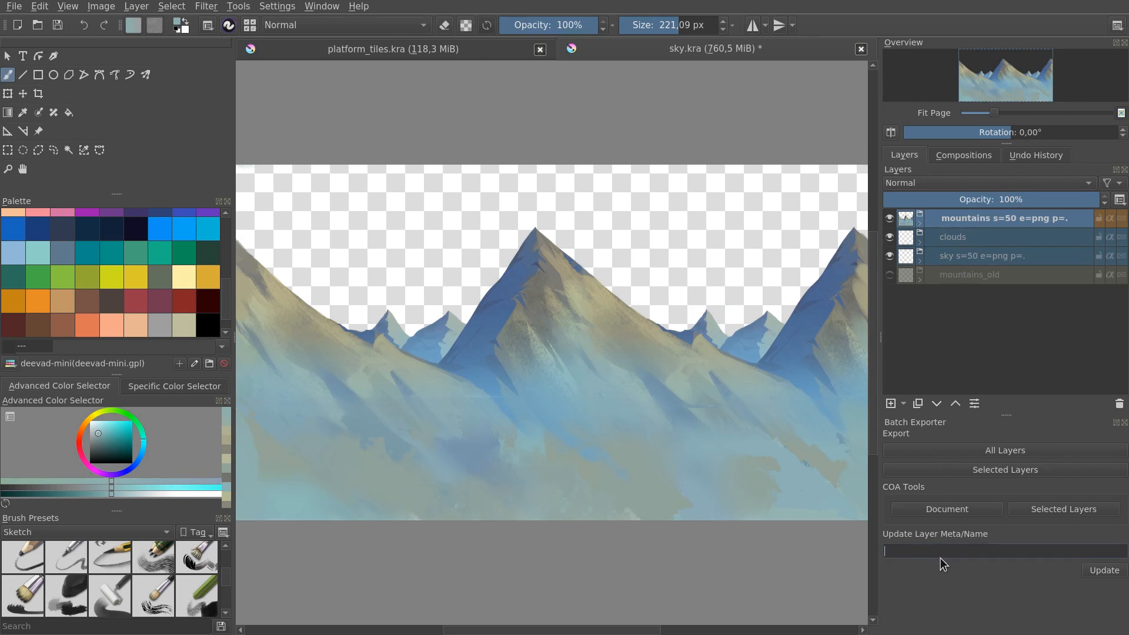
mouse_move(1088, 501)
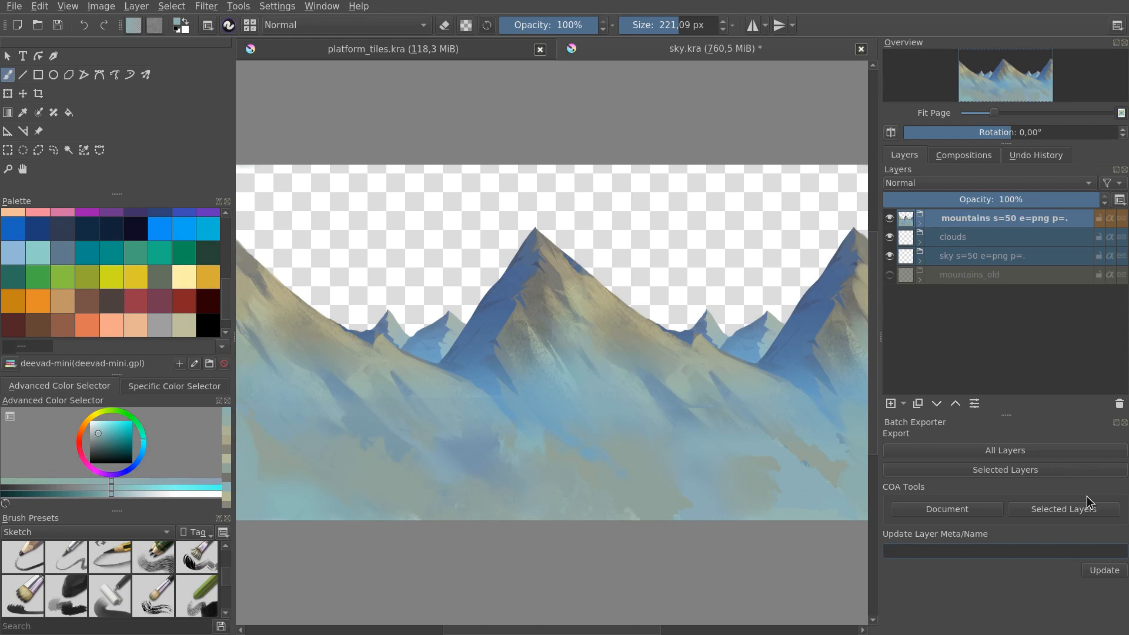
type("s=10")
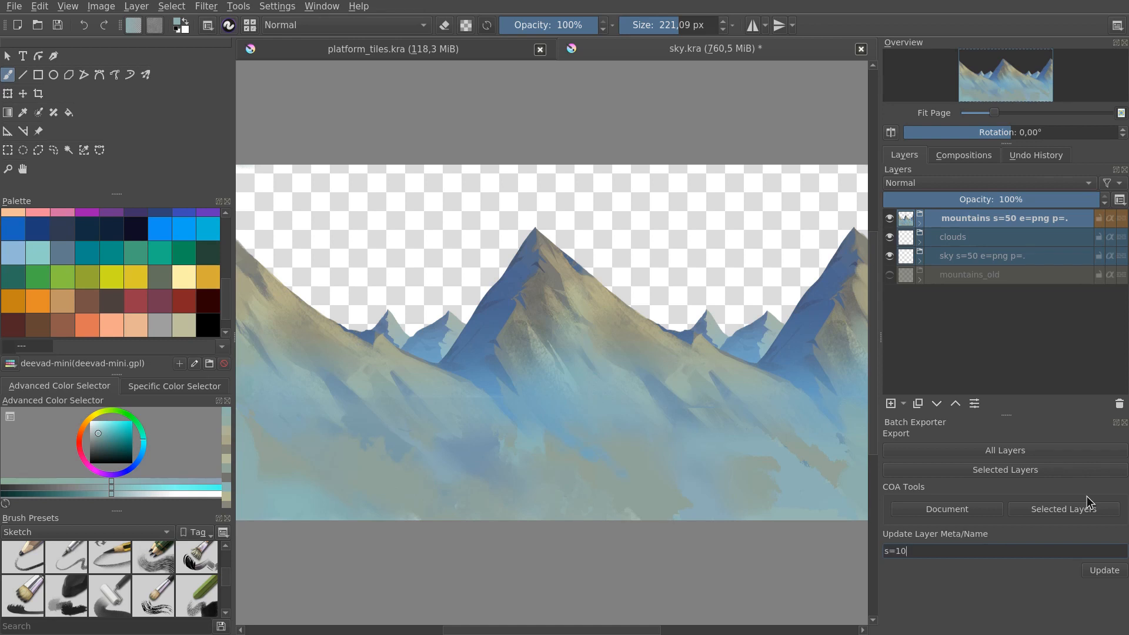
type("0")
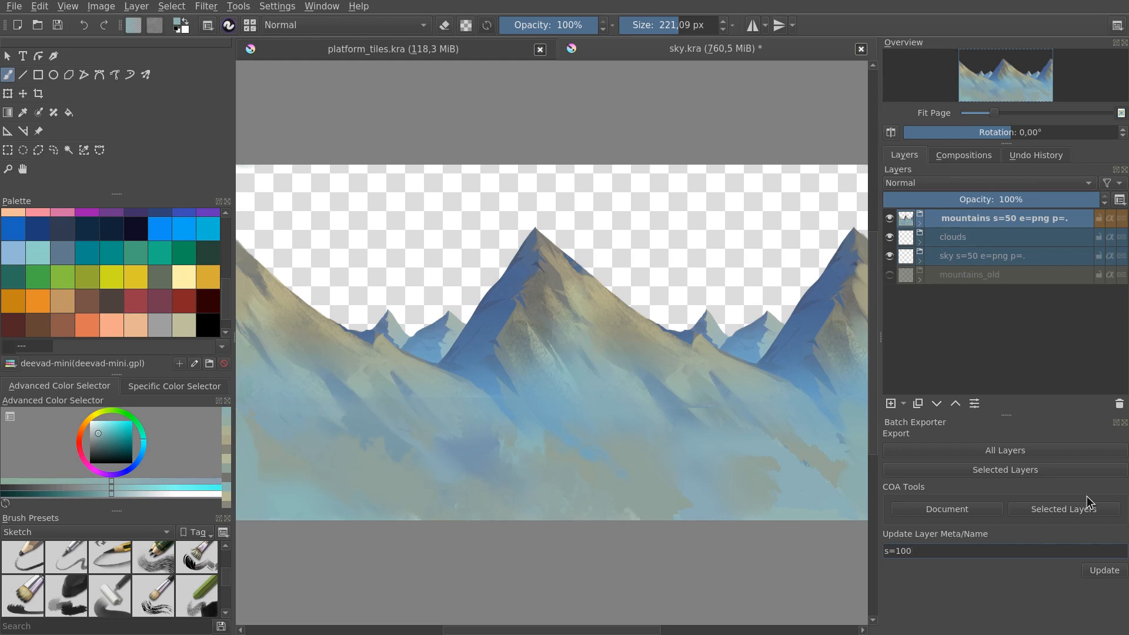
left_click(1104, 569)
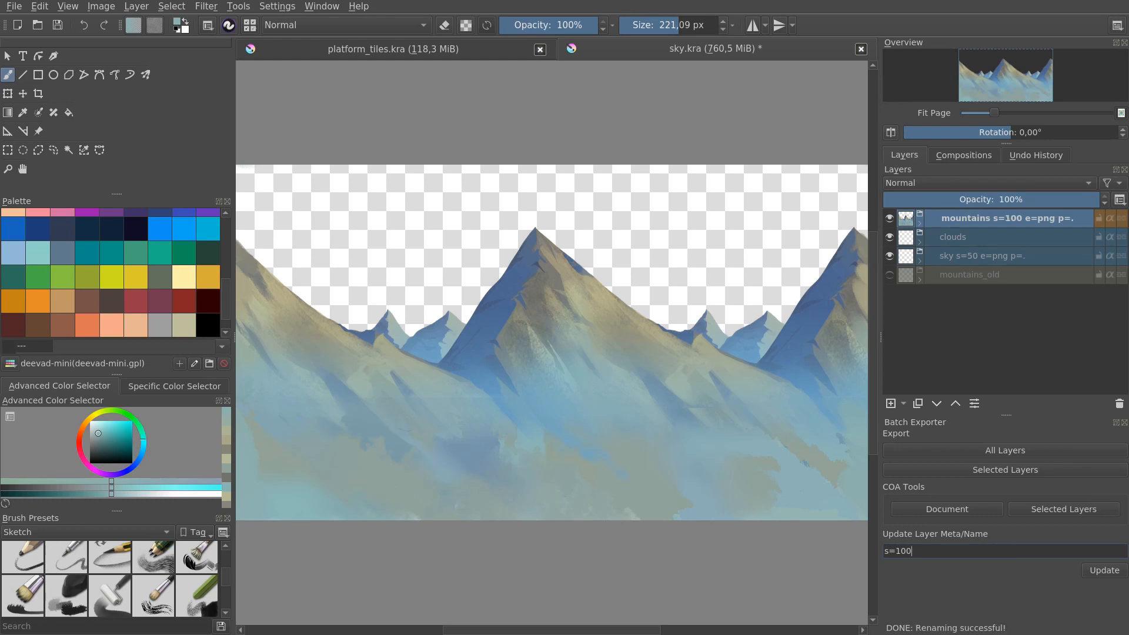
mouse_move(996, 225)
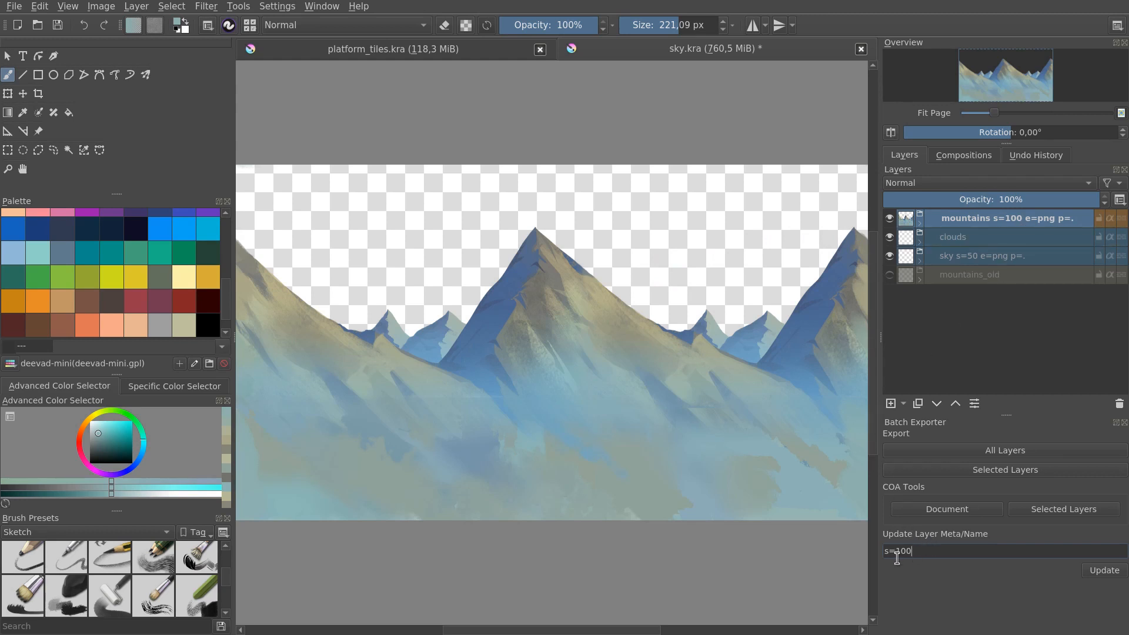
Change the mountains layer's scale tag to 50 and apply it
key("BackSpace")
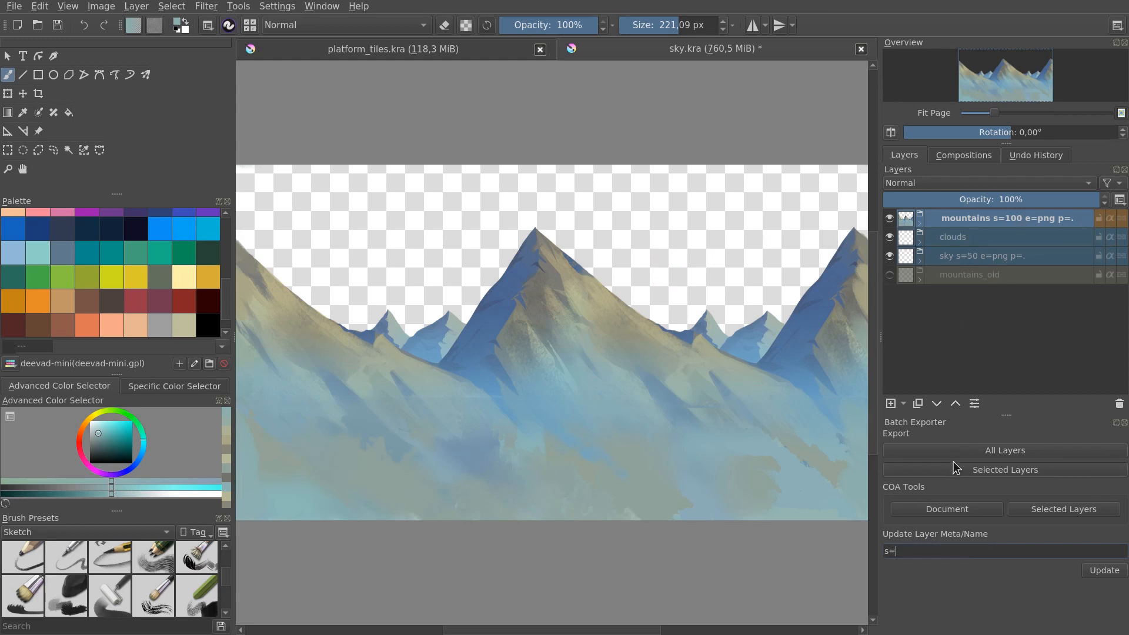
left_click(1104, 570)
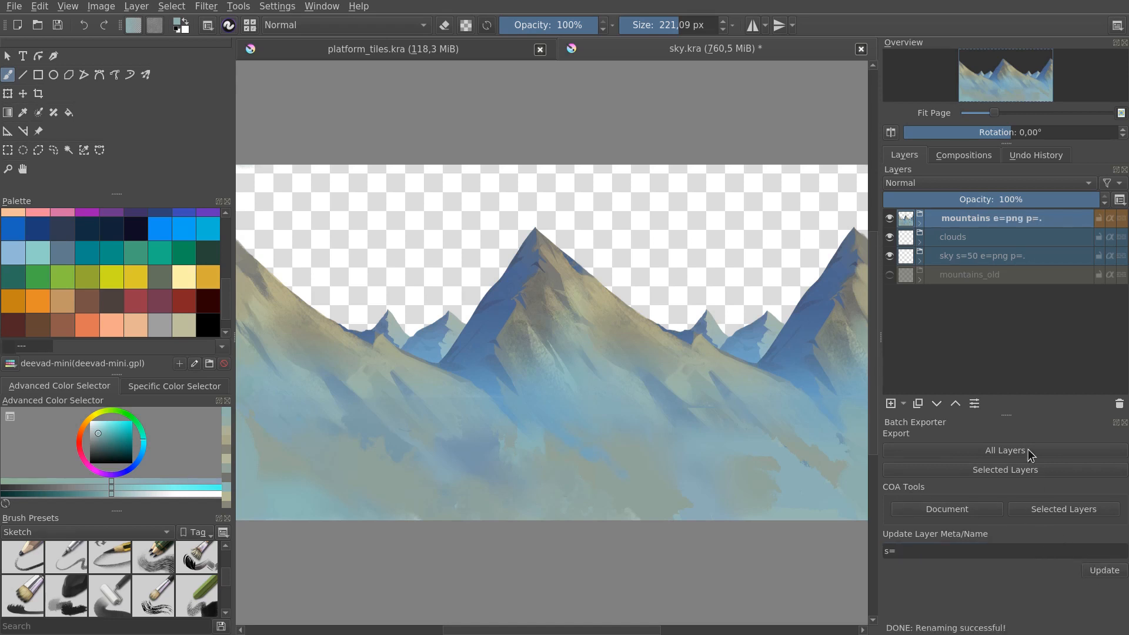
mouse_move(904, 576)
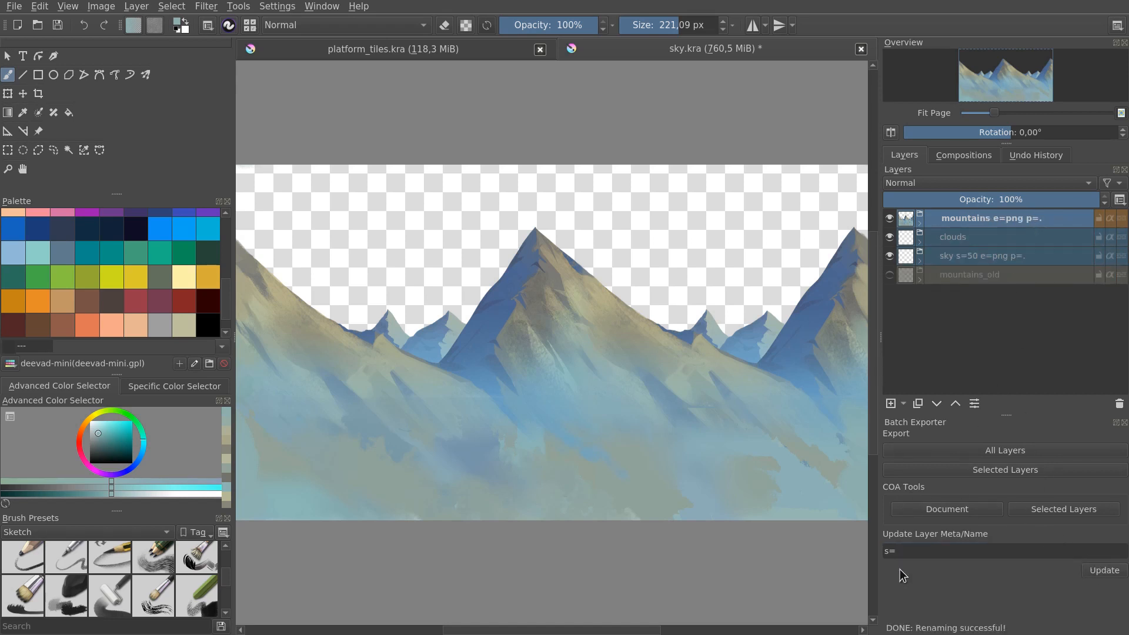
type("50")
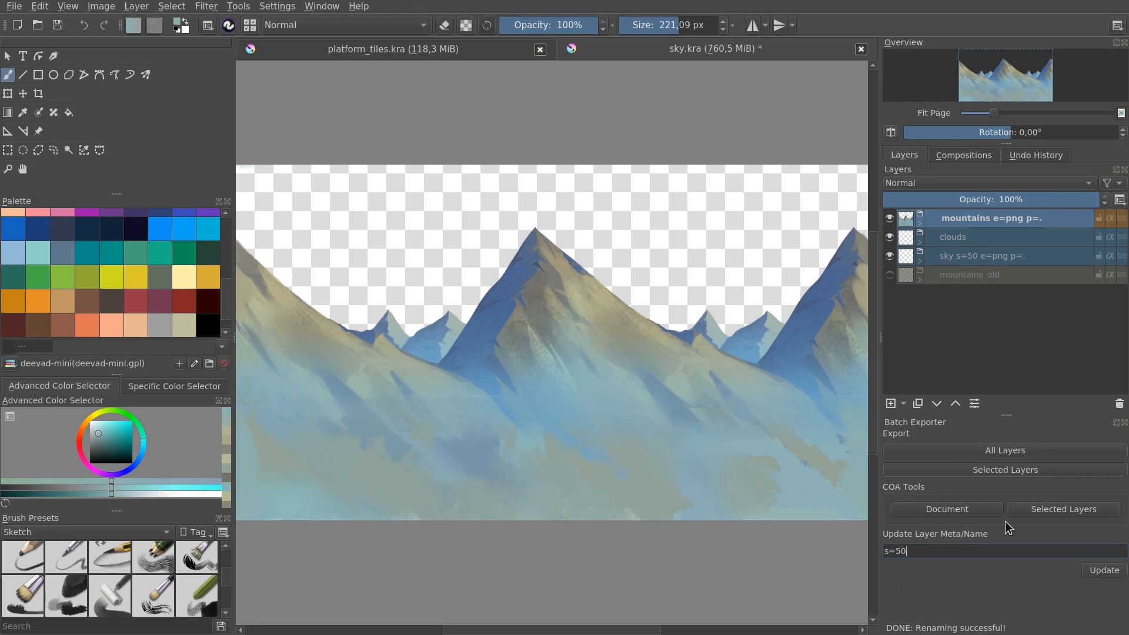
left_click(1104, 569)
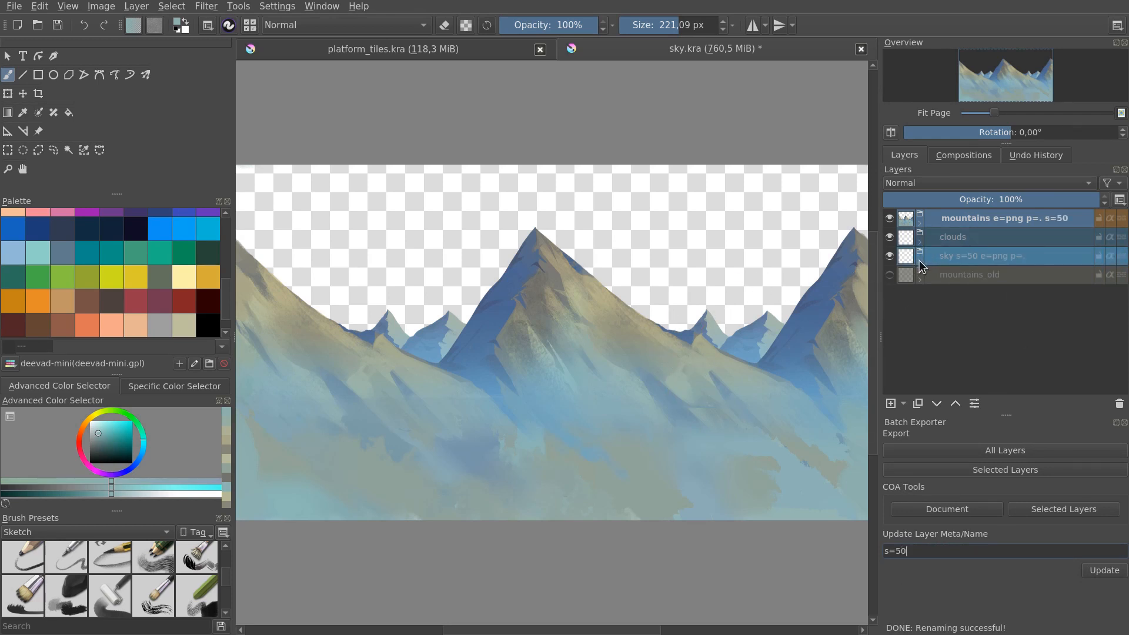
Expand the mountains group and reopen sky.kra in Krita
left_click(919, 219)
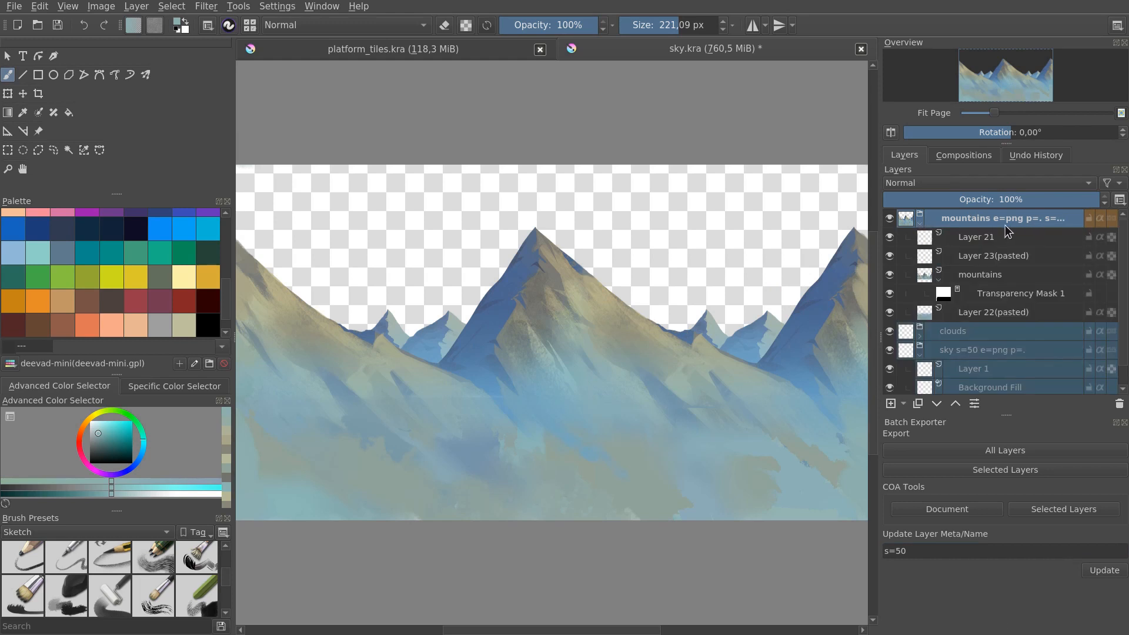
mouse_move(1019, 228)
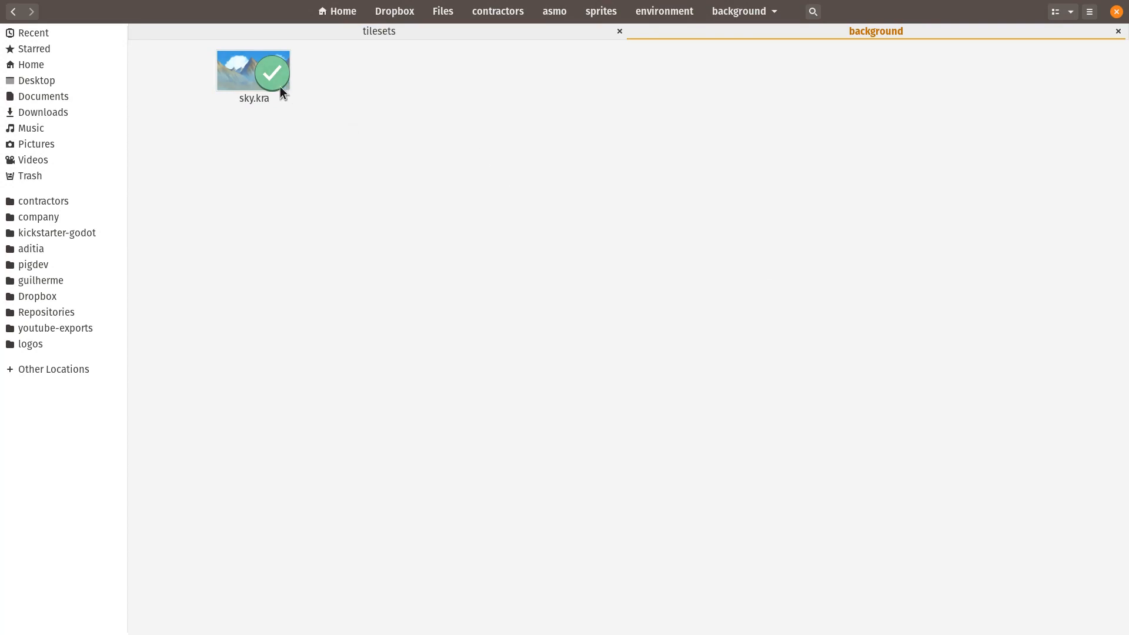
double_click(251, 72)
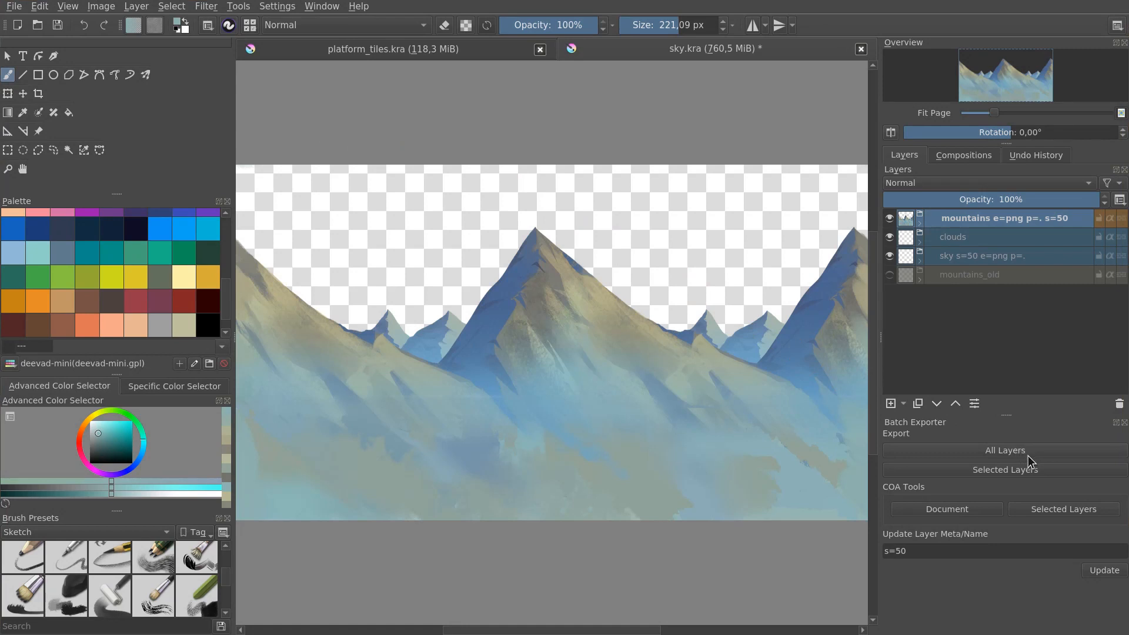
mouse_move(1042, 455)
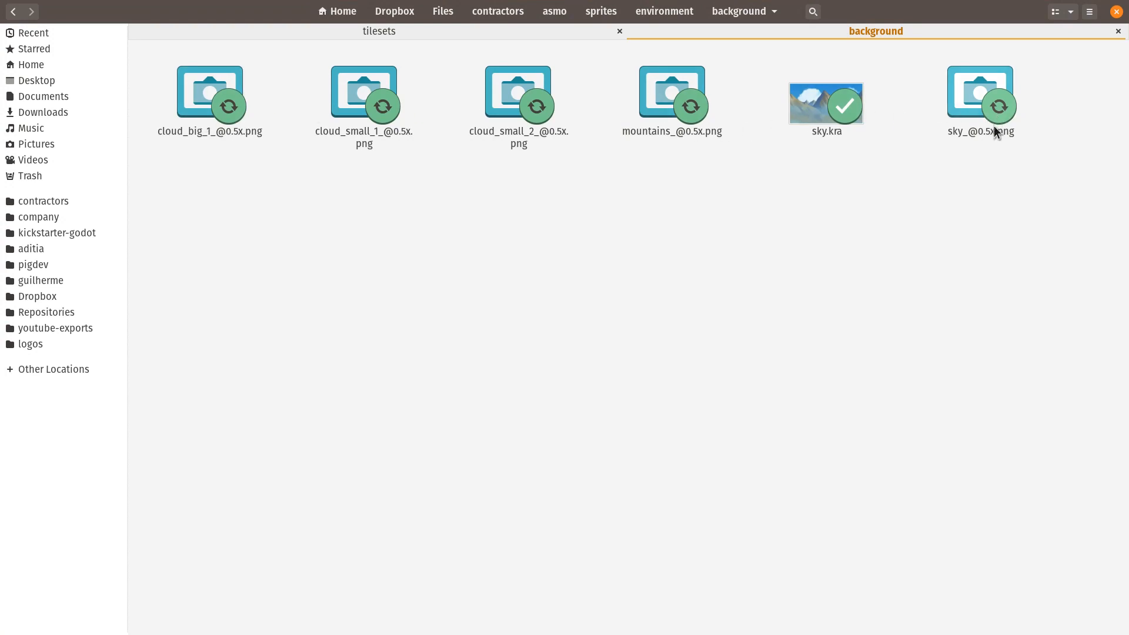
left_click(517, 94)
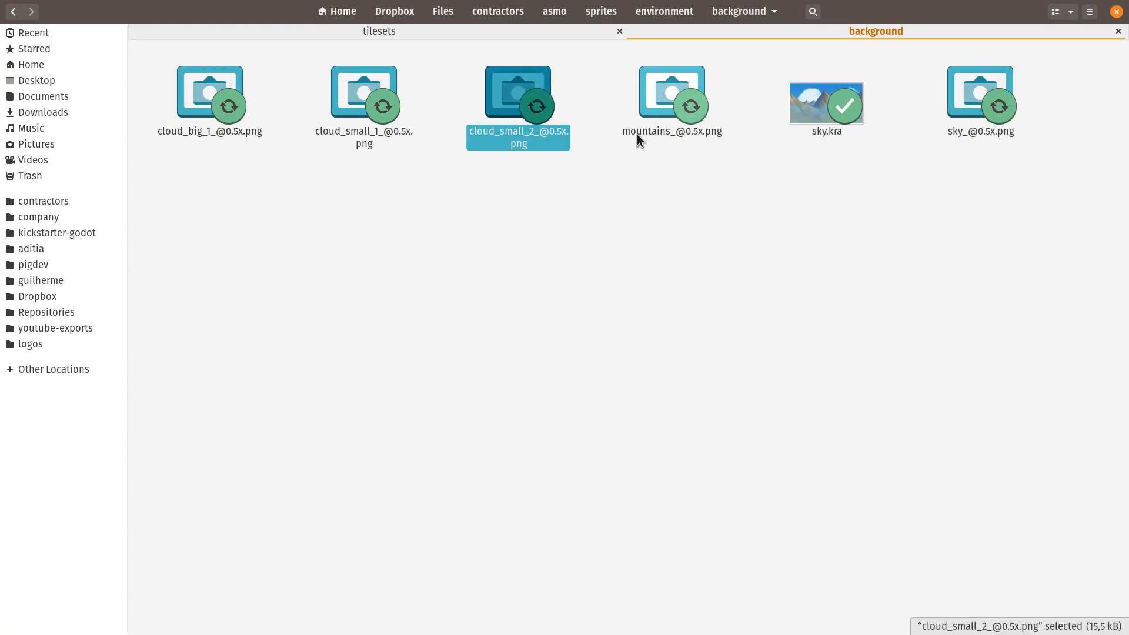
key("space")
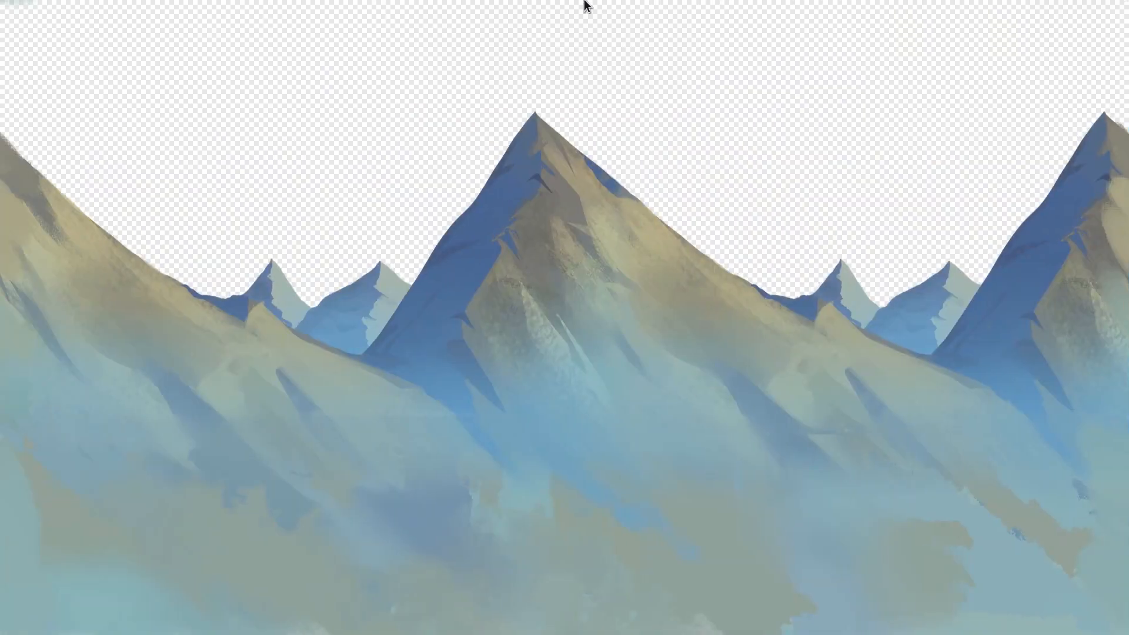
mouse_move(1082, 112)
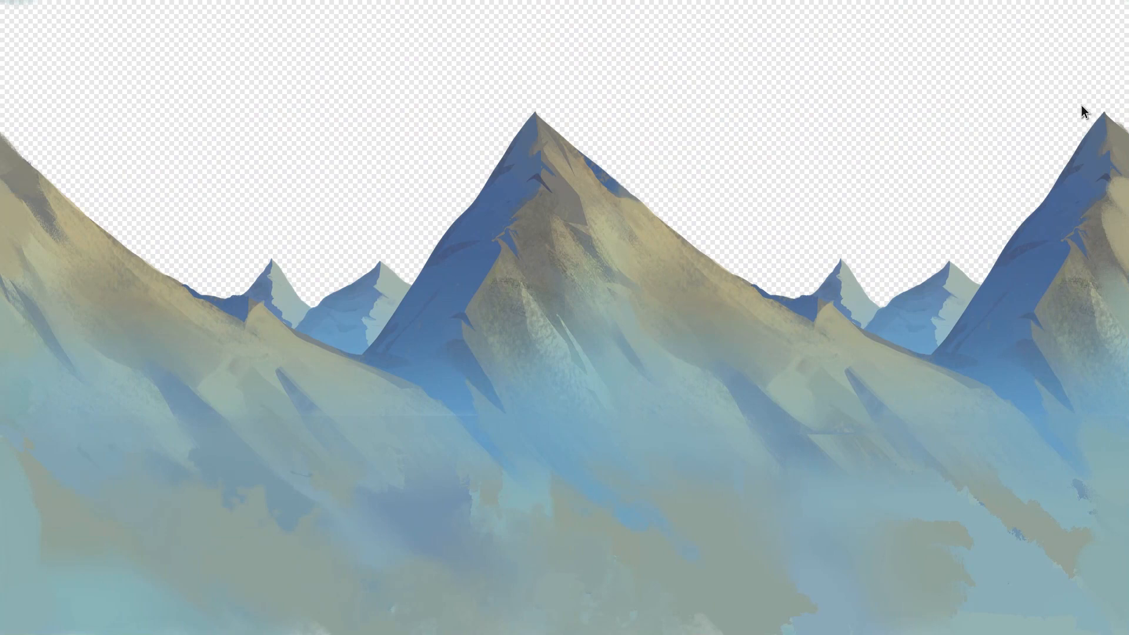
mouse_move(827, 242)
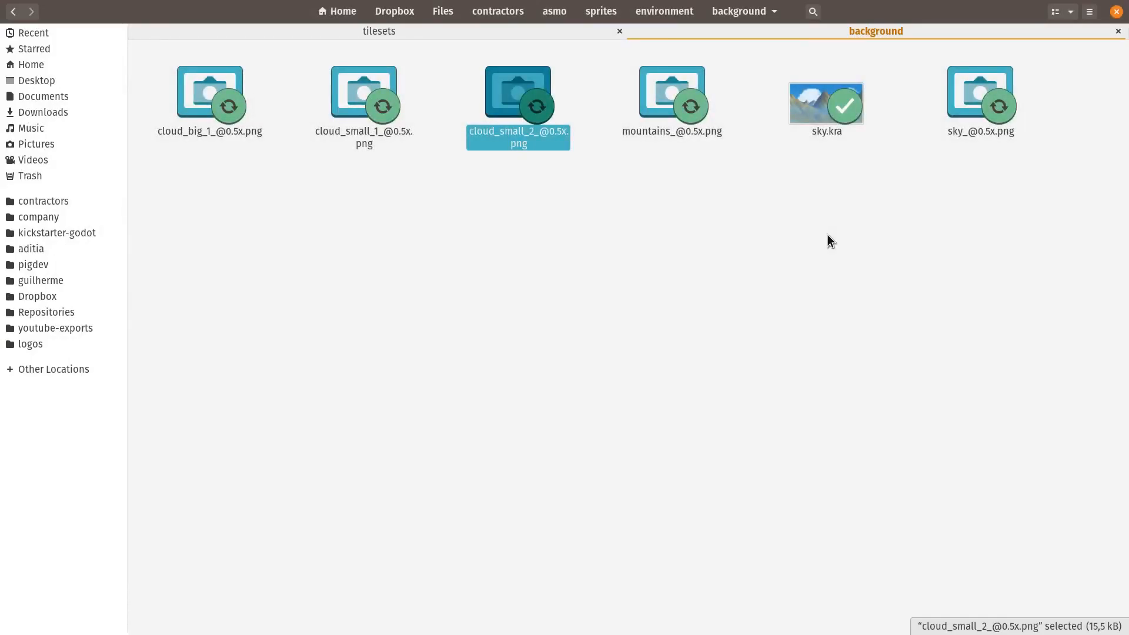
Check the exported cloud PNGs, go up to sprites and select move_sprites.sh
left_click(209, 92)
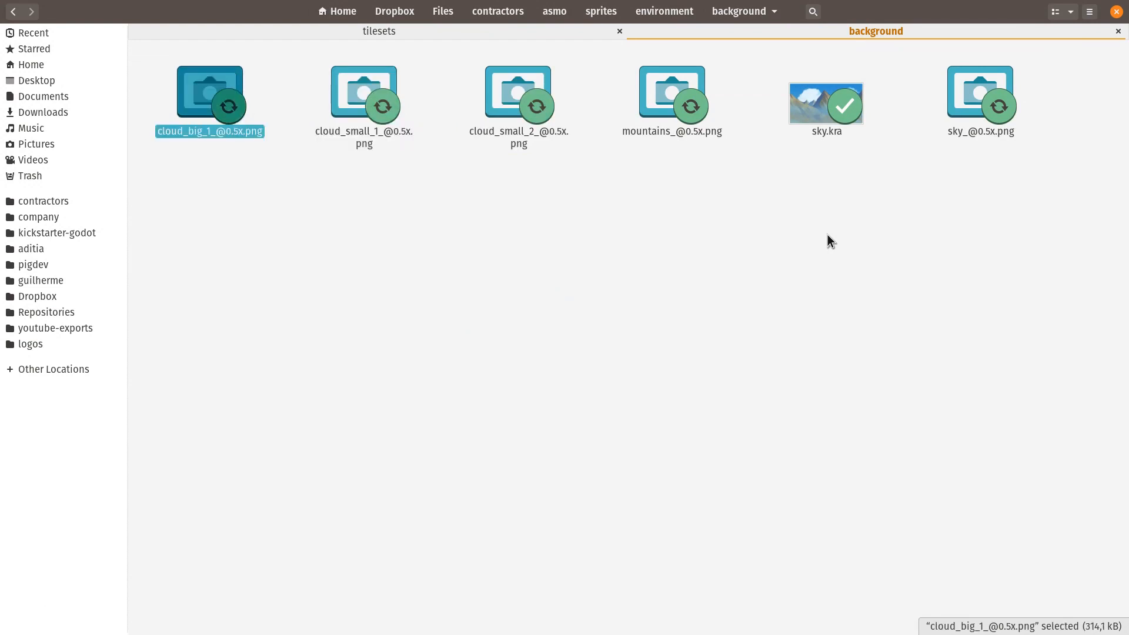
left_click(363, 92)
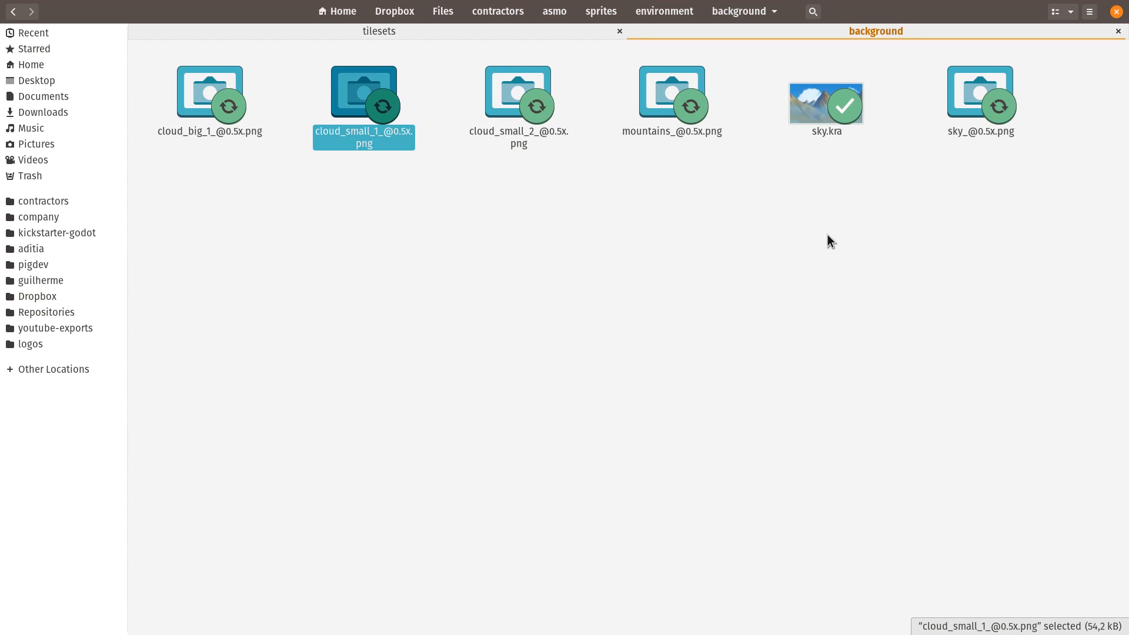
left_click(599, 11)
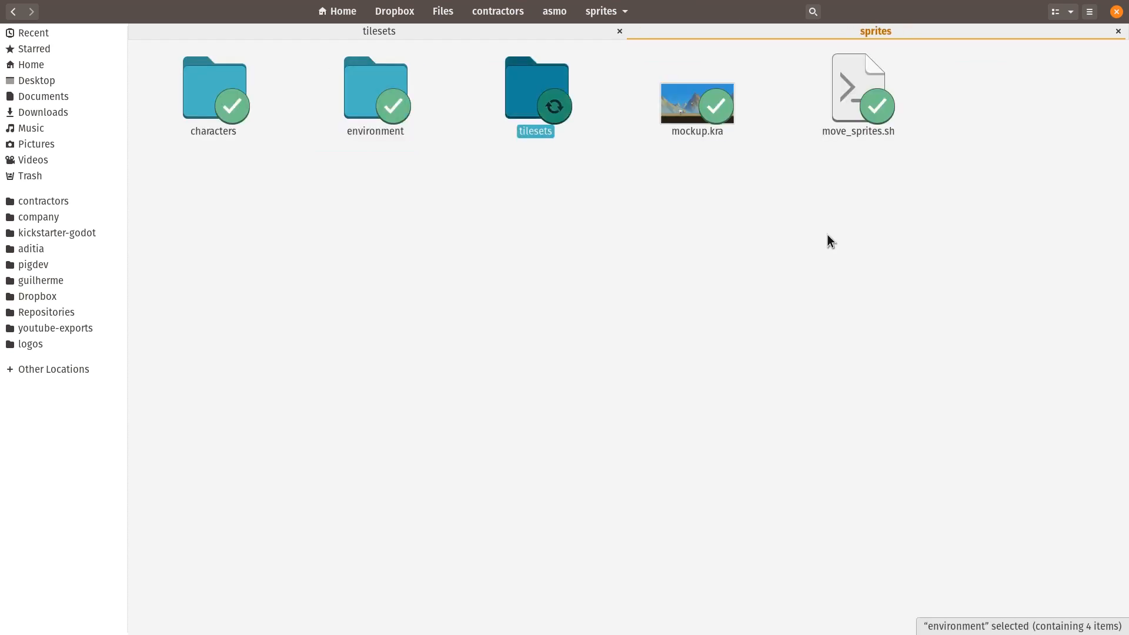
left_click(859, 87)
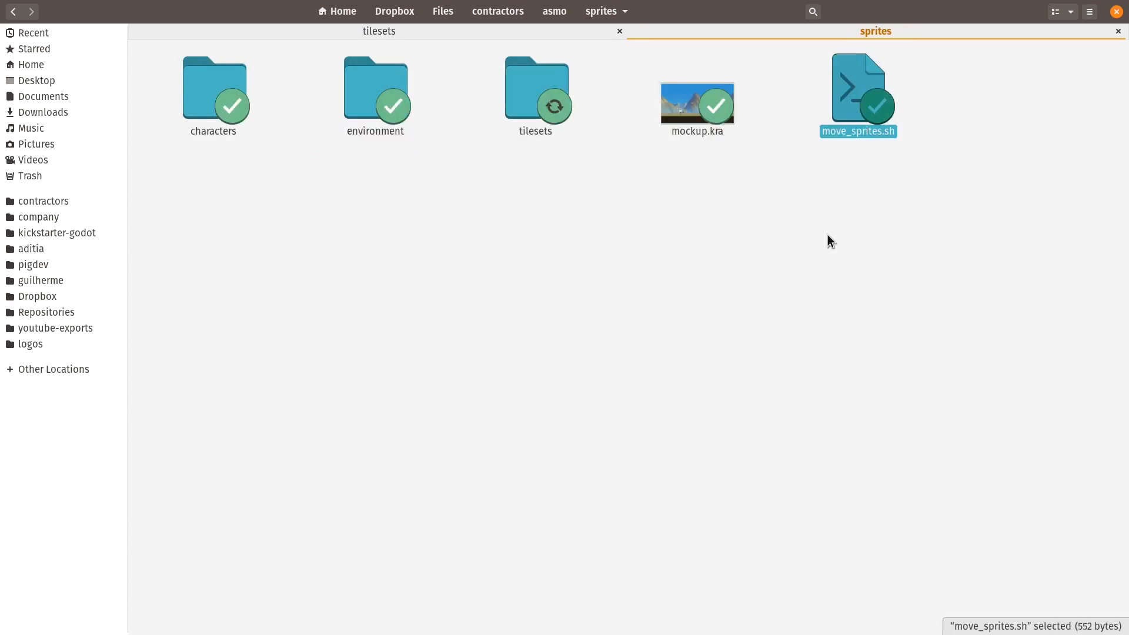
Browse back down through the environment folder into its background folder
left_click(374, 89)
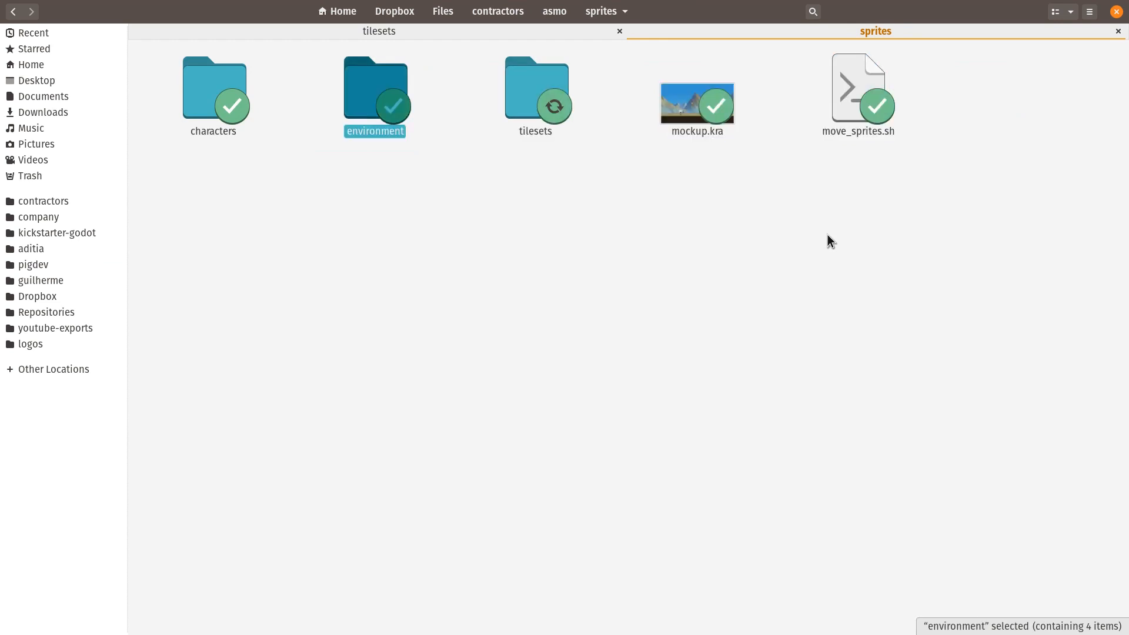
double_click(536, 94)
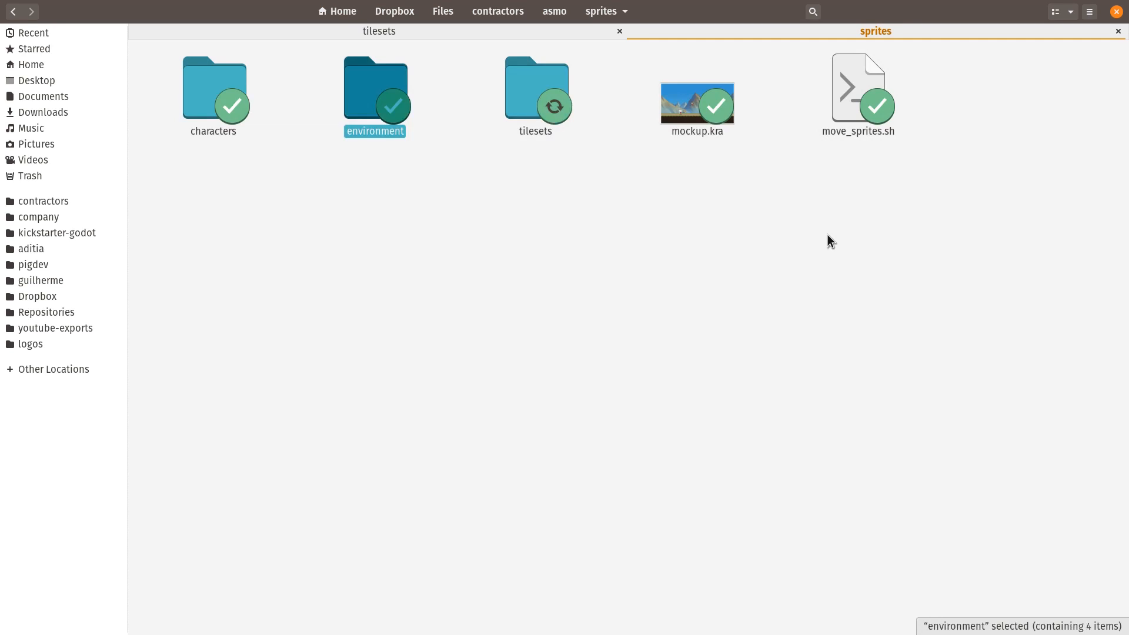
double_click(375, 82)
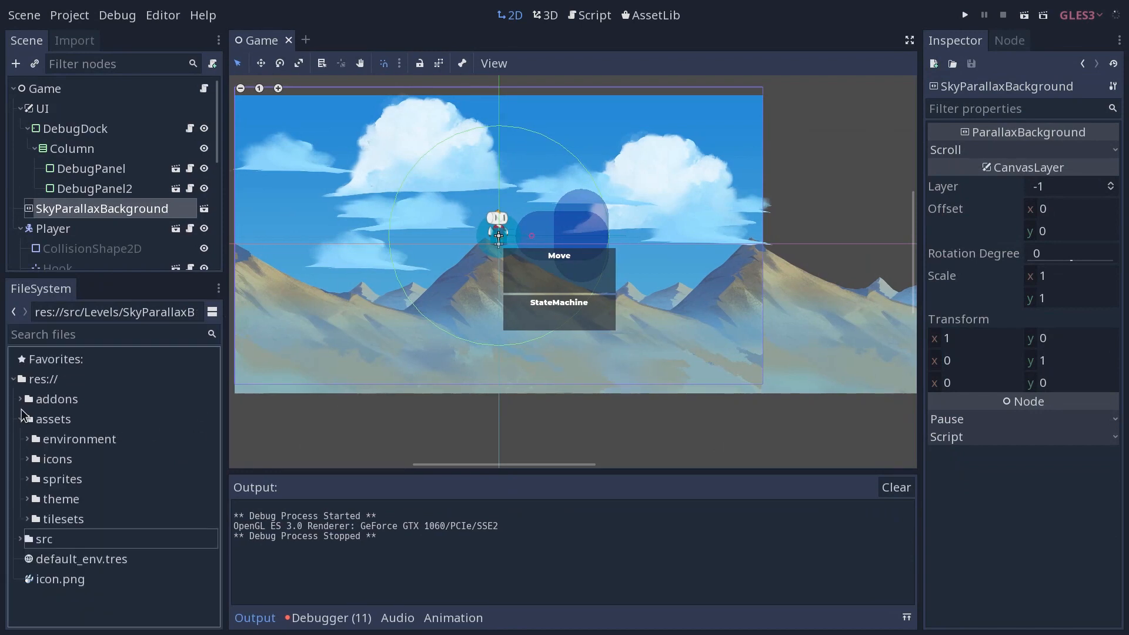
Reveal the background images inside the Godot assets folder
left_click(53, 419)
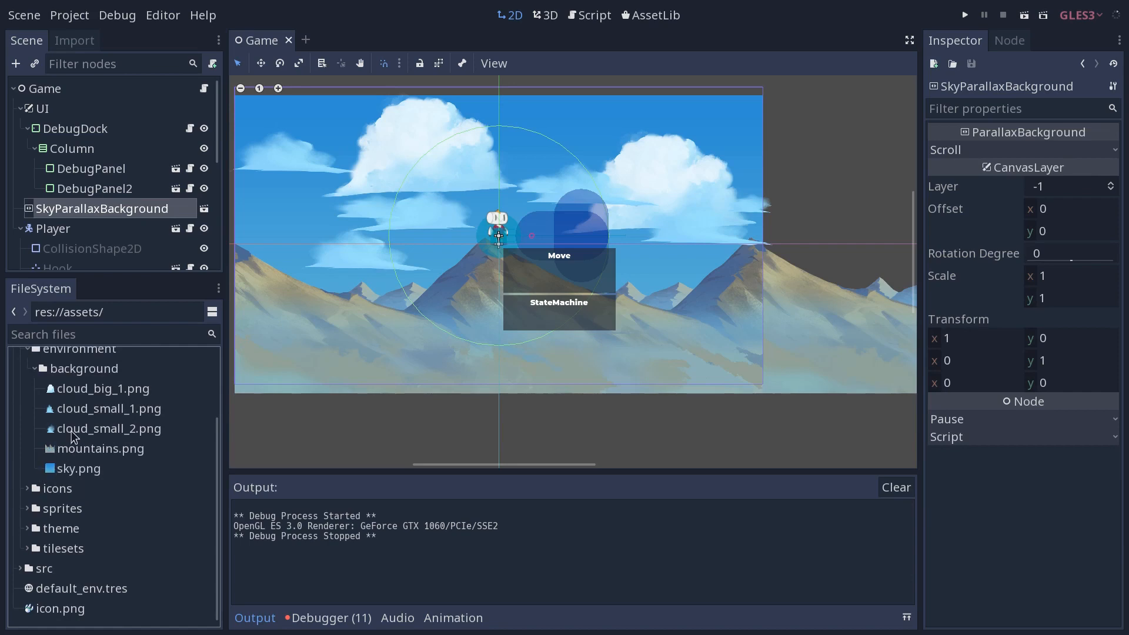
mouse_move(318, 429)
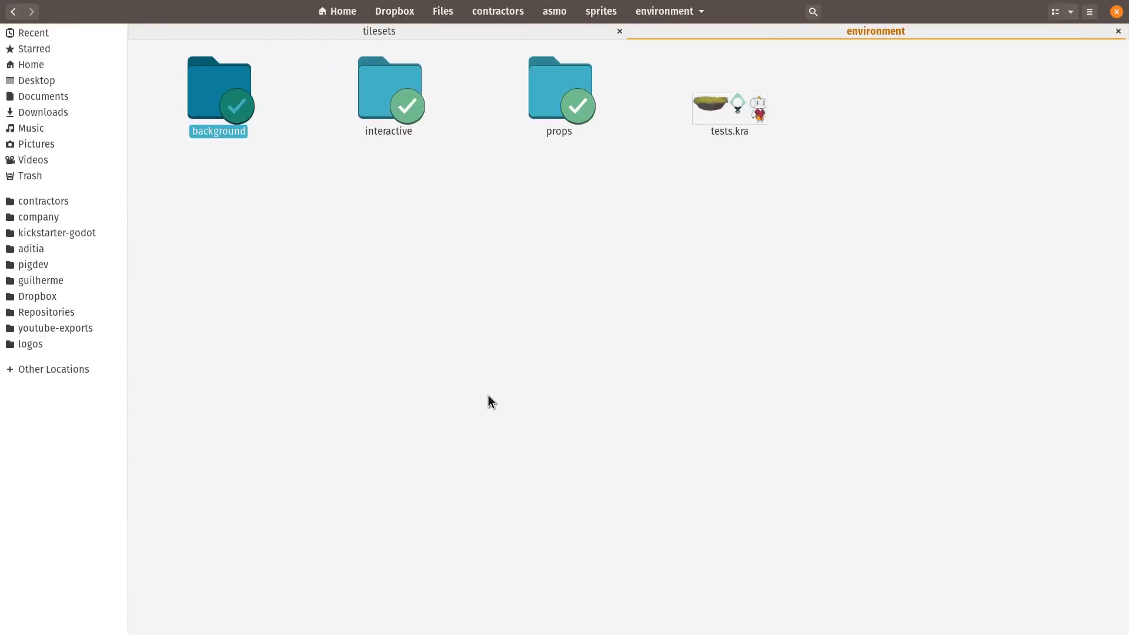
Go up to sprites, reopen environment/background and check the cloud_big_1 and cloud_small_1 exports
left_click(600, 11)
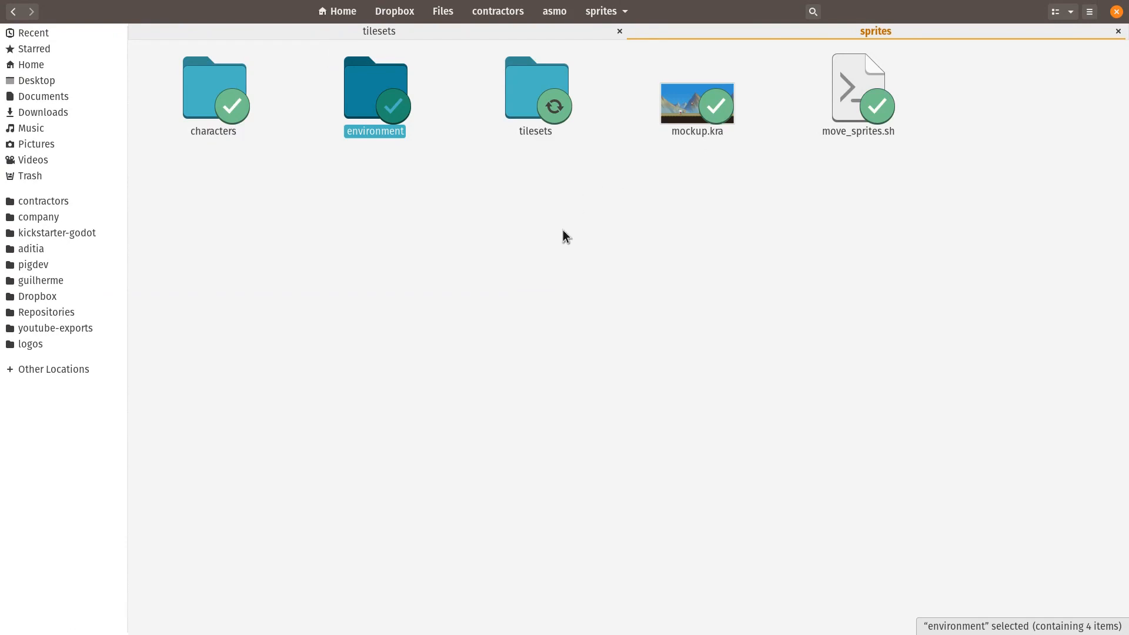
mouse_move(415, 104)
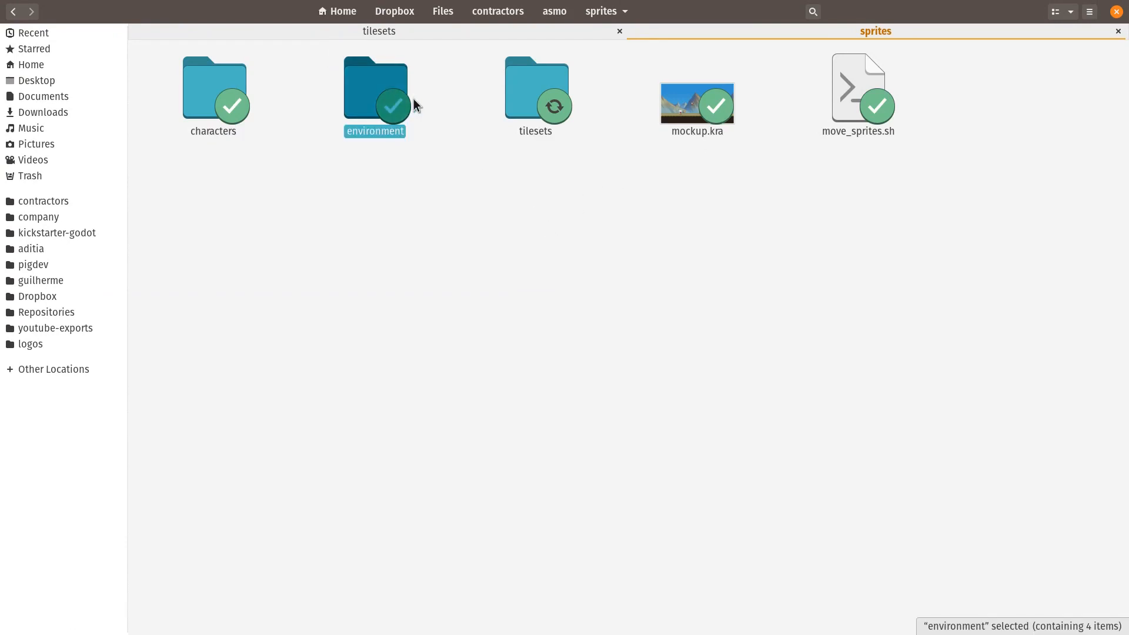
double_click(374, 84)
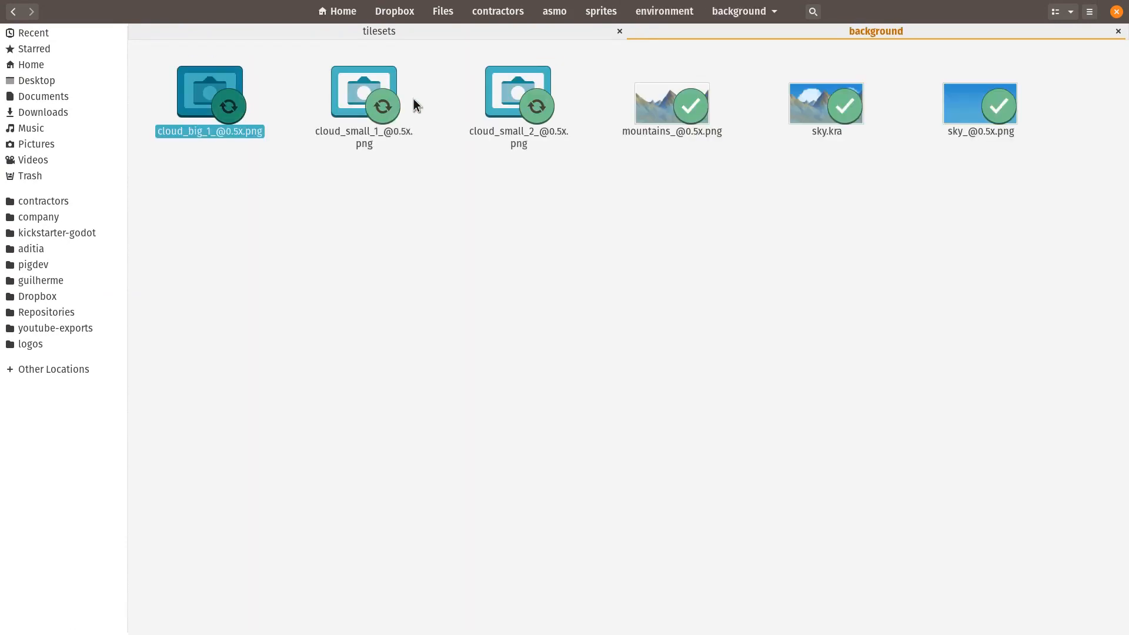
left_click(209, 94)
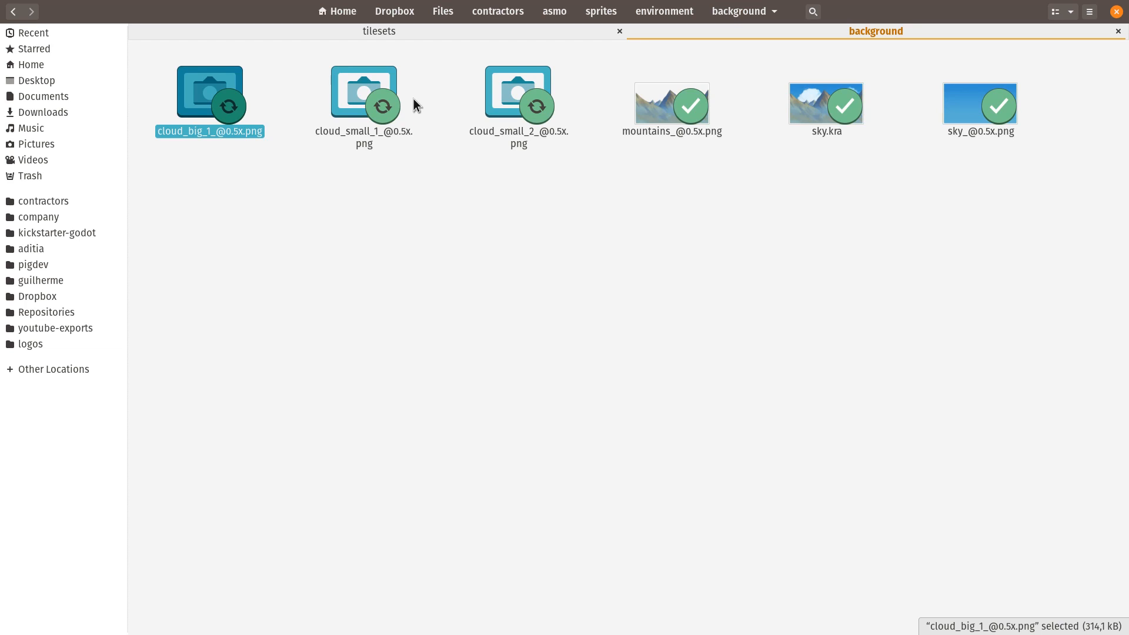
left_click(826, 104)
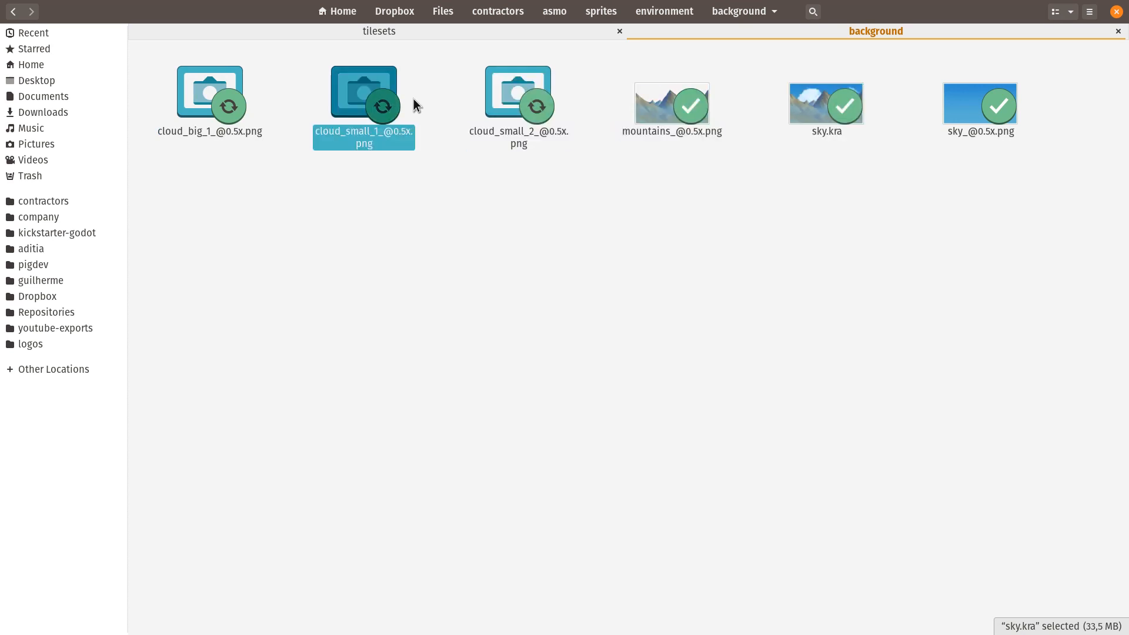
Inspect the game project's background asset files
left_click(599, 11)
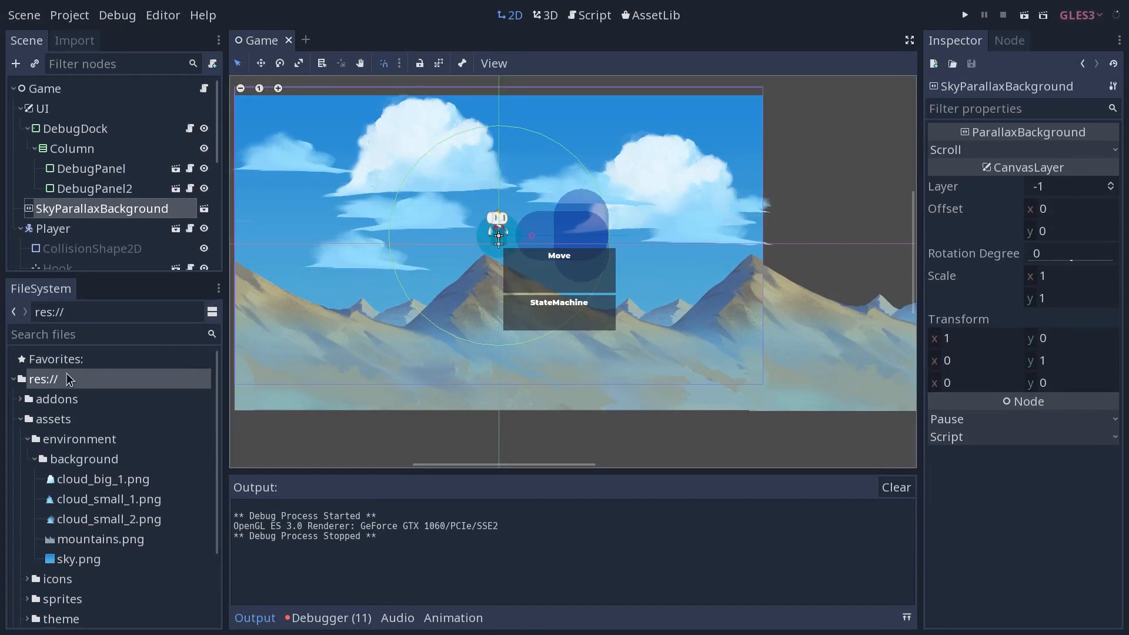
mouse_move(20, 404)
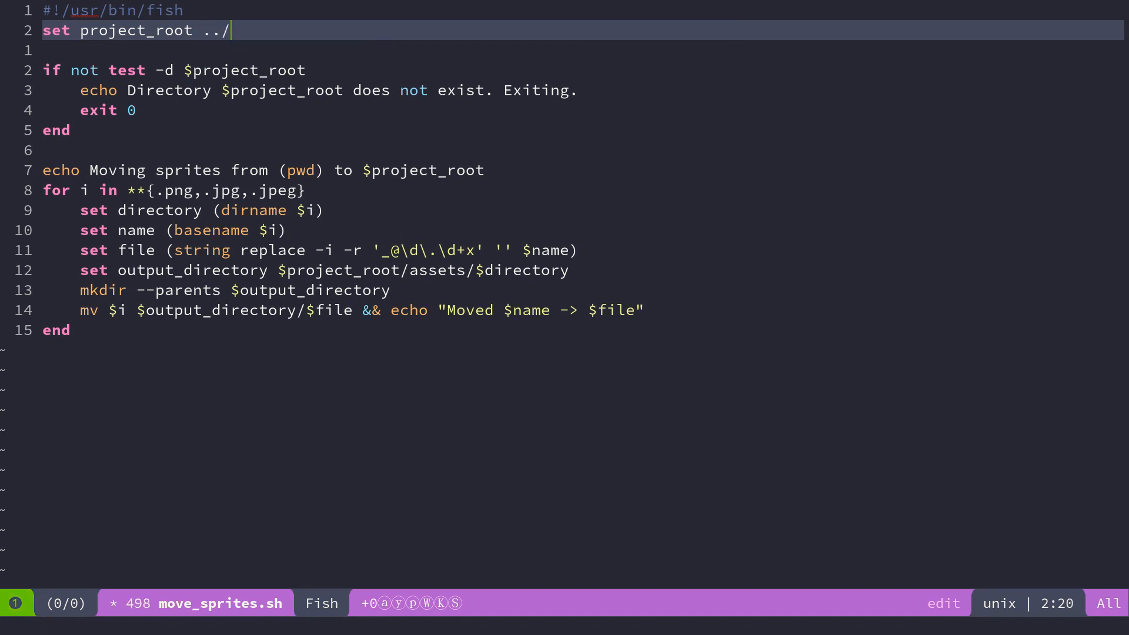
Set project_root to the godot-metroidvania-2d/hook!-full-game project path
type("game")
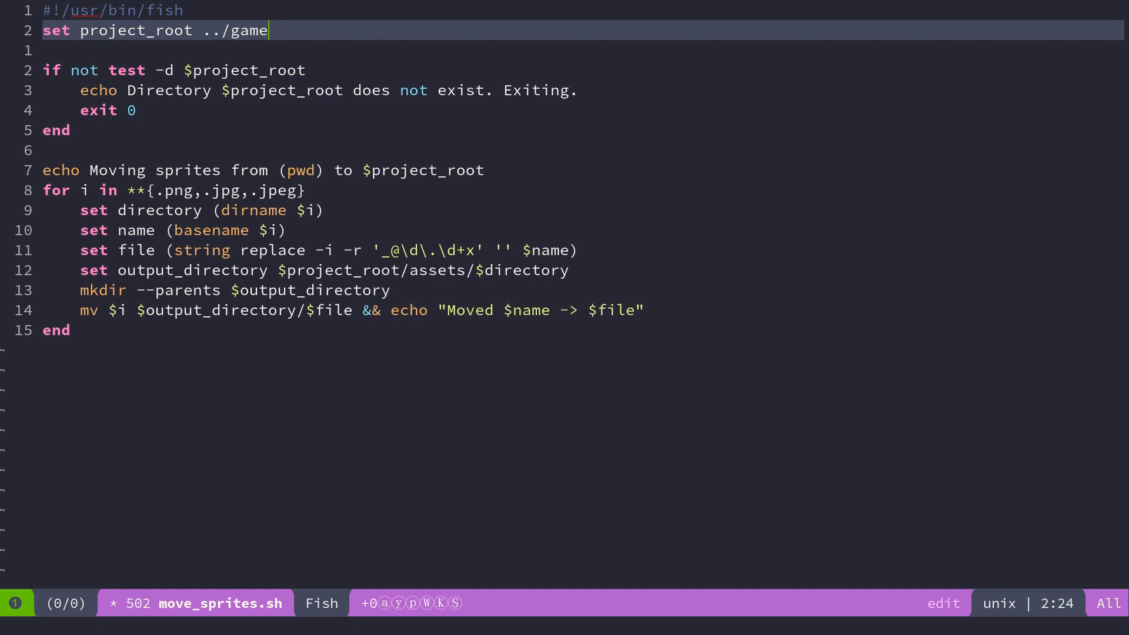
type("hook")
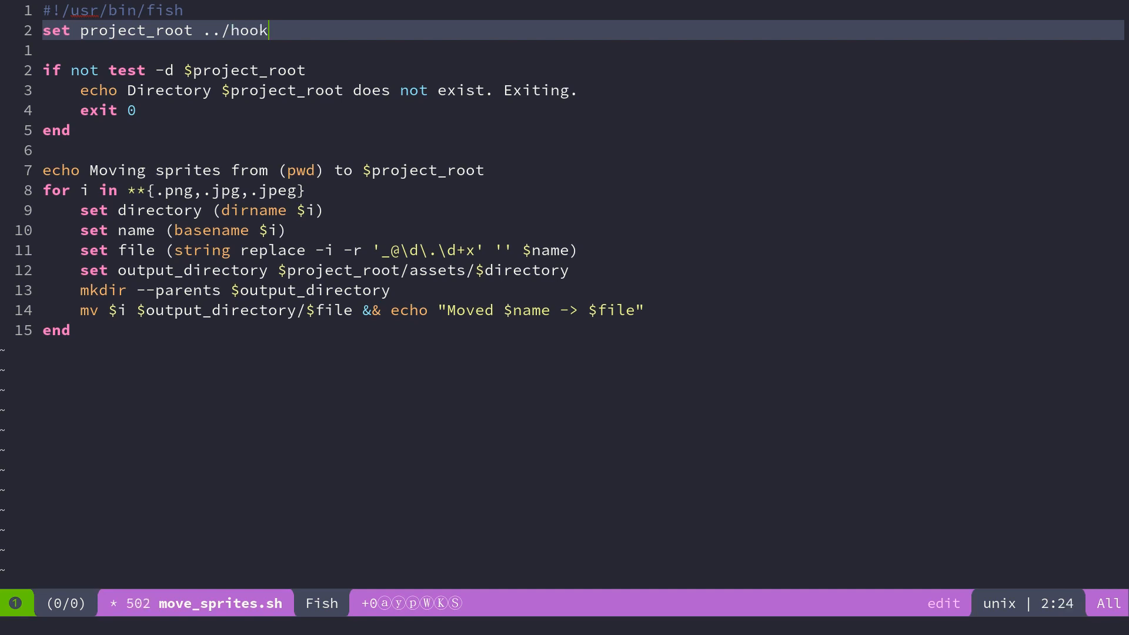
type("!-full-g")
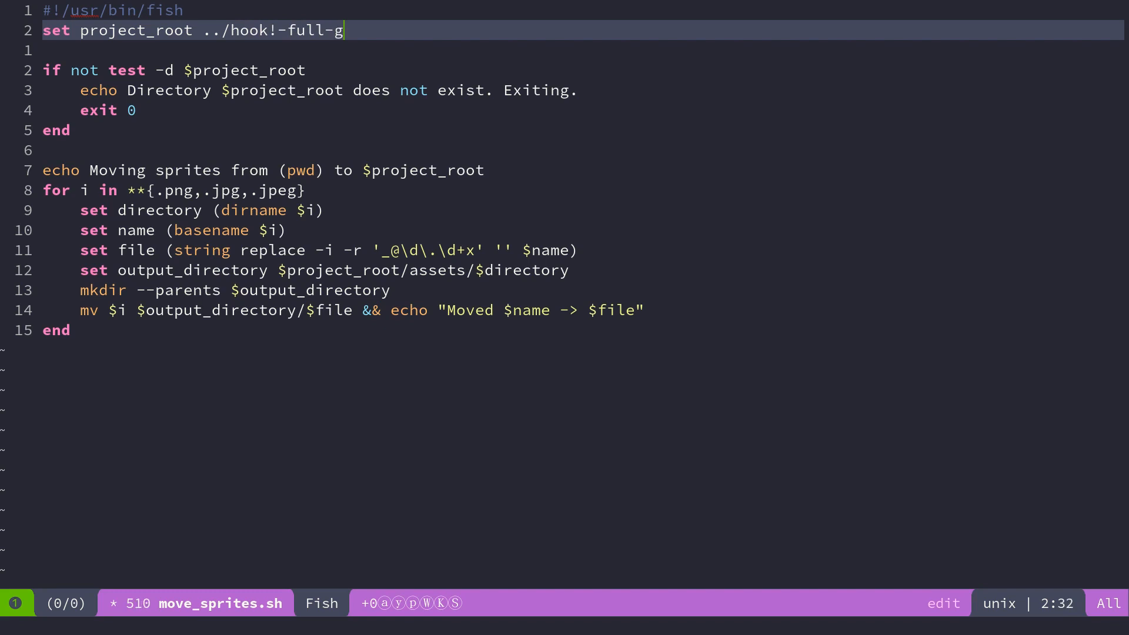
type("ame/")
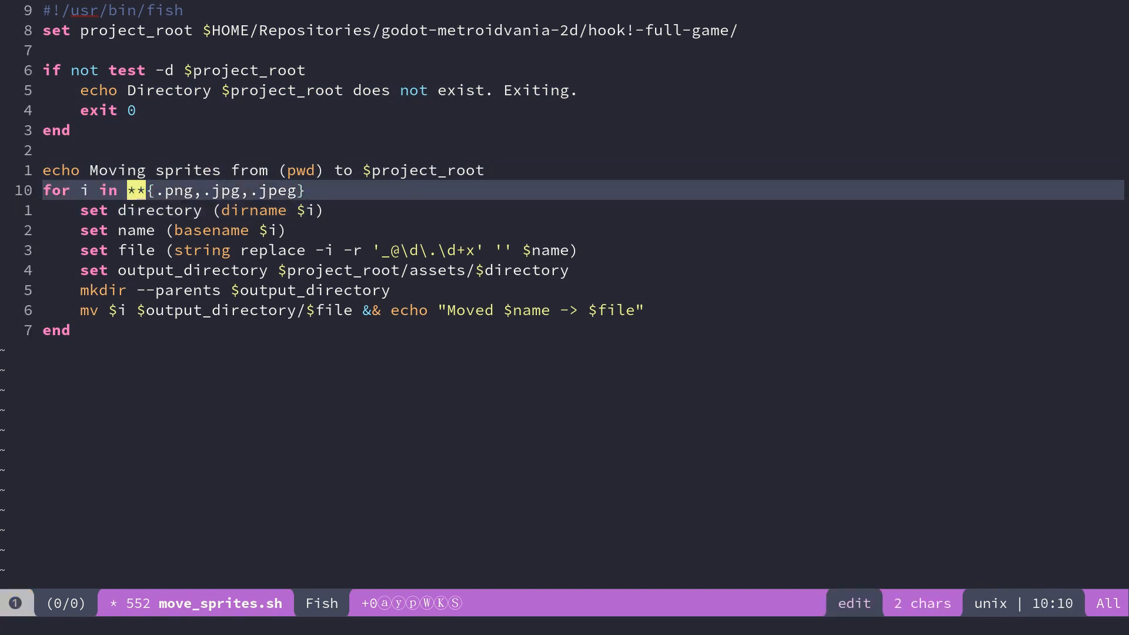
Add echo $i inside the for loop to print each matched image path
key("BackSpace")
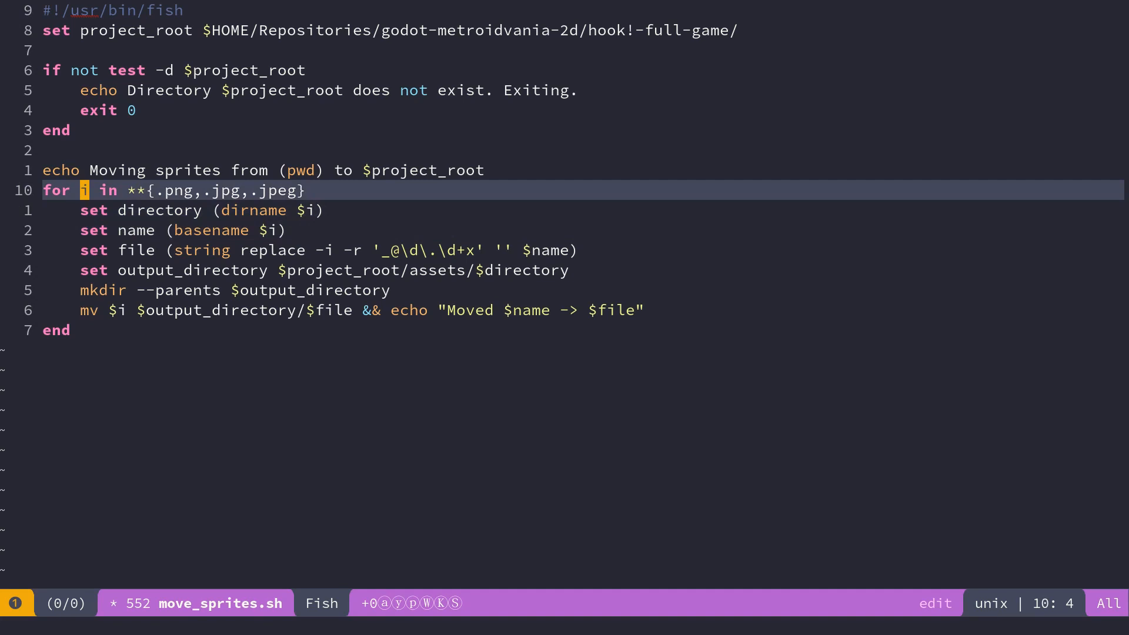
type("ec")
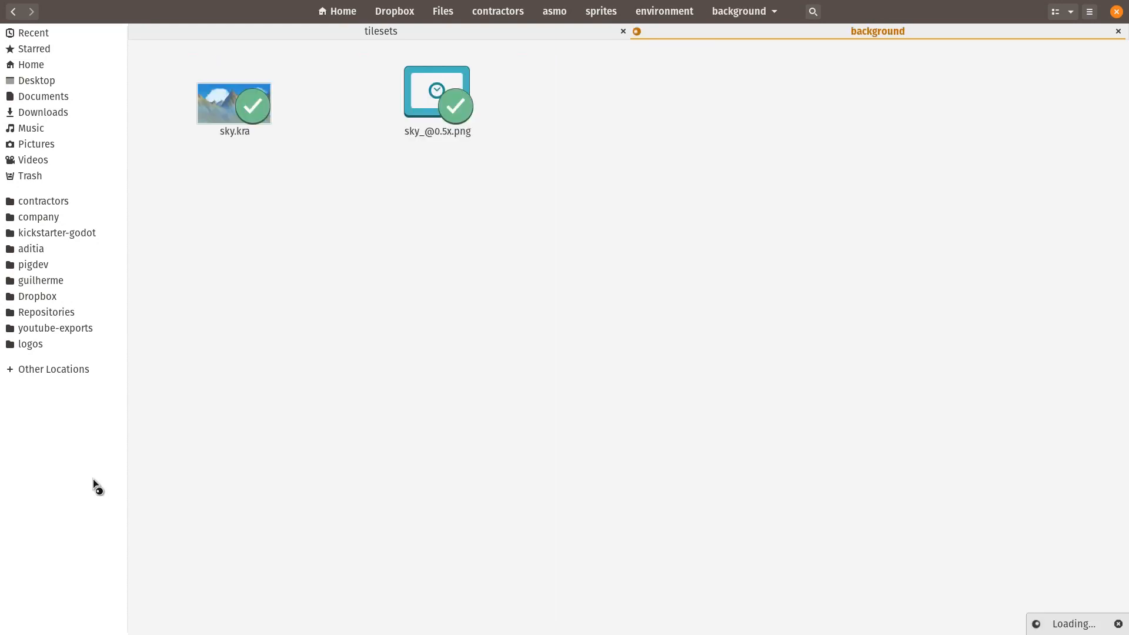
left_click(437, 91)
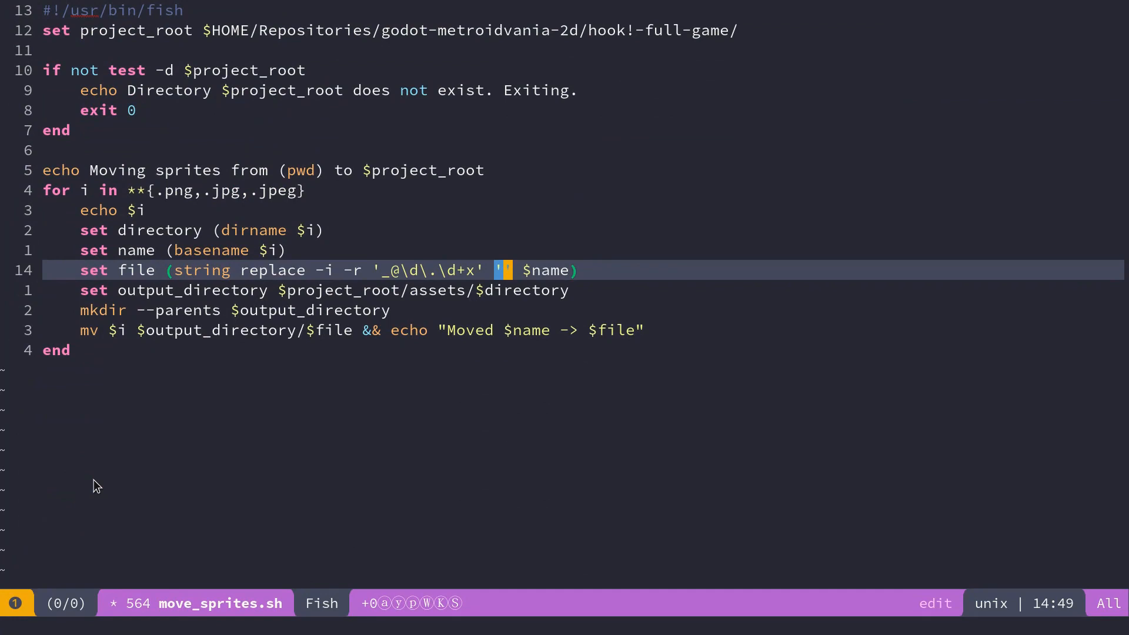
Add a new line 'echo $directory and $name becomes $file' after the rename step in move_sprites.sh
key("o")
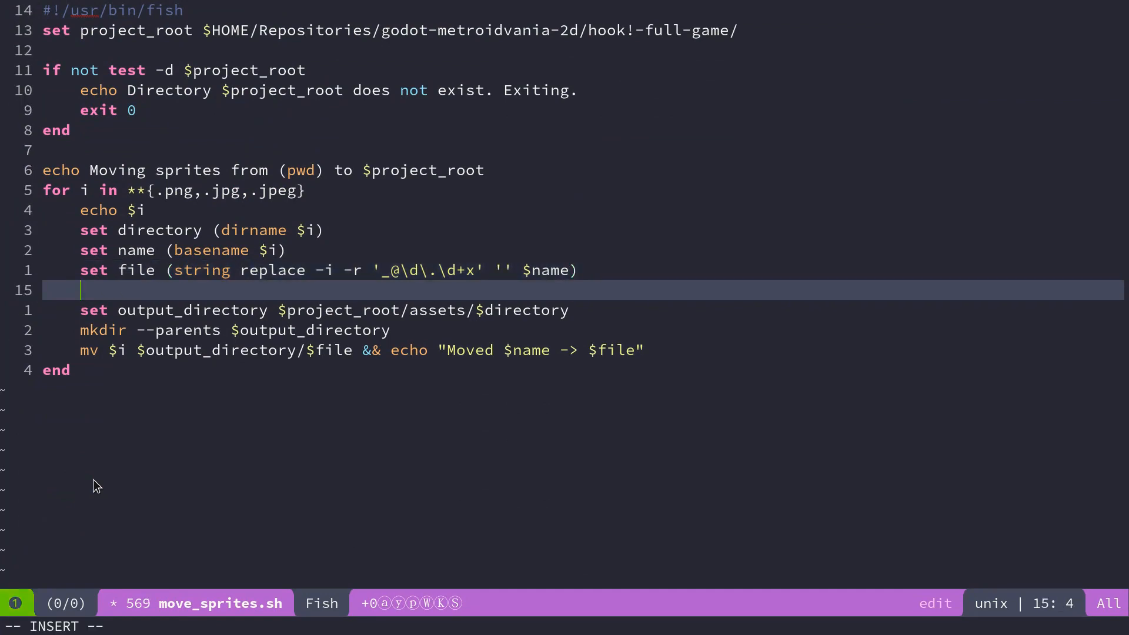
type("echo $d")
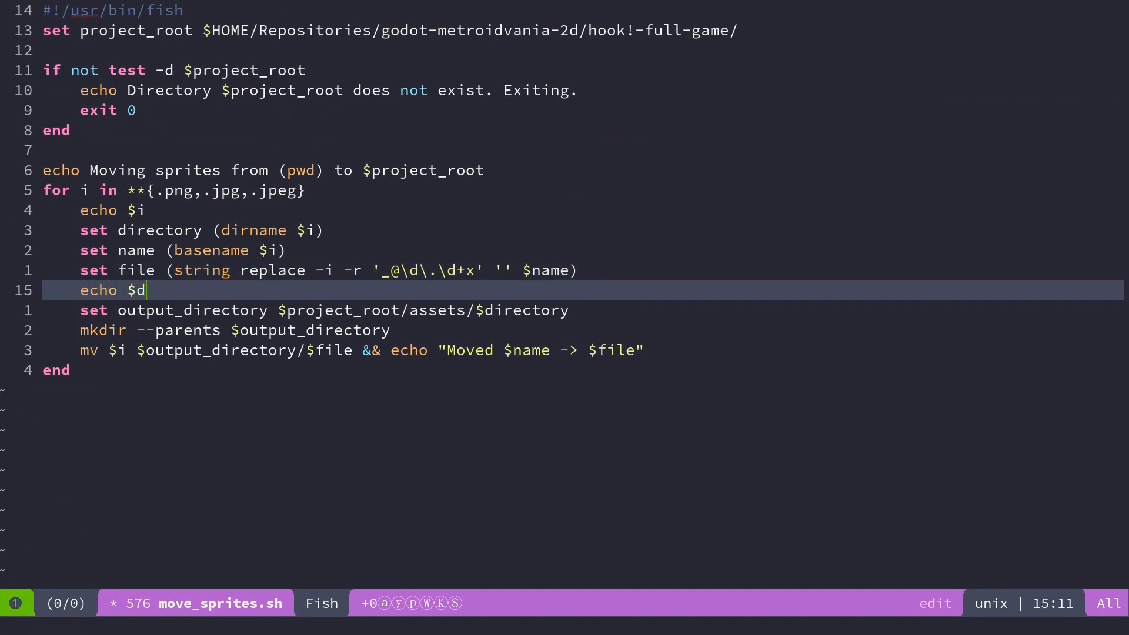
type("irectory")
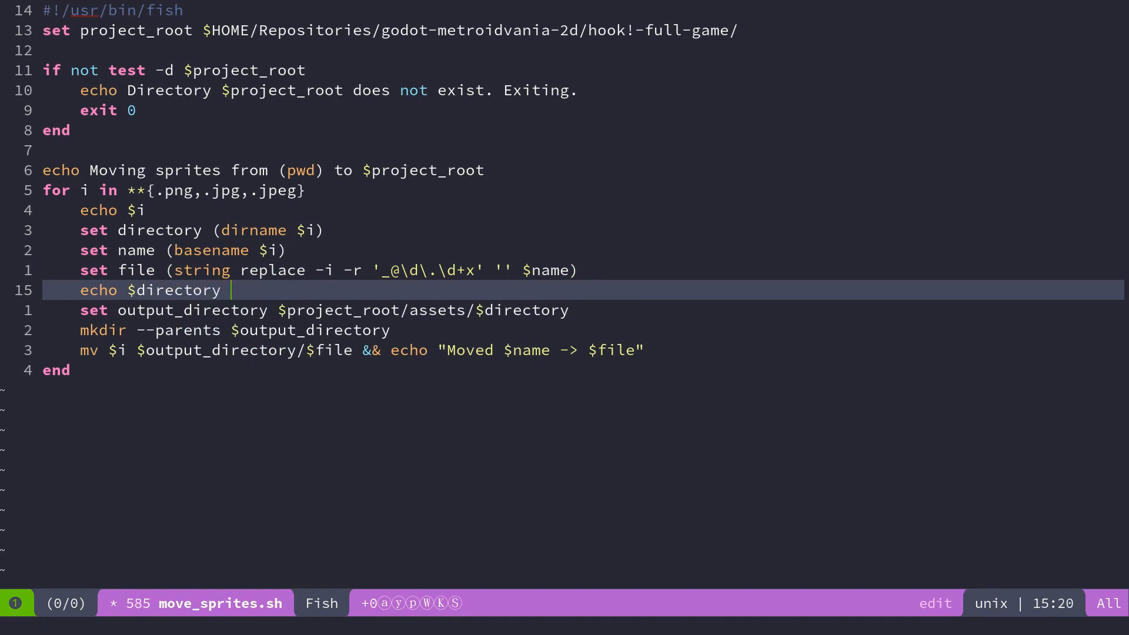
type("and")
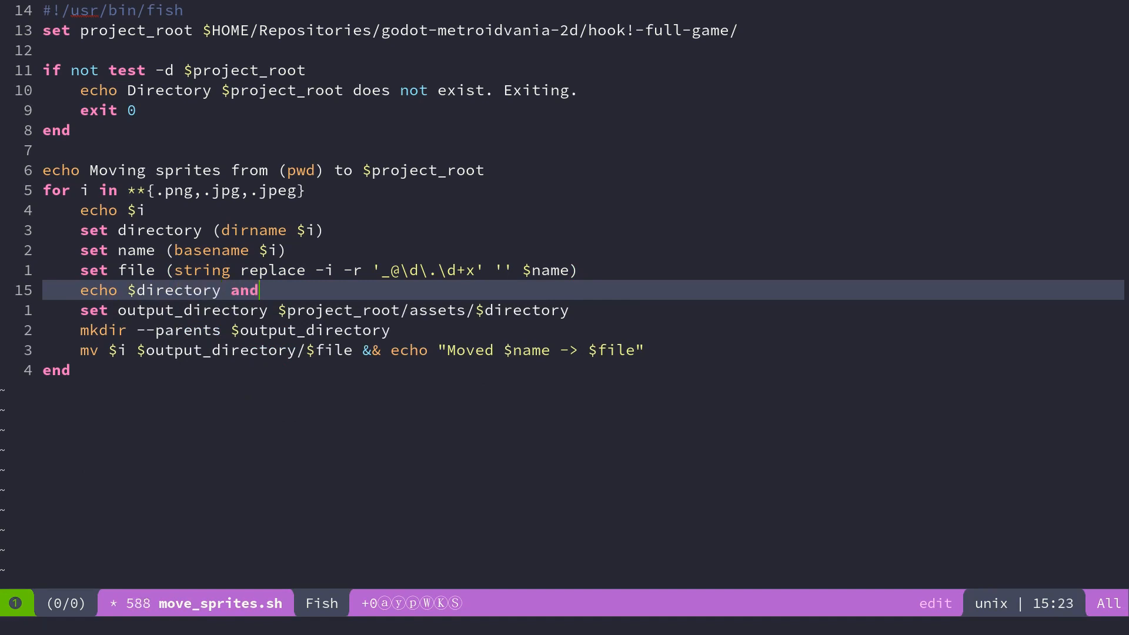
type("$")
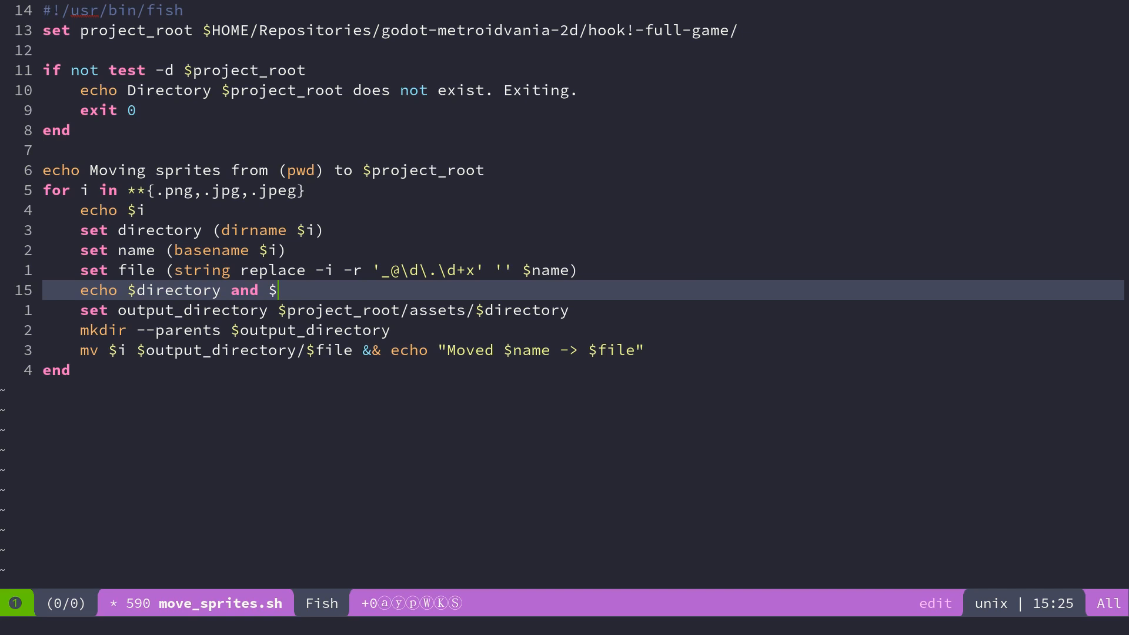
type("name bec")
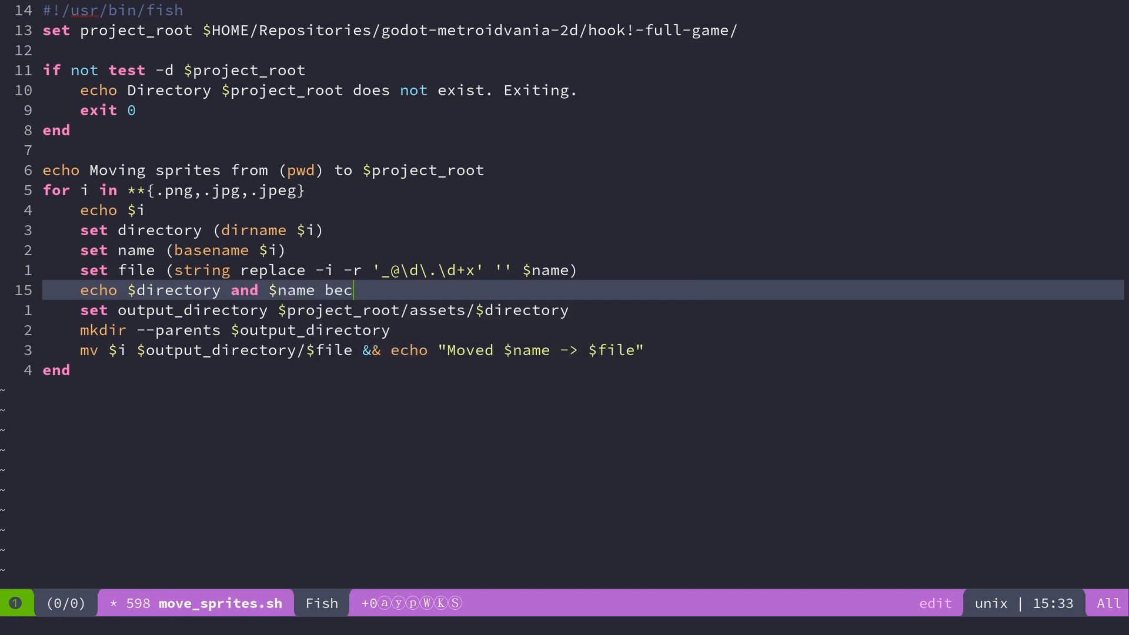
type("omes")
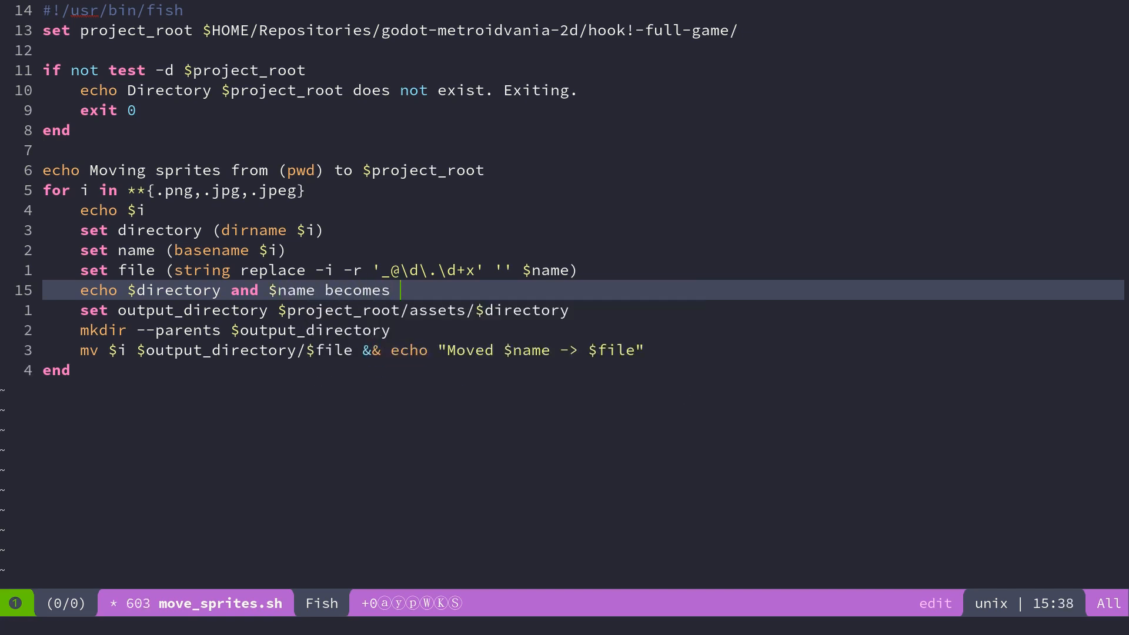
type("$file")
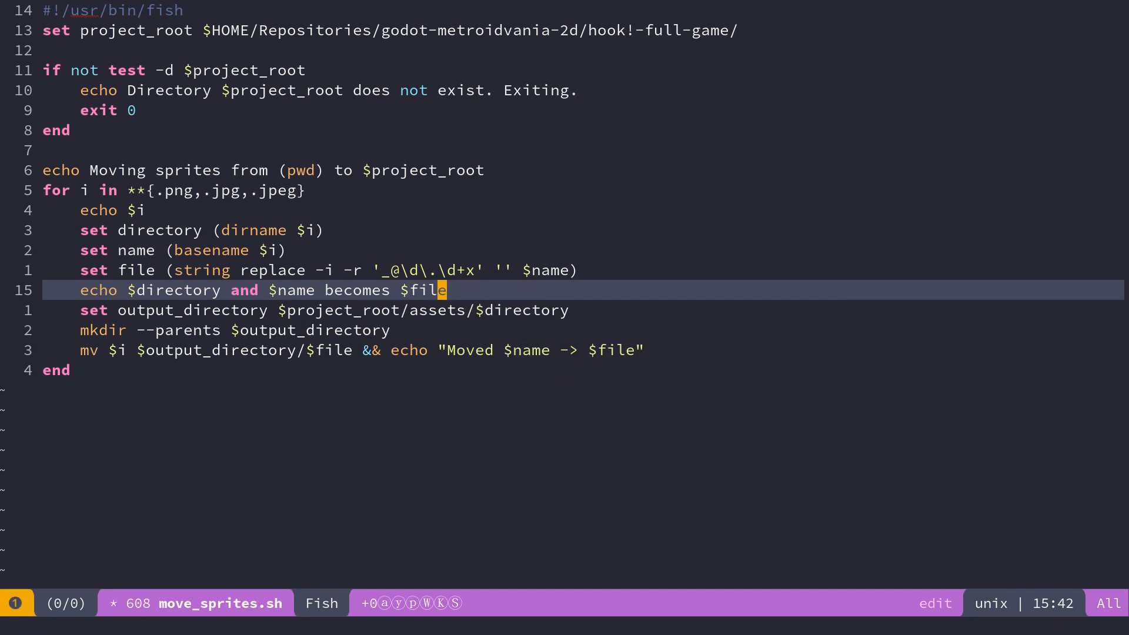
type("o")
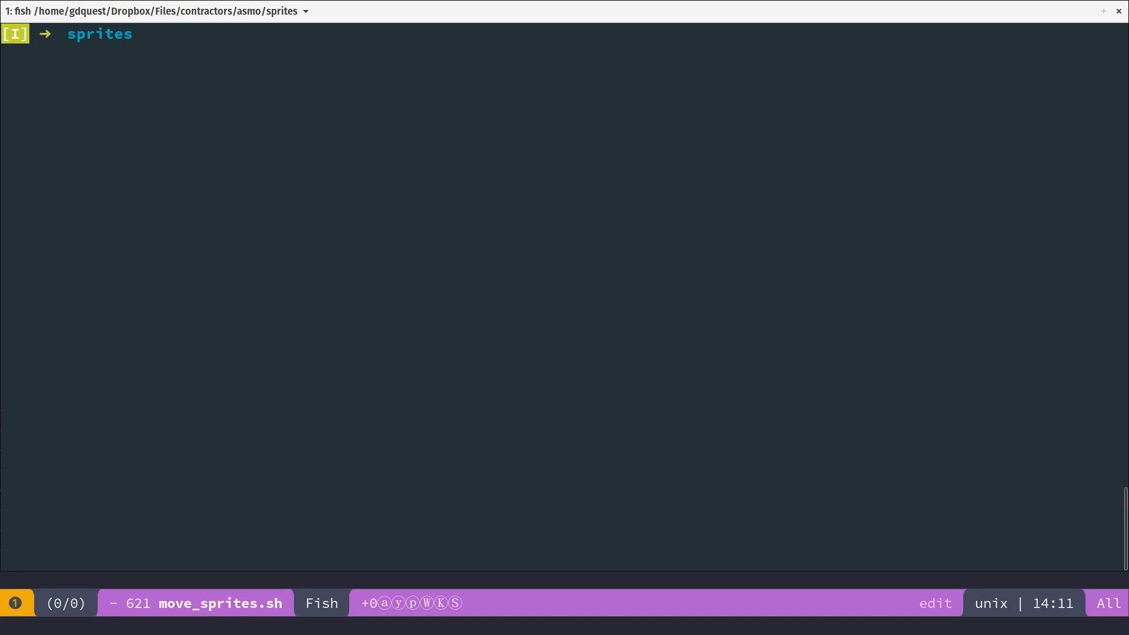
Run ./move_sprites.sh so each background PNG's @0.5x suffix is stripped in the printed new names
type("./move_sprites.sh")
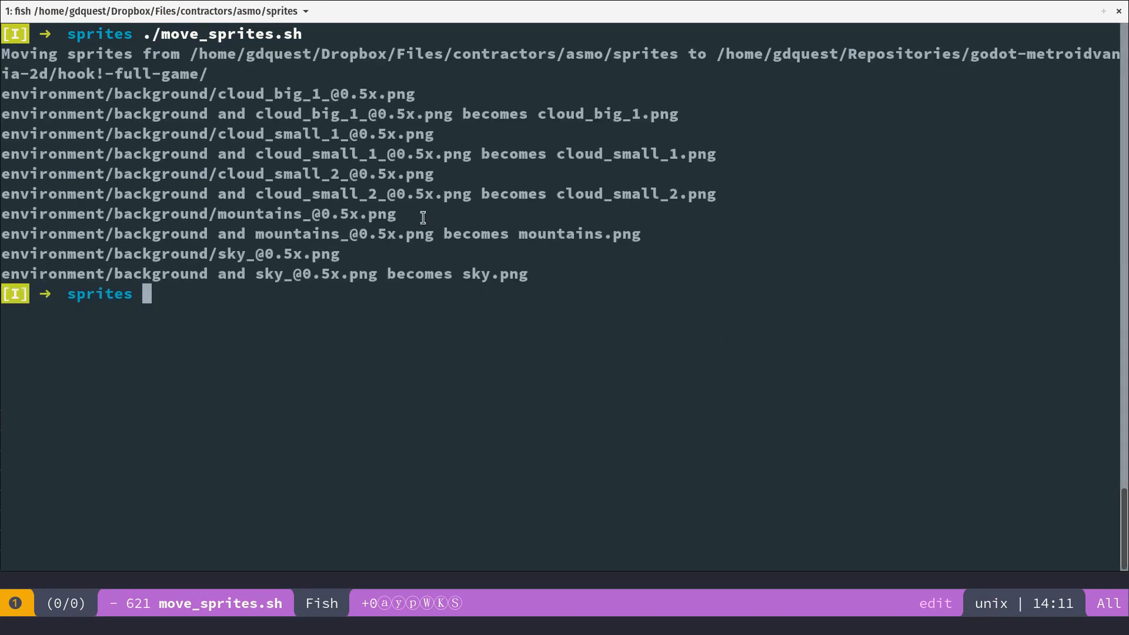
mouse_move(35, 100)
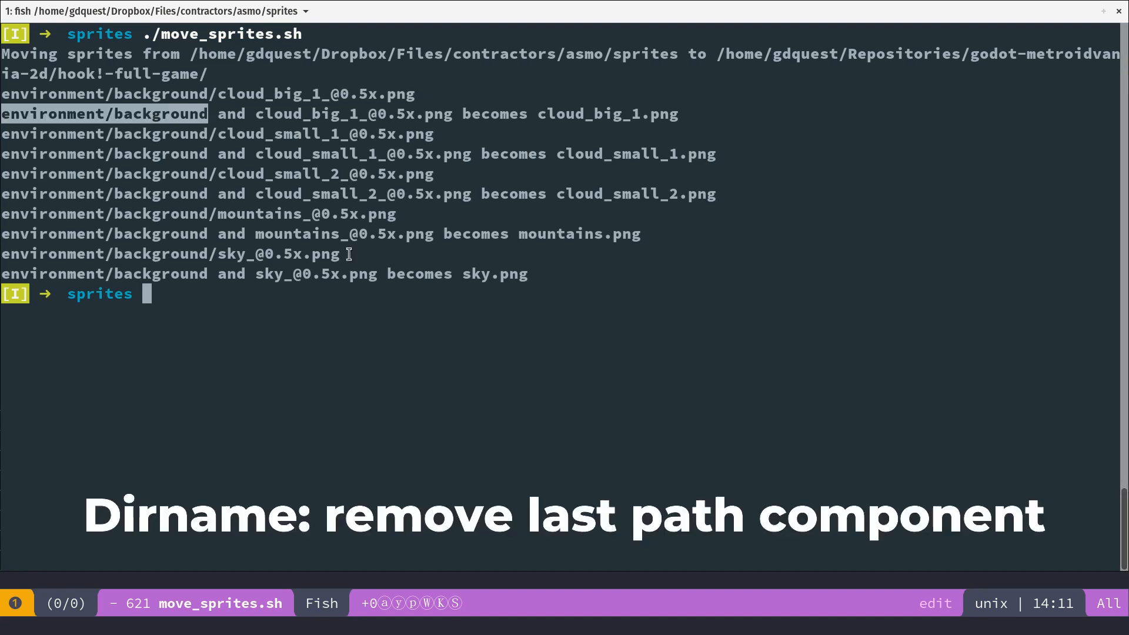
mouse_move(178, 114)
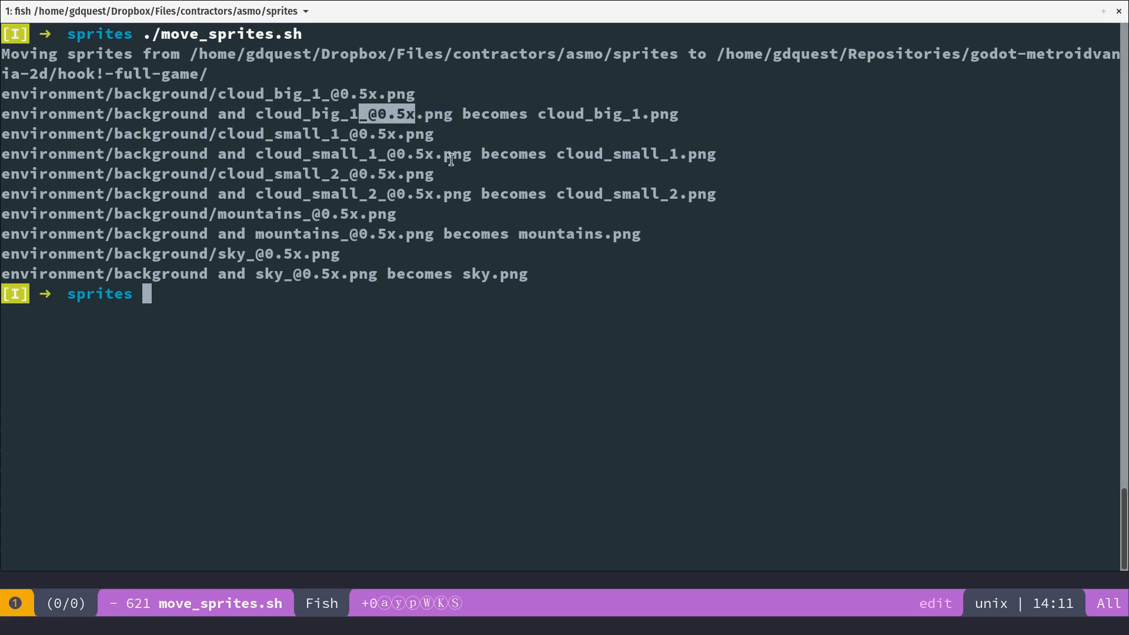
mouse_move(416, 122)
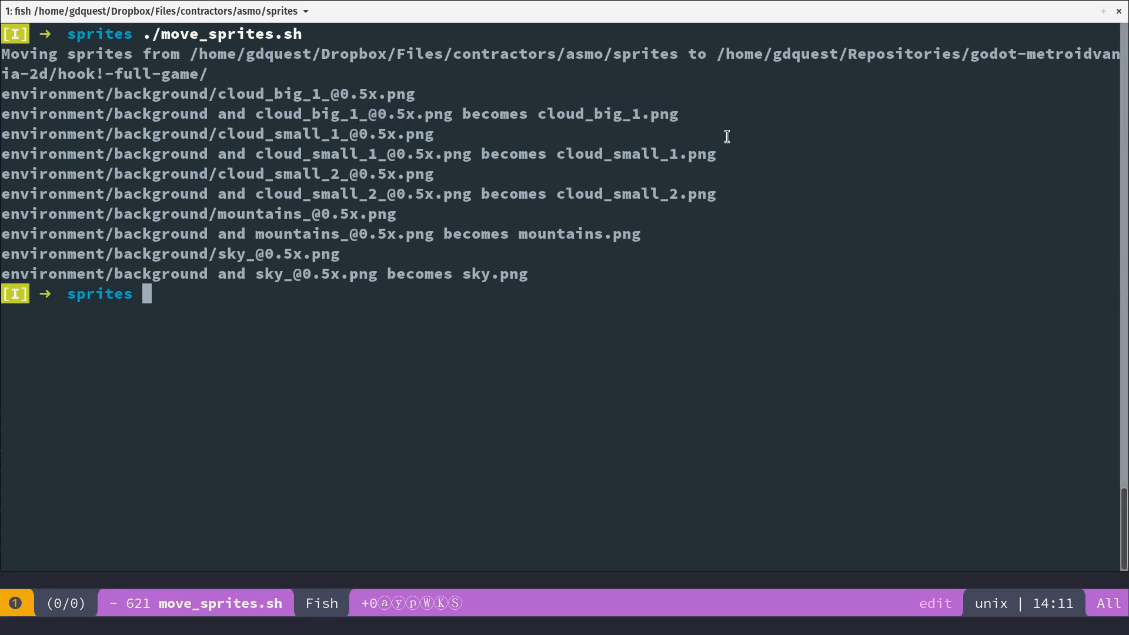
mouse_move(744, 195)
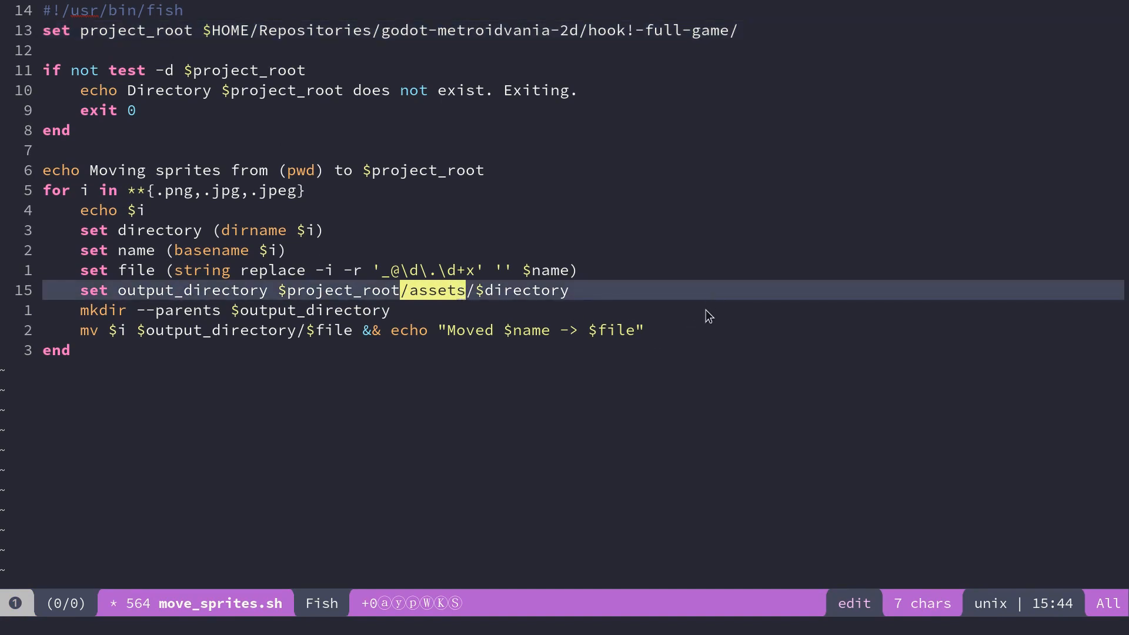
mouse_move(732, 331)
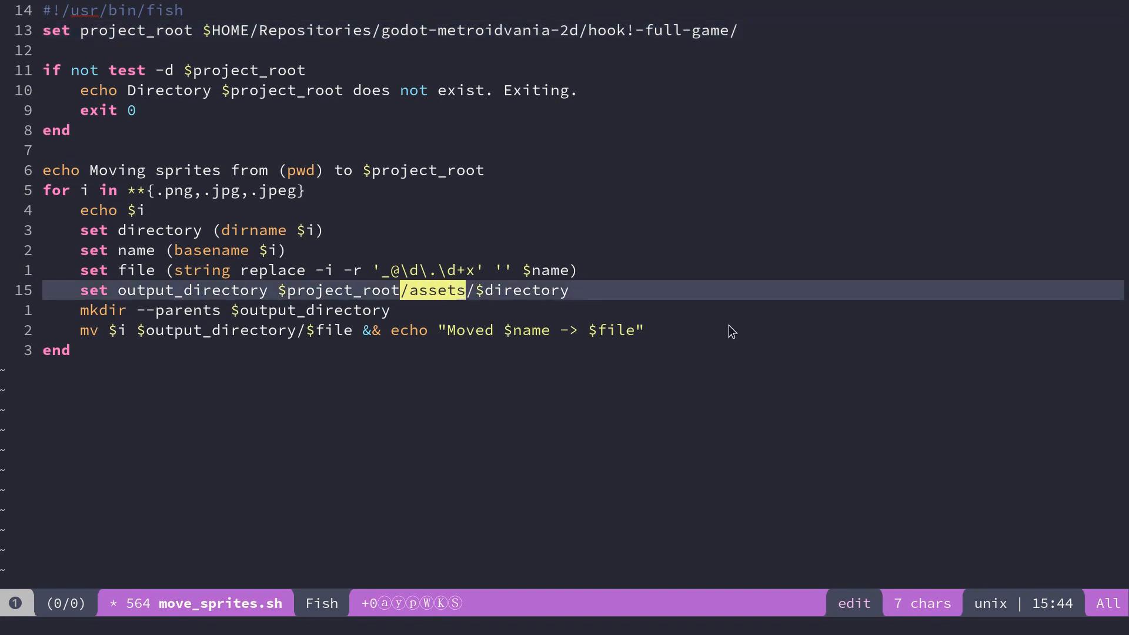
mouse_move(754, 292)
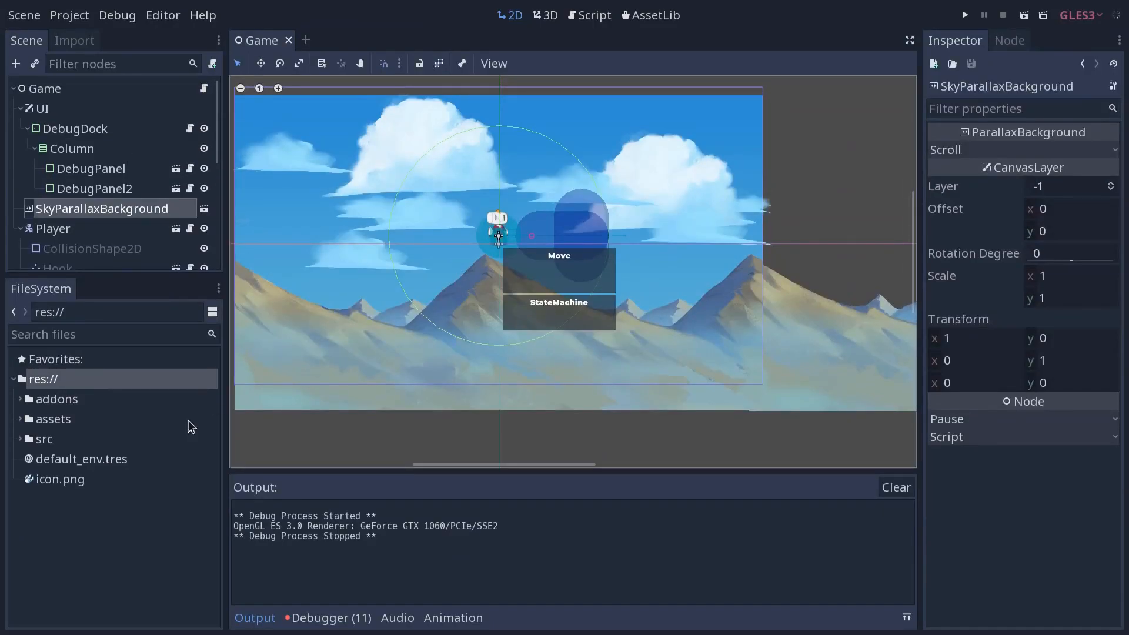
Expand res://assets/environment and select background, listing the cloud, mountains and sky PNGs
left_click(21, 419)
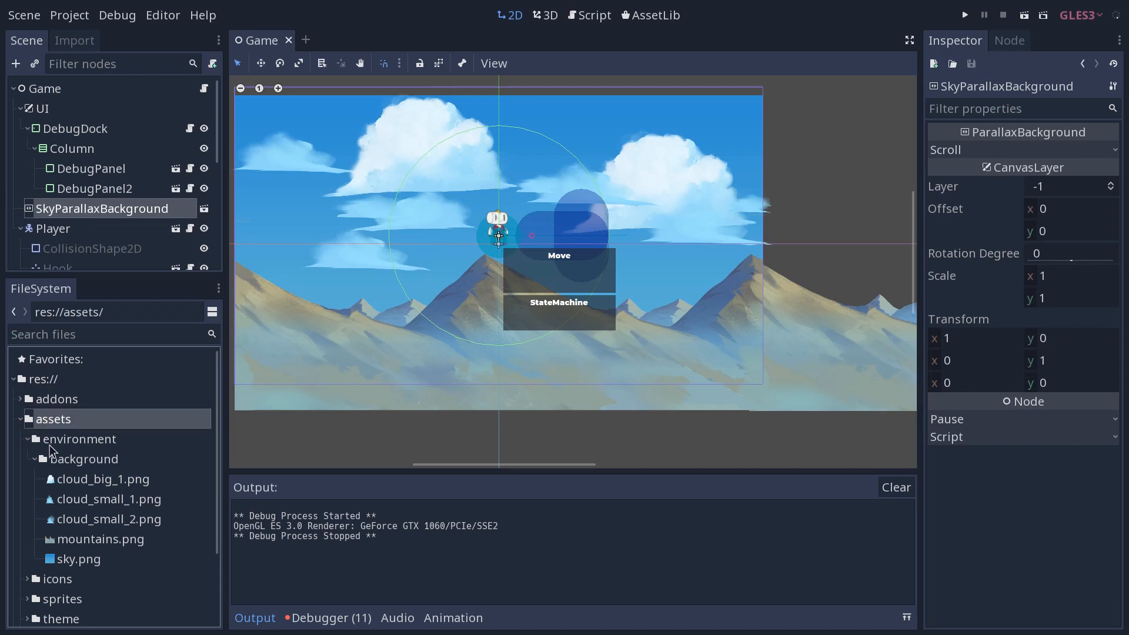
left_click(85, 459)
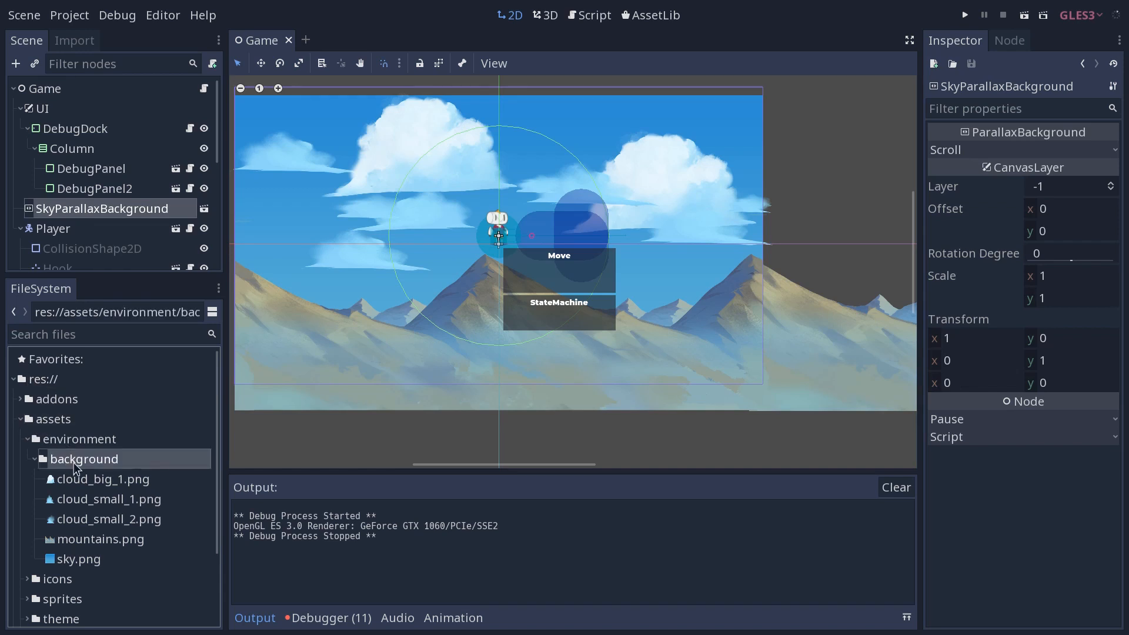
mouse_move(76, 445)
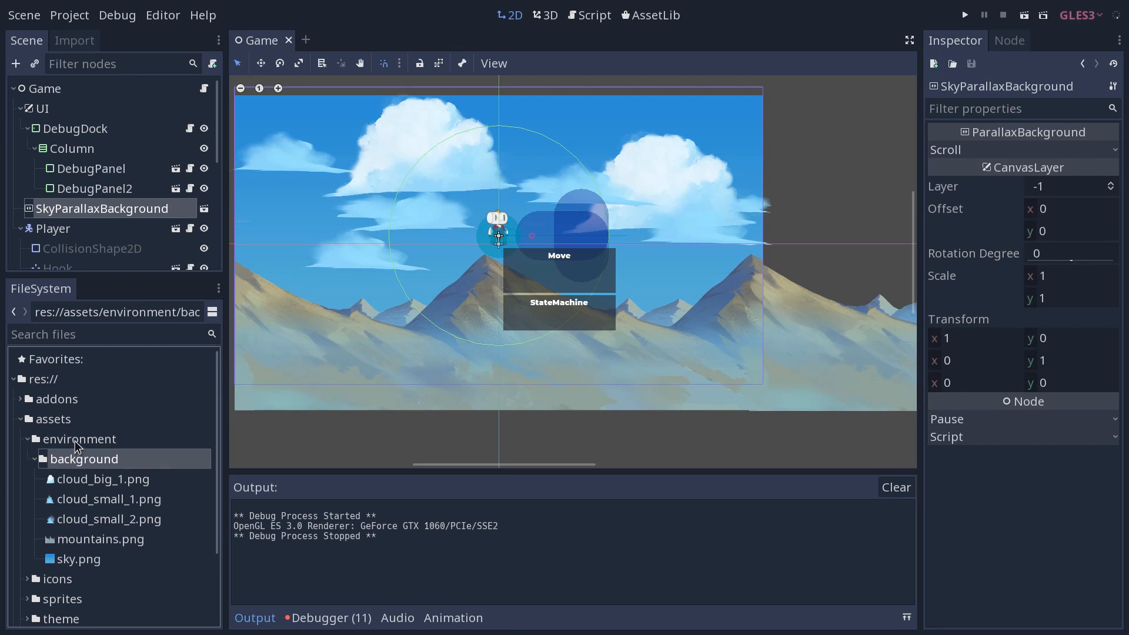
mouse_move(129, 485)
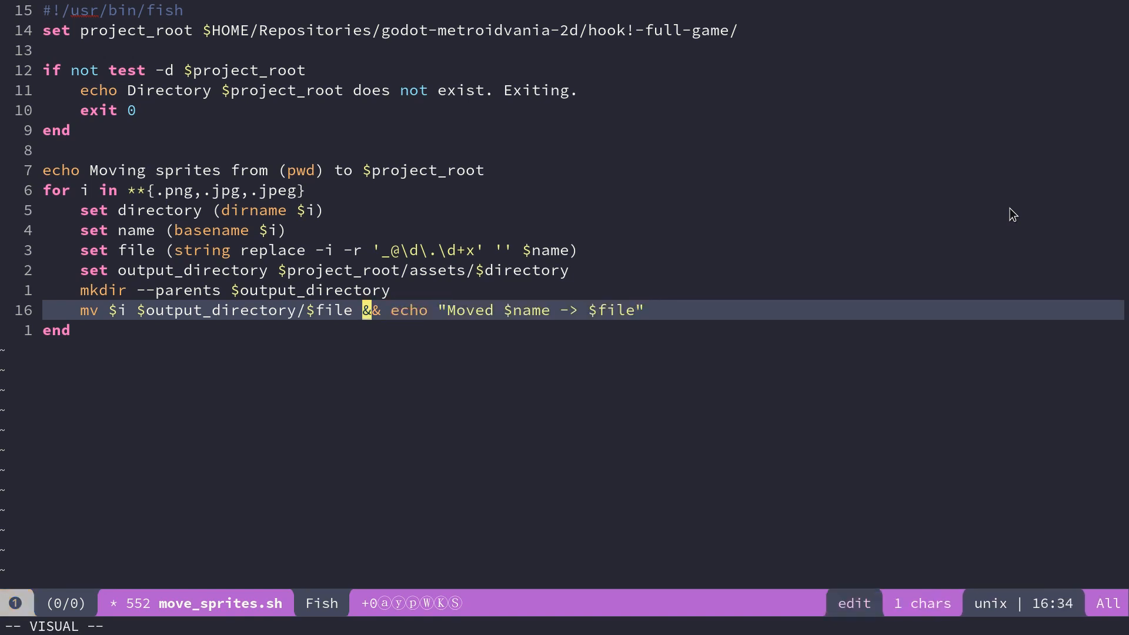
Move along the mv ... && echo line and write the move_sprites.sh buffer
key("l")
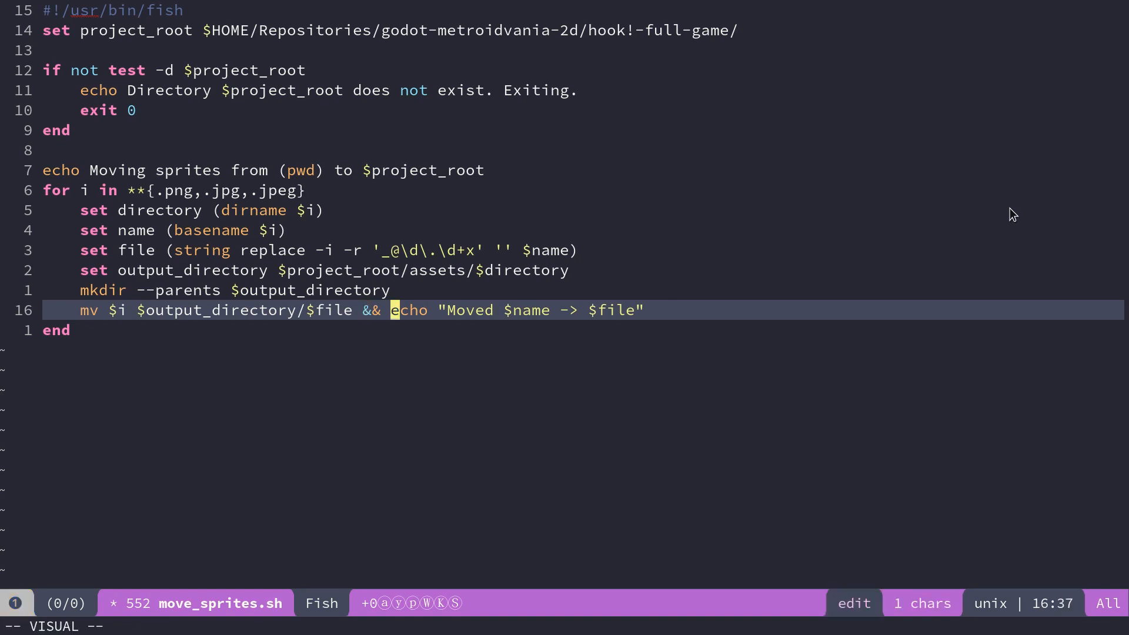
key("$")
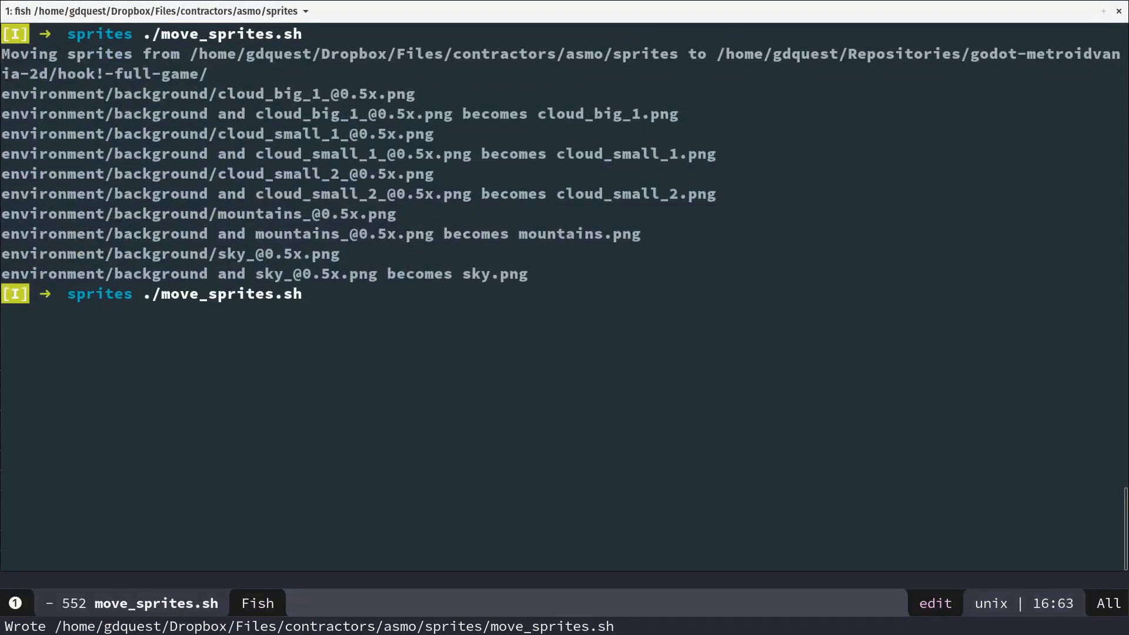
Clear the terminal and rerun ./move_sprites.sh, printing a 'Moved ... -> ...' line per background PNG
key("ctrl+l")
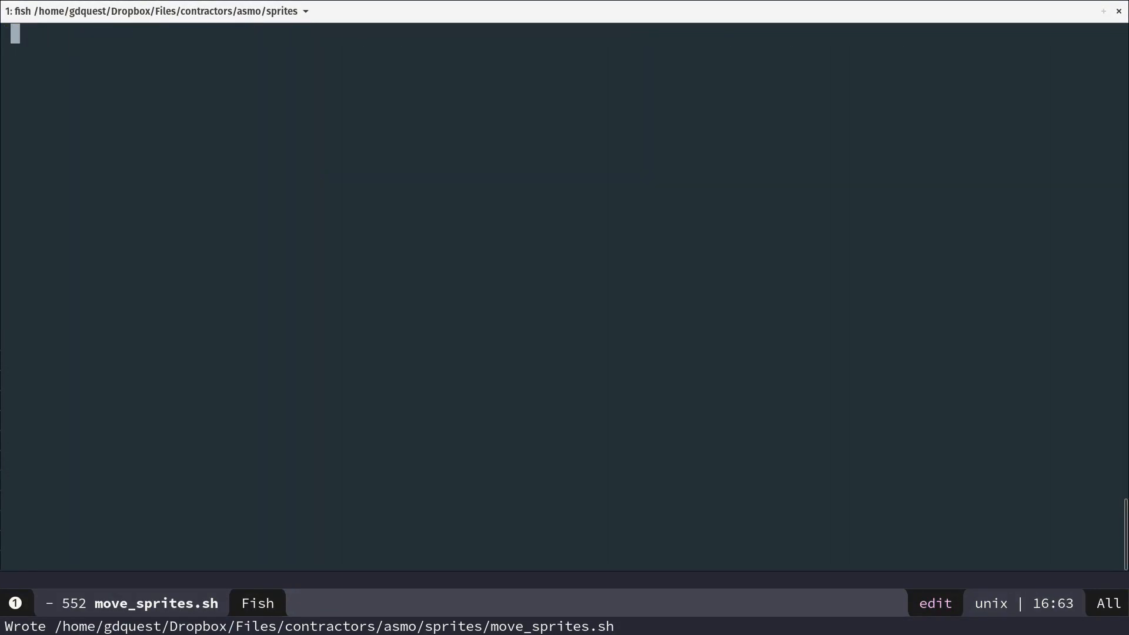
key("Return")
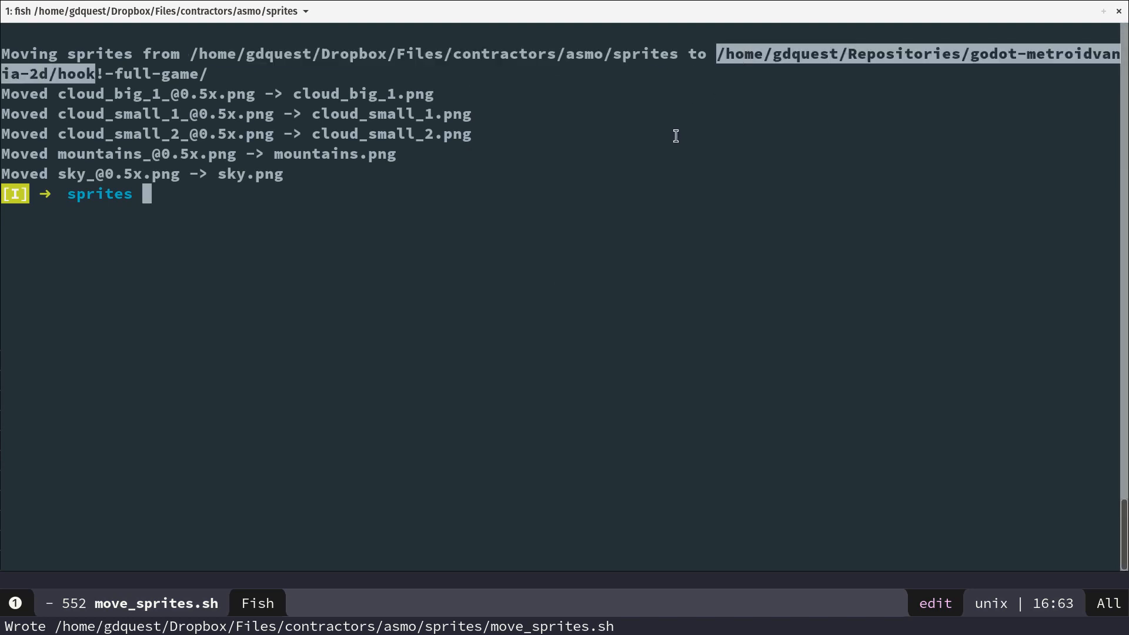
mouse_move(529, 167)
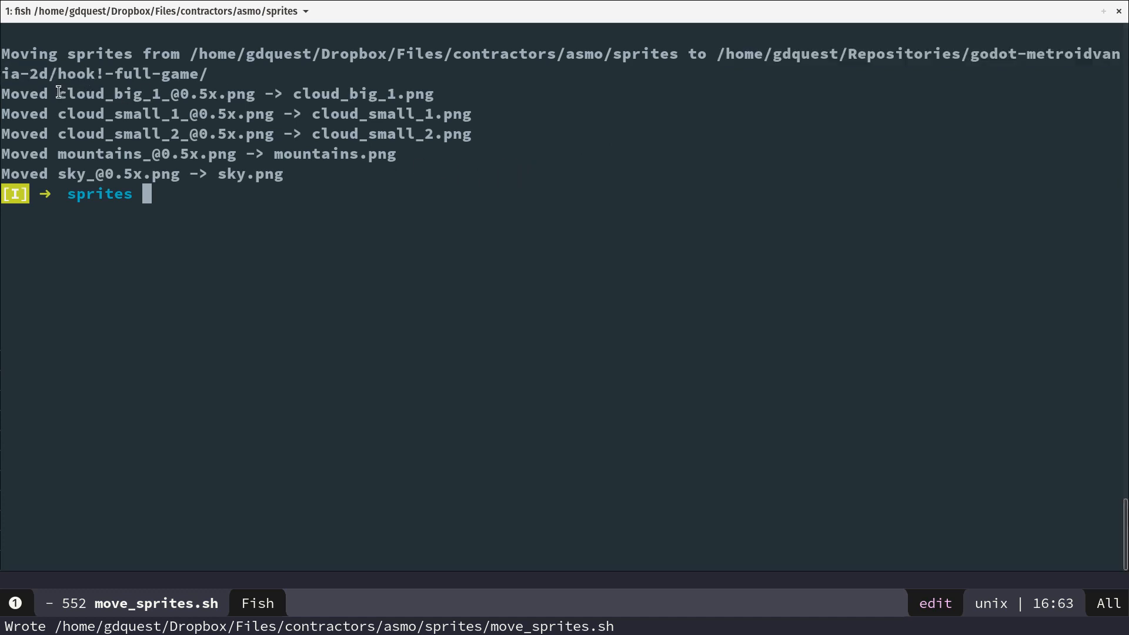
mouse_move(228, 53)
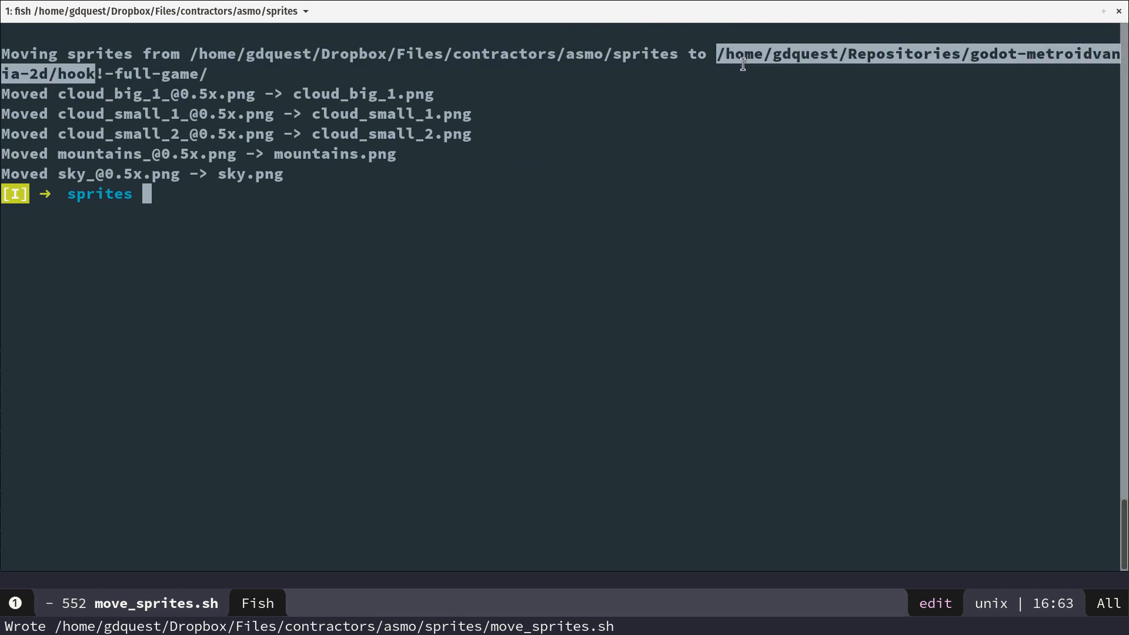
mouse_move(94, 86)
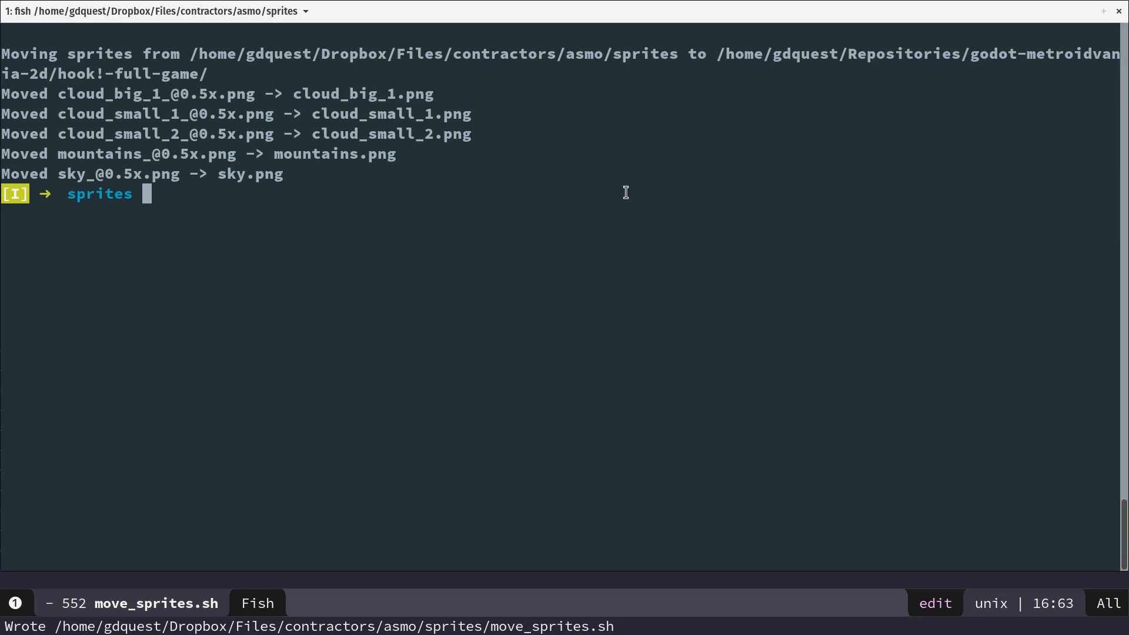
double_click(362, 94)
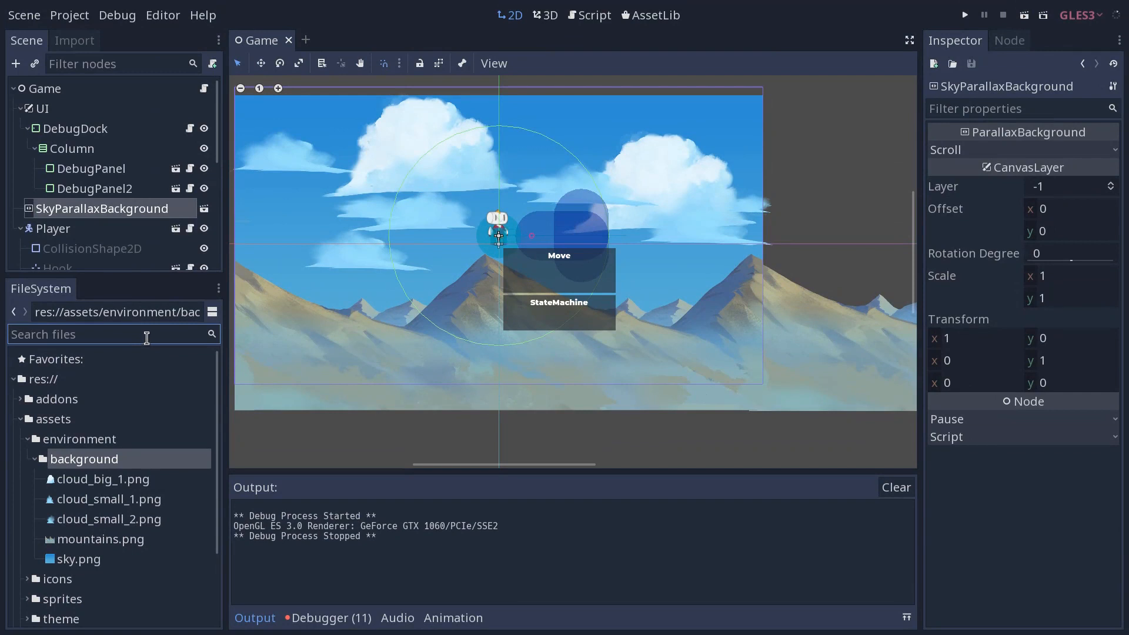
Filter the FileSystem search to cloud_big_1.png and select that texture under assets/environment/background
type("cloud_big_1.png")
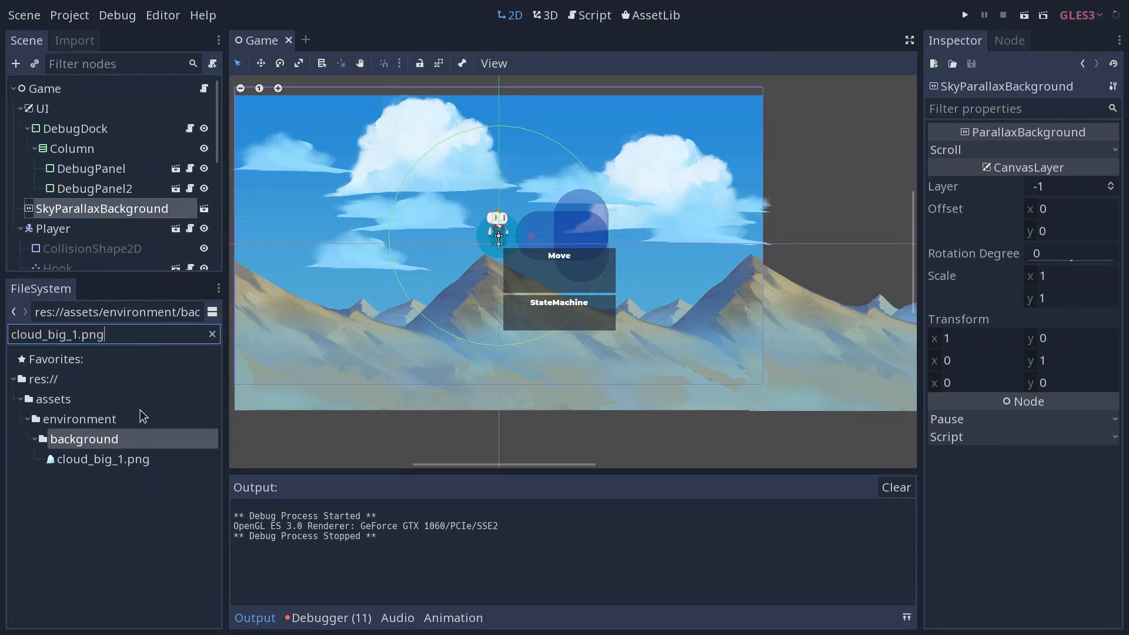
left_click(103, 459)
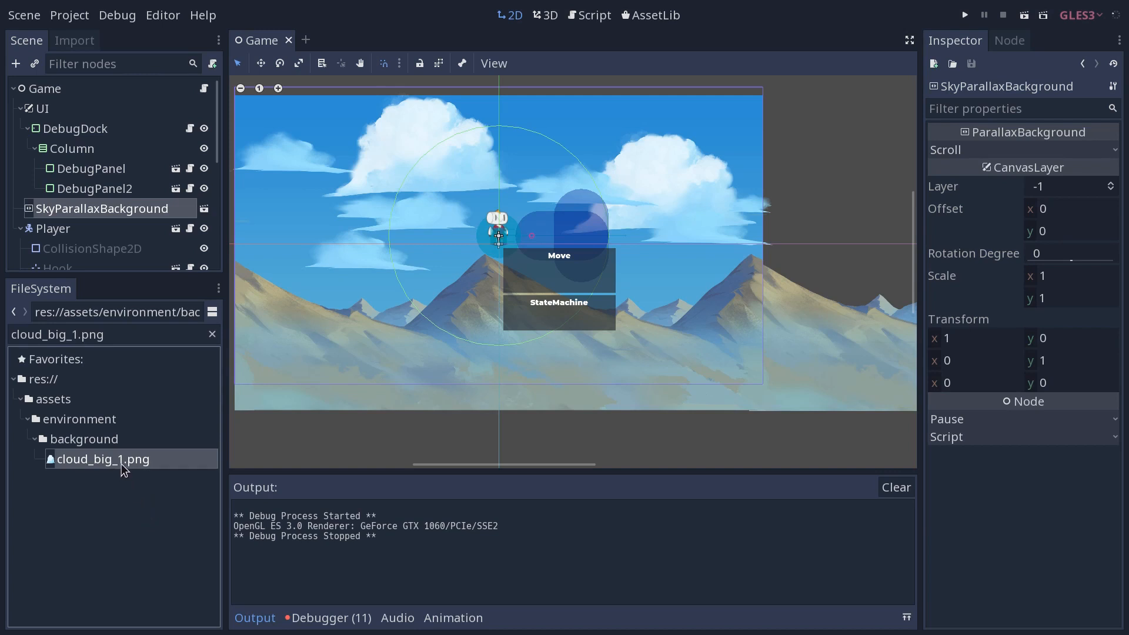
mouse_move(130, 478)
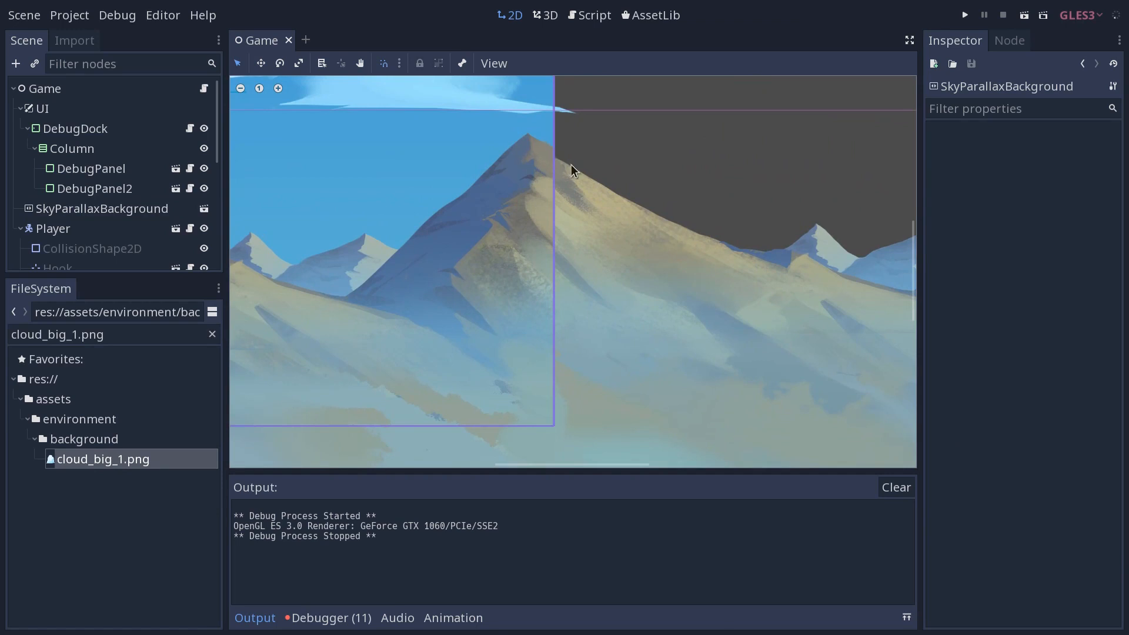
mouse_move(547, 162)
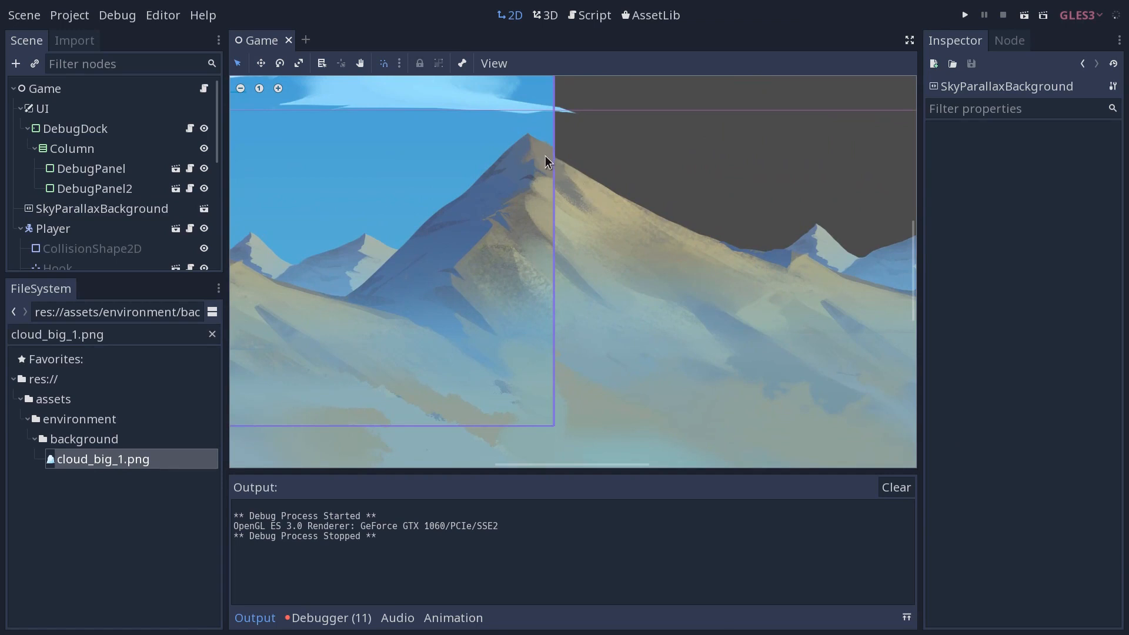
mouse_move(618, 293)
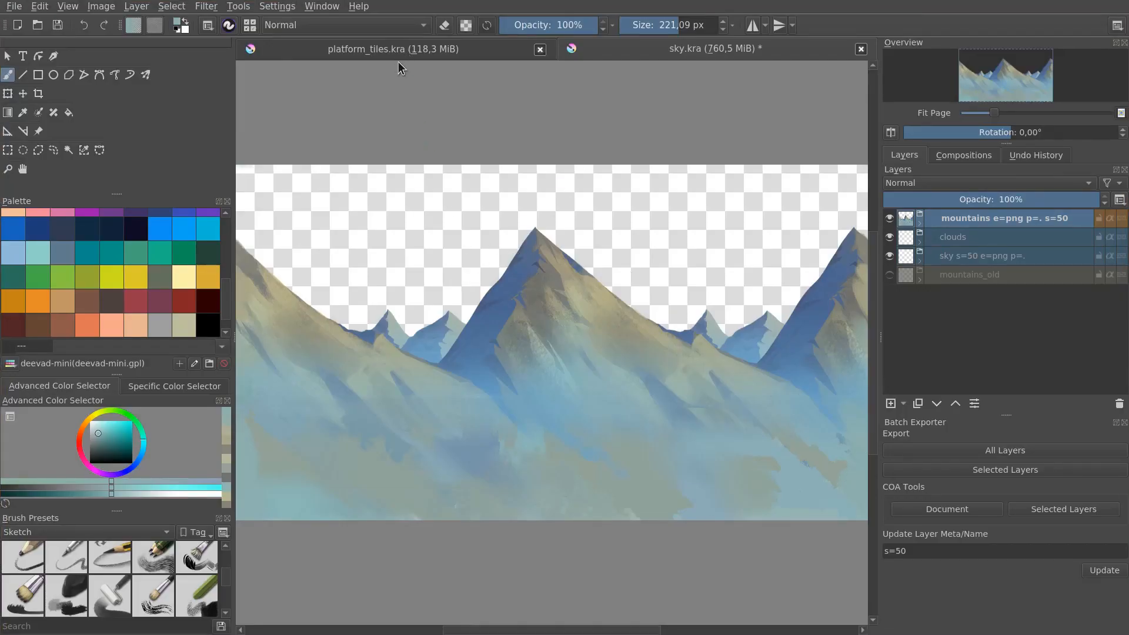
left_click(392, 49)
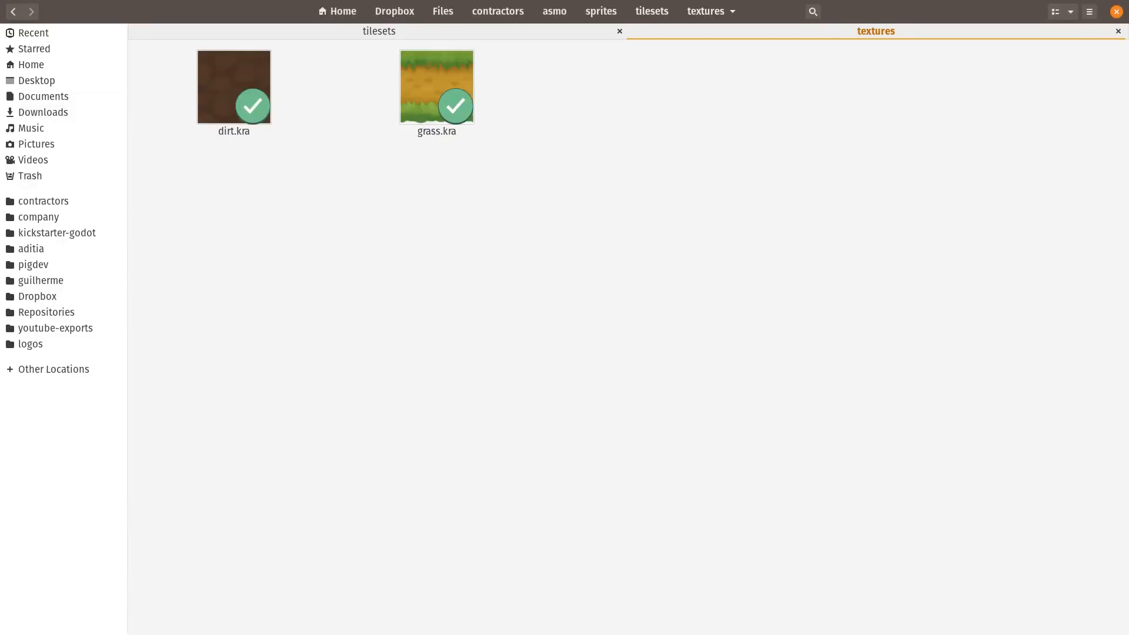
left_click(437, 87)
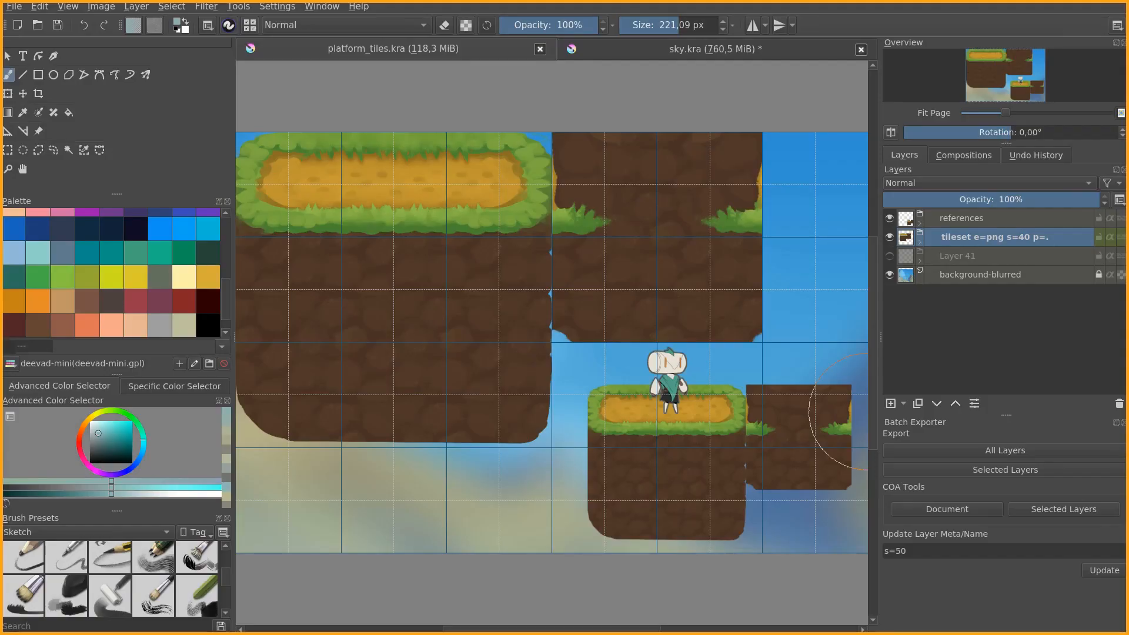
left_click(711, 48)
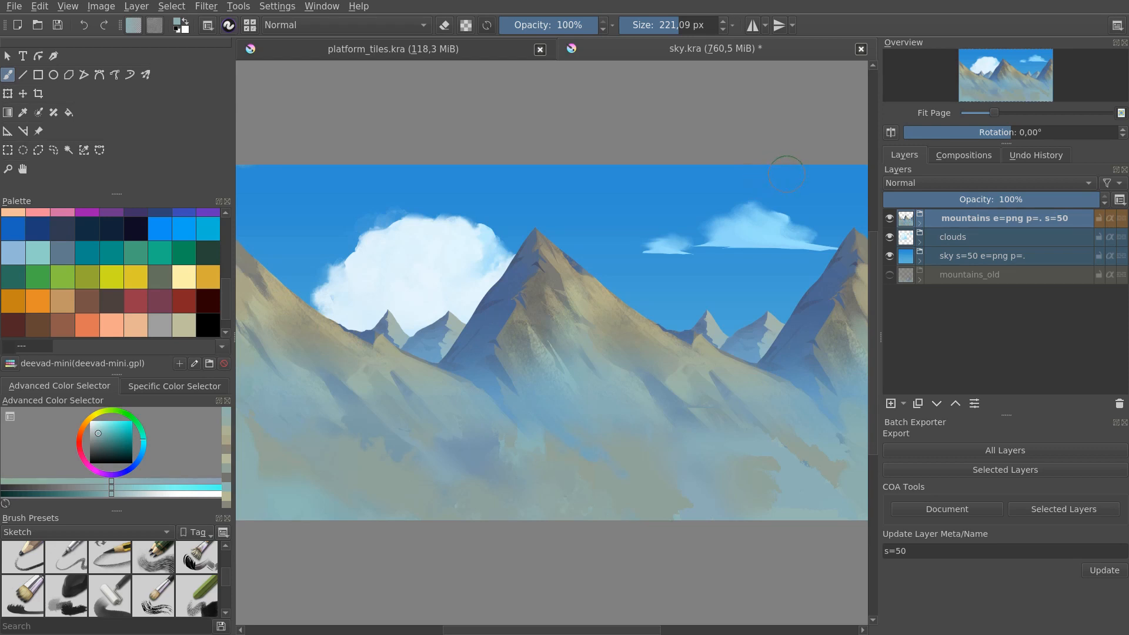
mouse_move(787, 176)
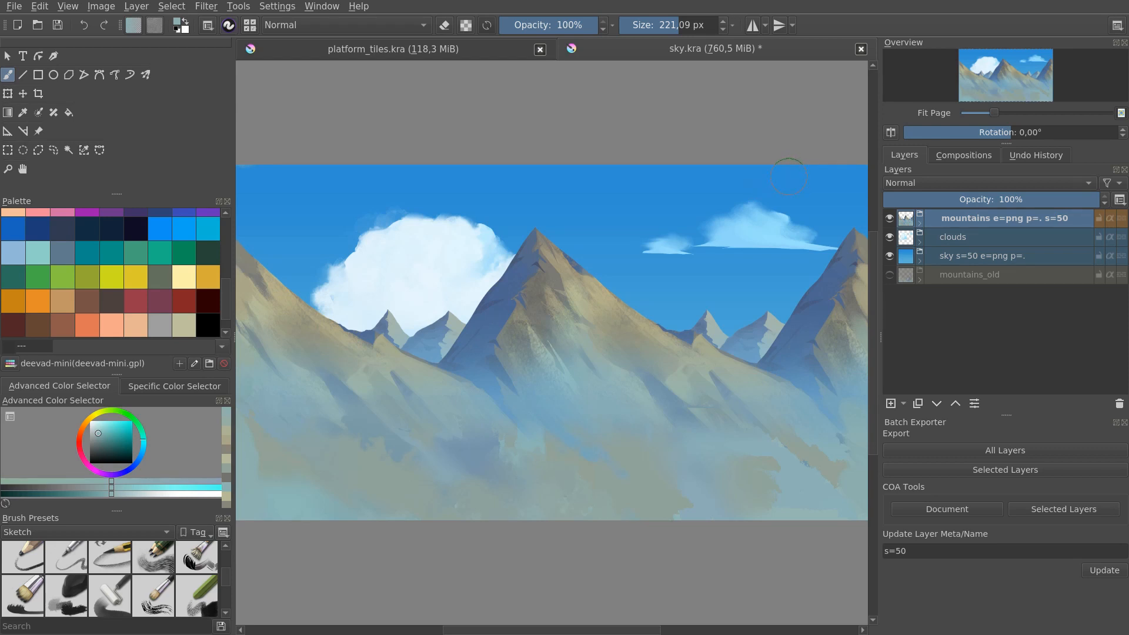